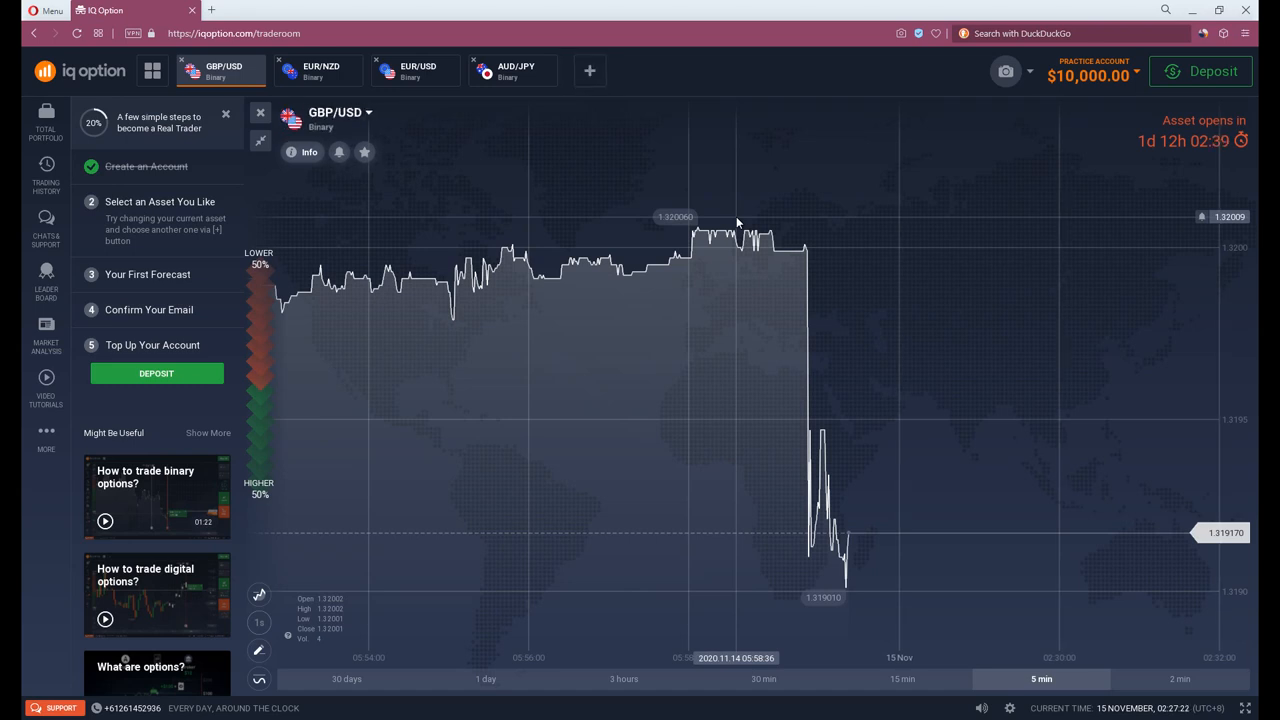
pyautogui.moveTo(928, 352)
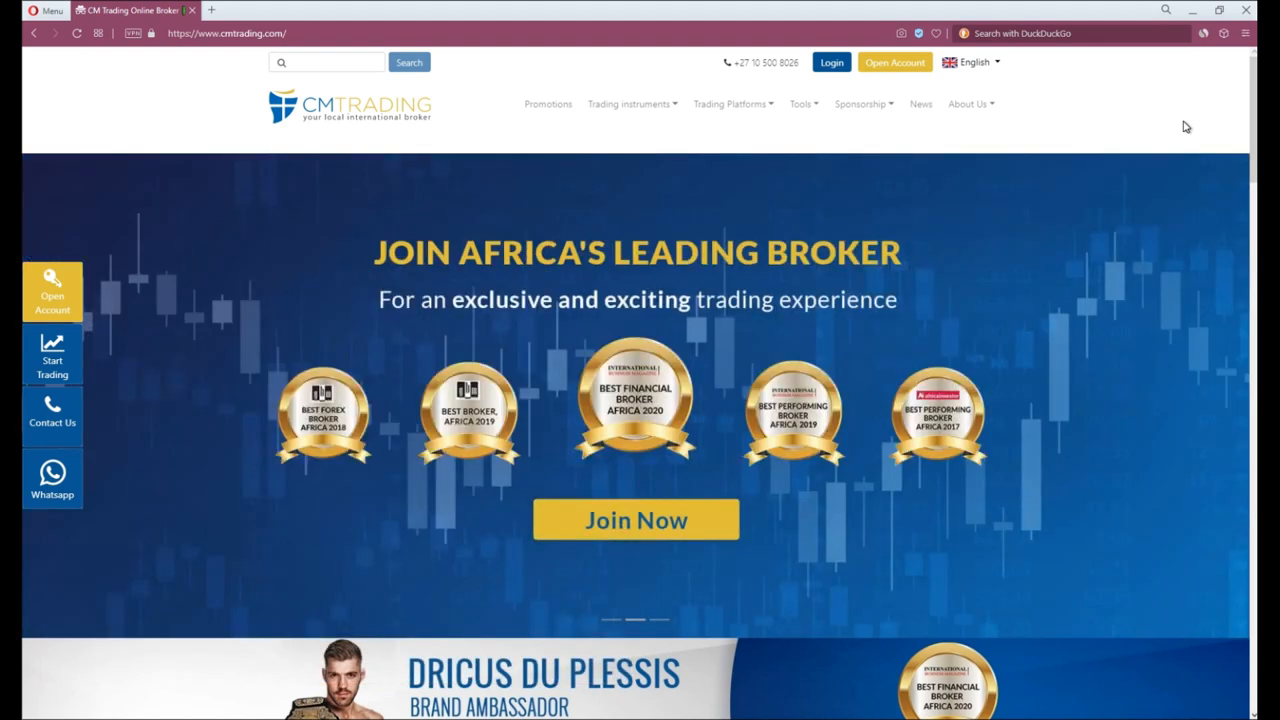
pyautogui.moveTo(1024, 14)
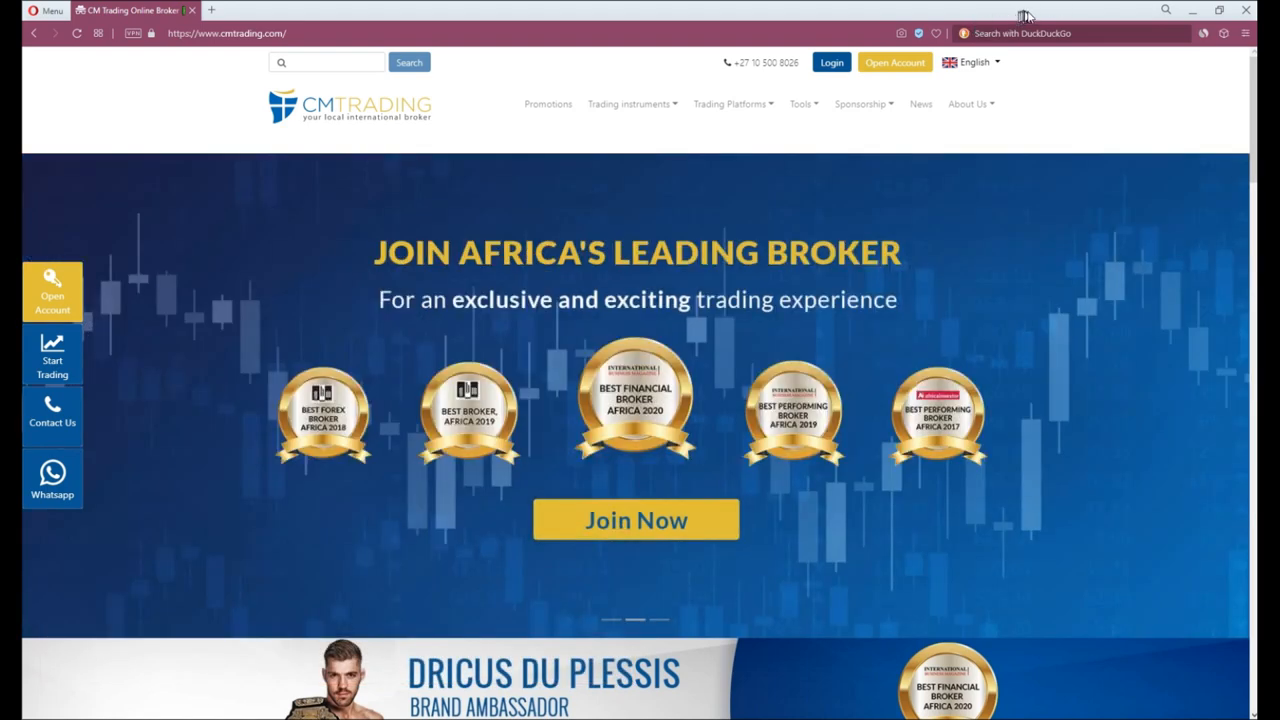
pyautogui.moveTo(1072, 32)
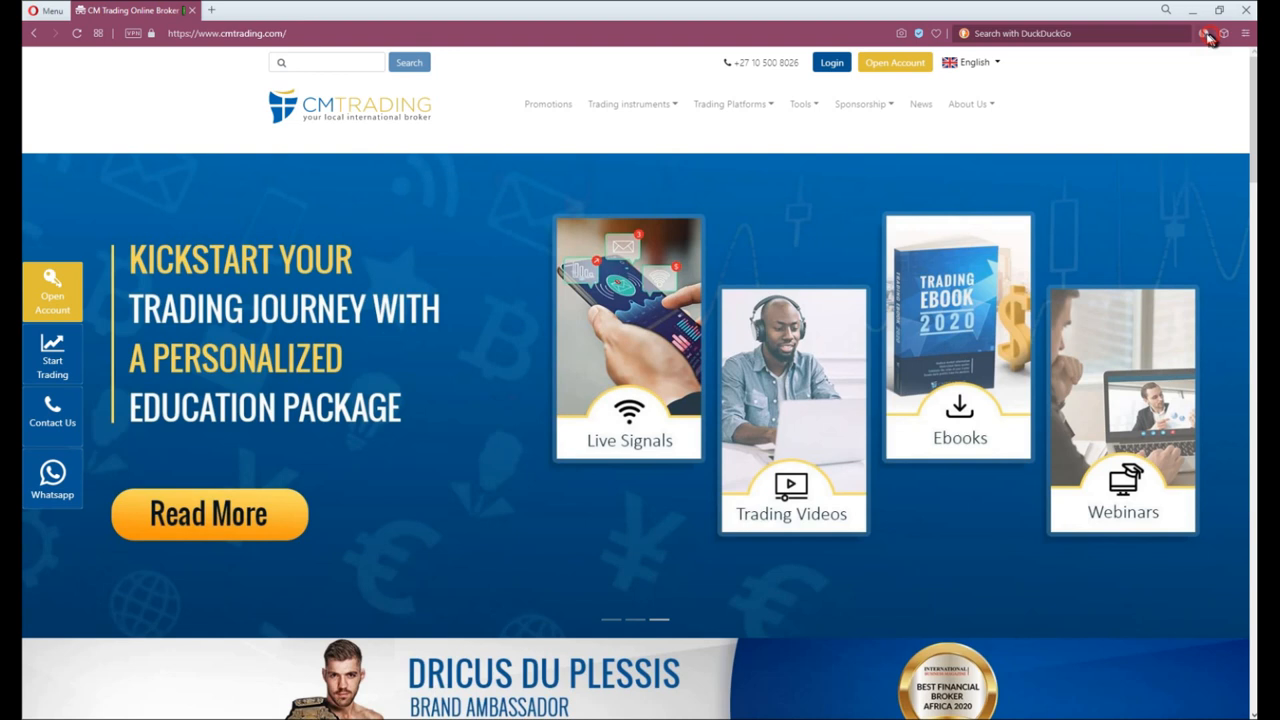
# - Show the BTCUSD chart with its sell and buy prices in CM Trading WebTrader
pyautogui.click(1204, 32)
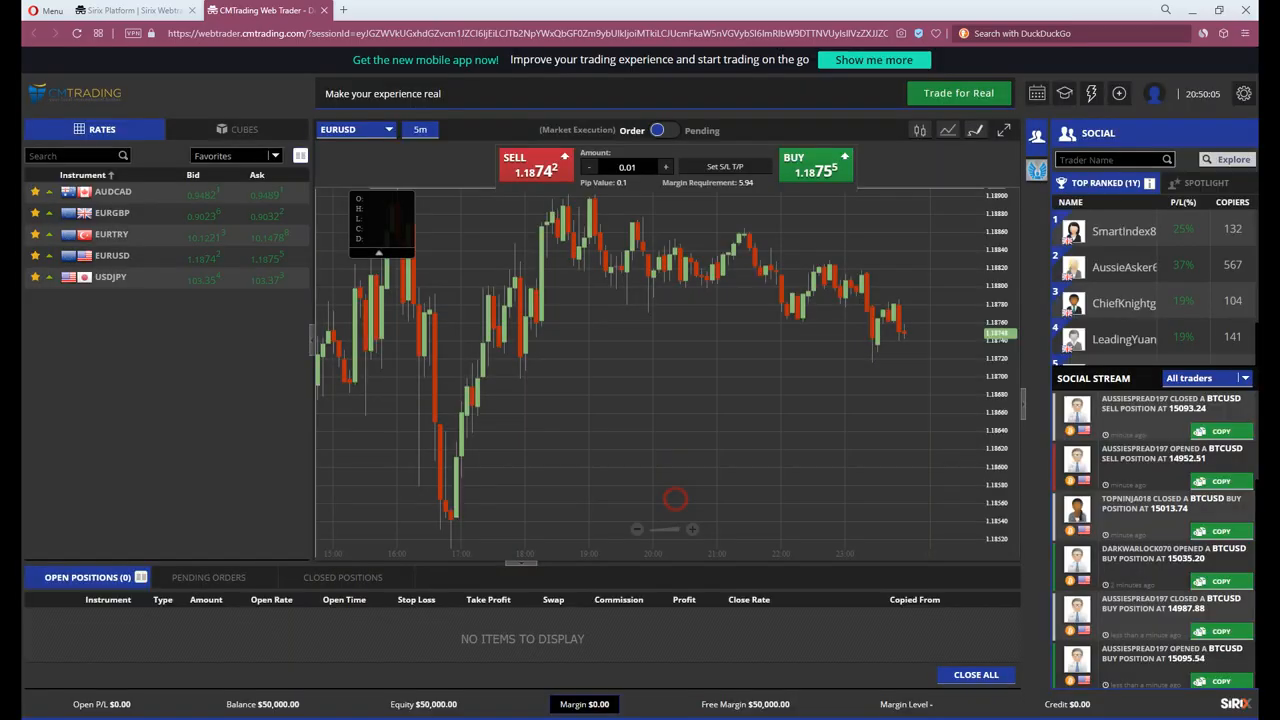
pyautogui.moveTo(1032, 520)
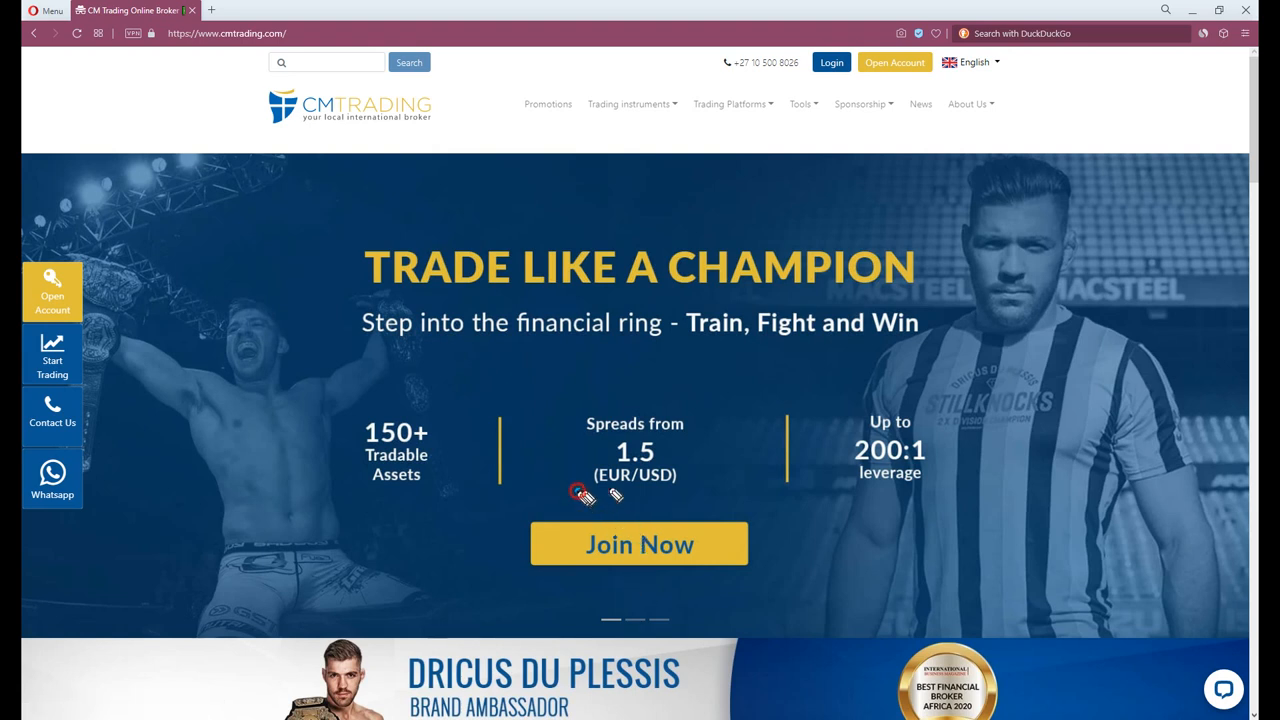
pyautogui.moveTo(890, 496)
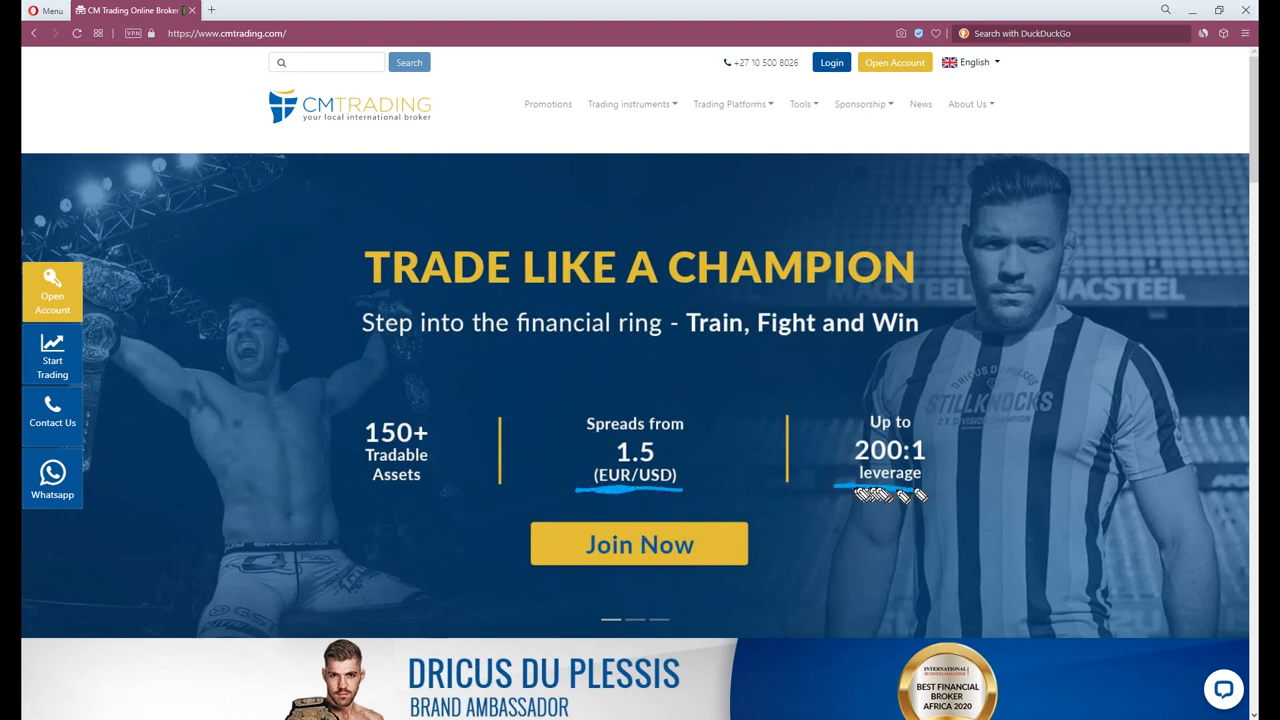
pyautogui.moveTo(904, 530)
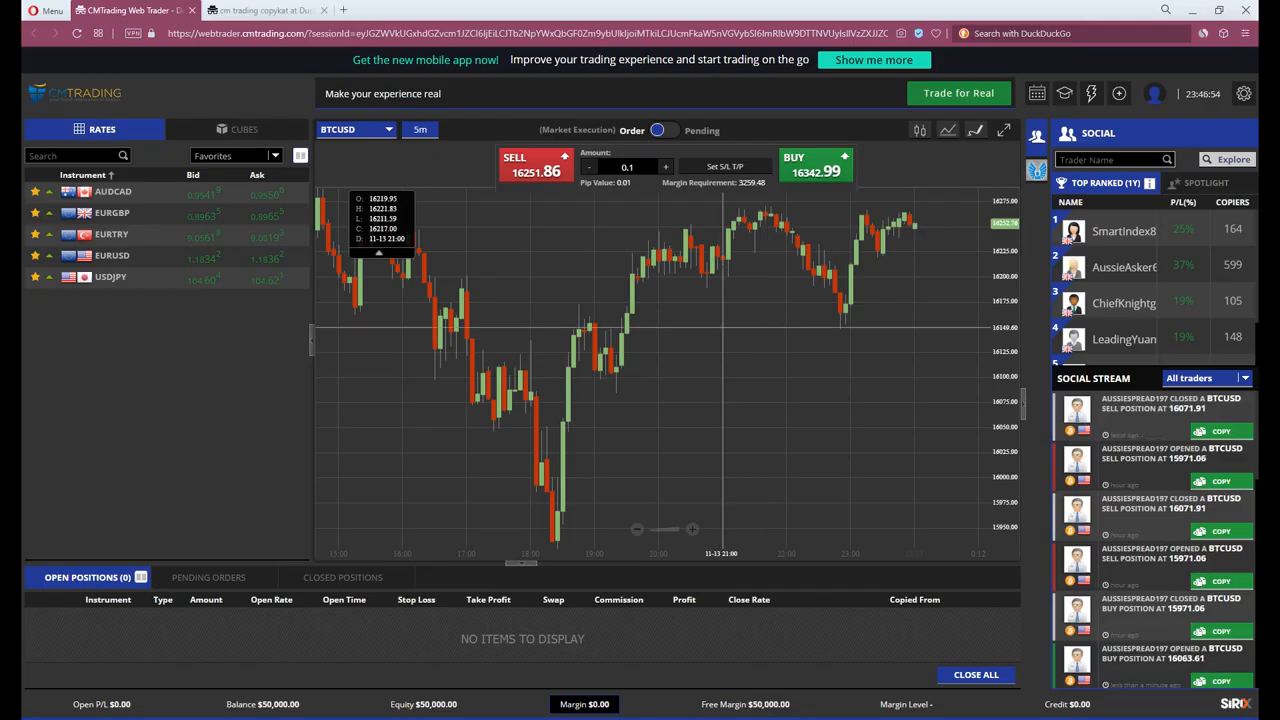
# - View a top-ranked copy trader's profile statistics and portfolio trading summary
pyautogui.click(1234, 160)
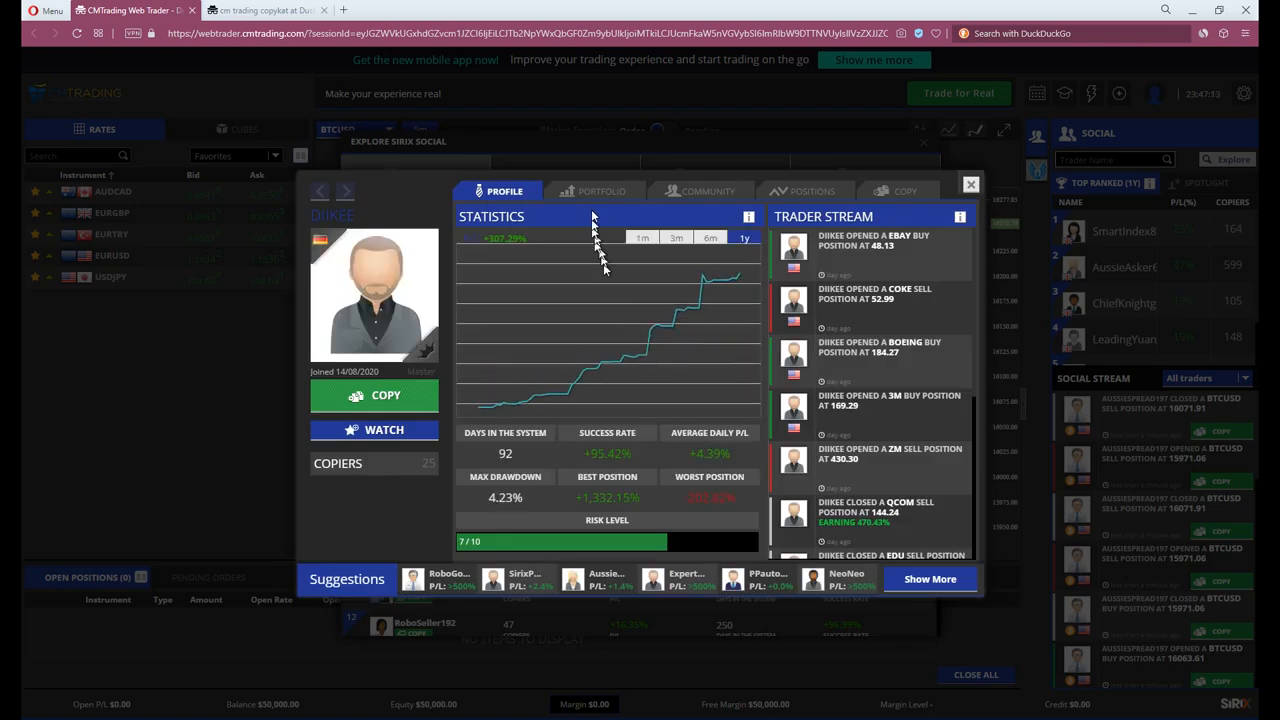
pyautogui.click(598, 192)
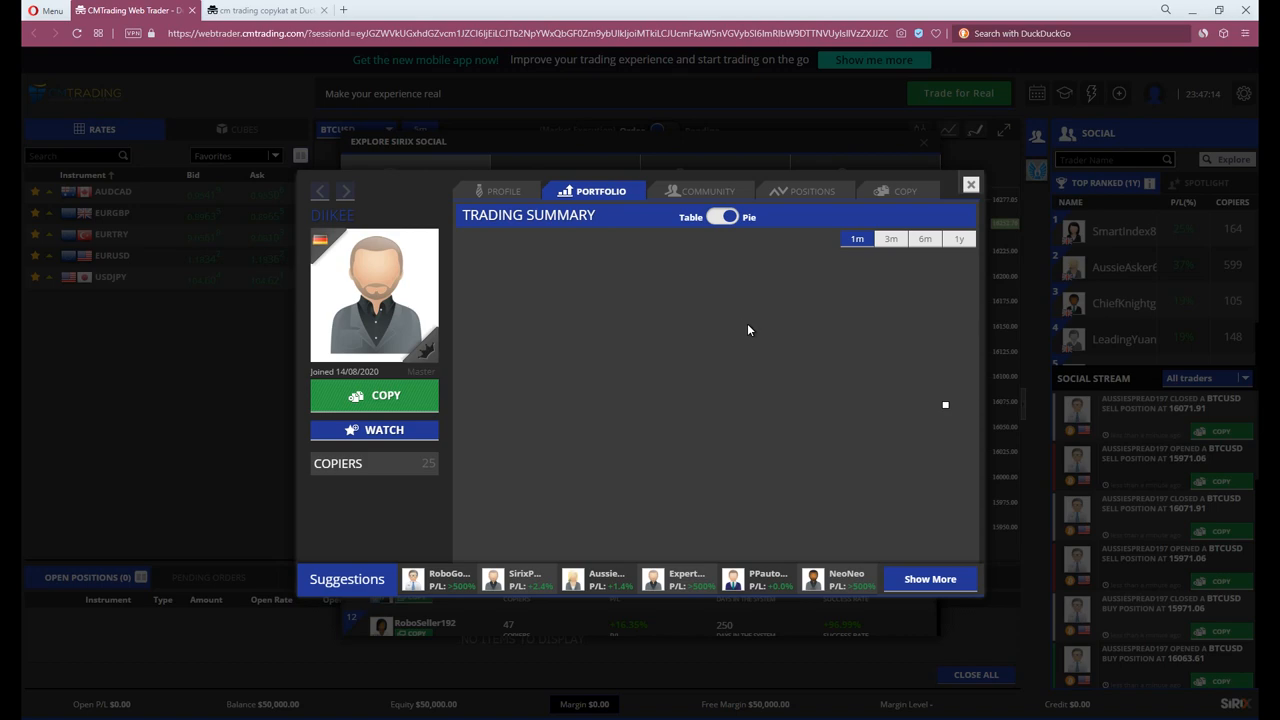
pyautogui.click(724, 216)
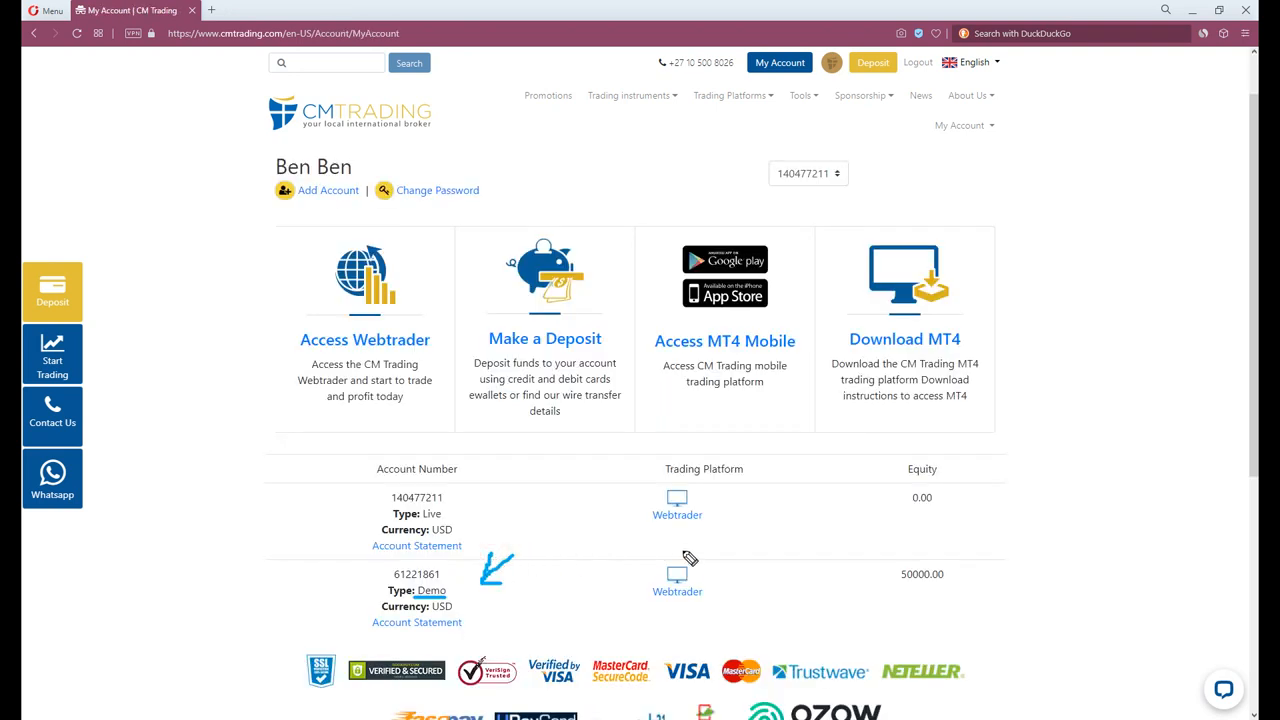
# - Browse the deposit payment methods (cards, bank transfer, crypto) and return toward the homepage
pyautogui.click(872, 62)
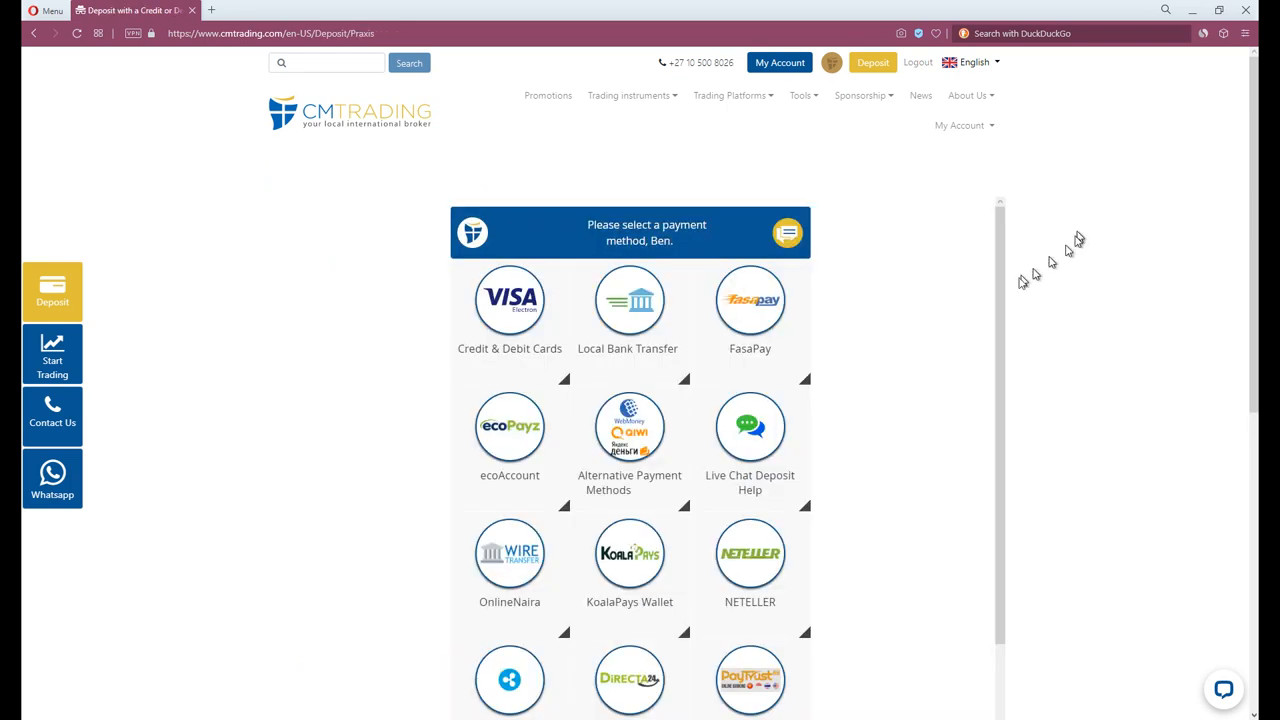
pyautogui.scroll(-3)
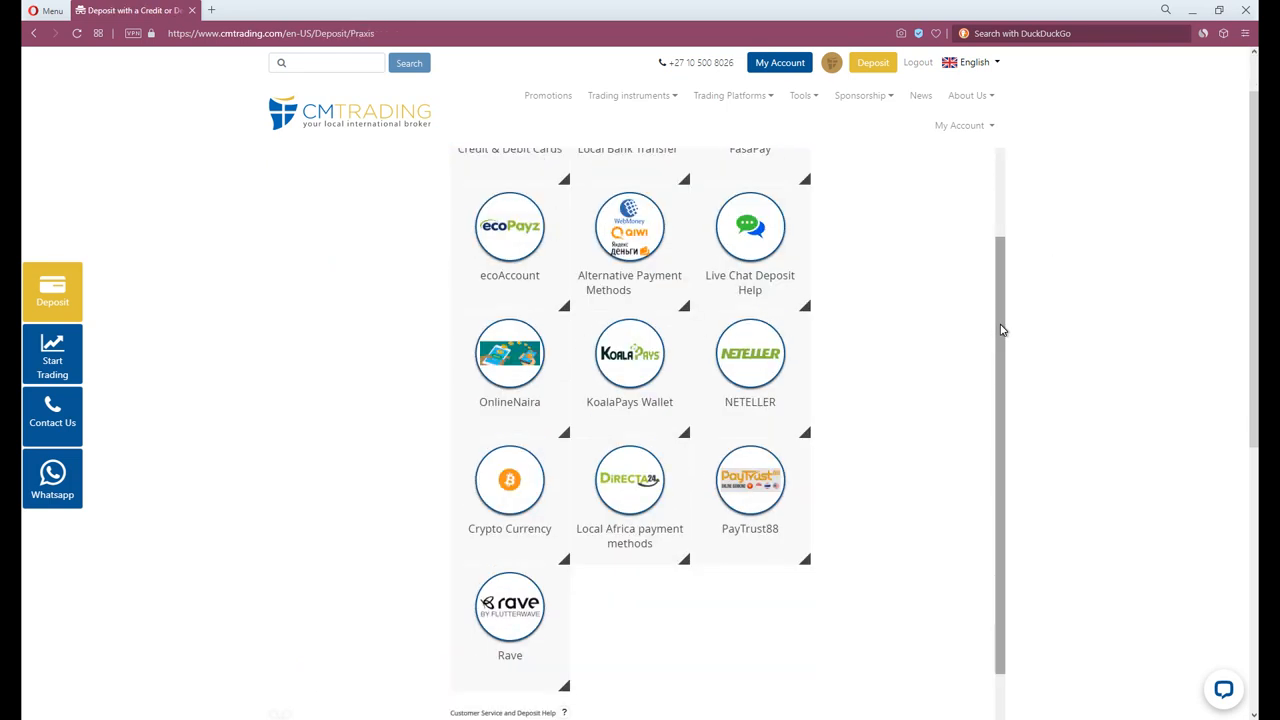
pyautogui.scroll(-3)
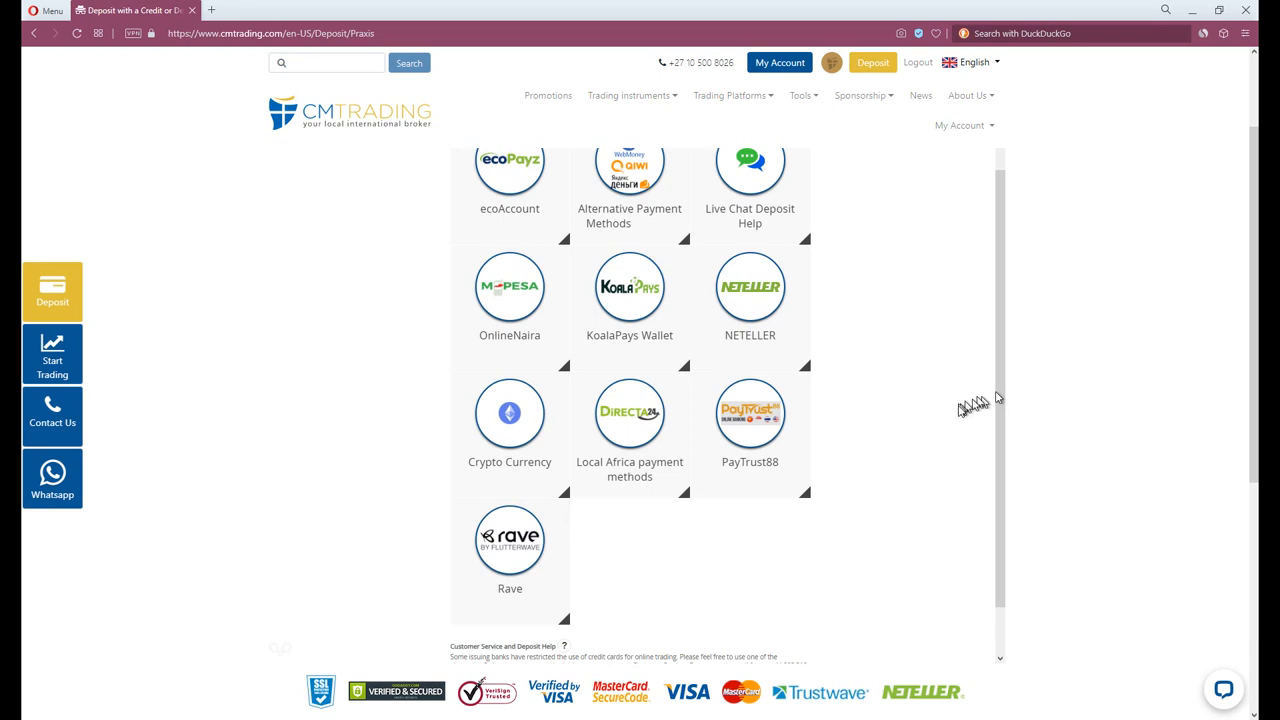
pyautogui.scroll(3)
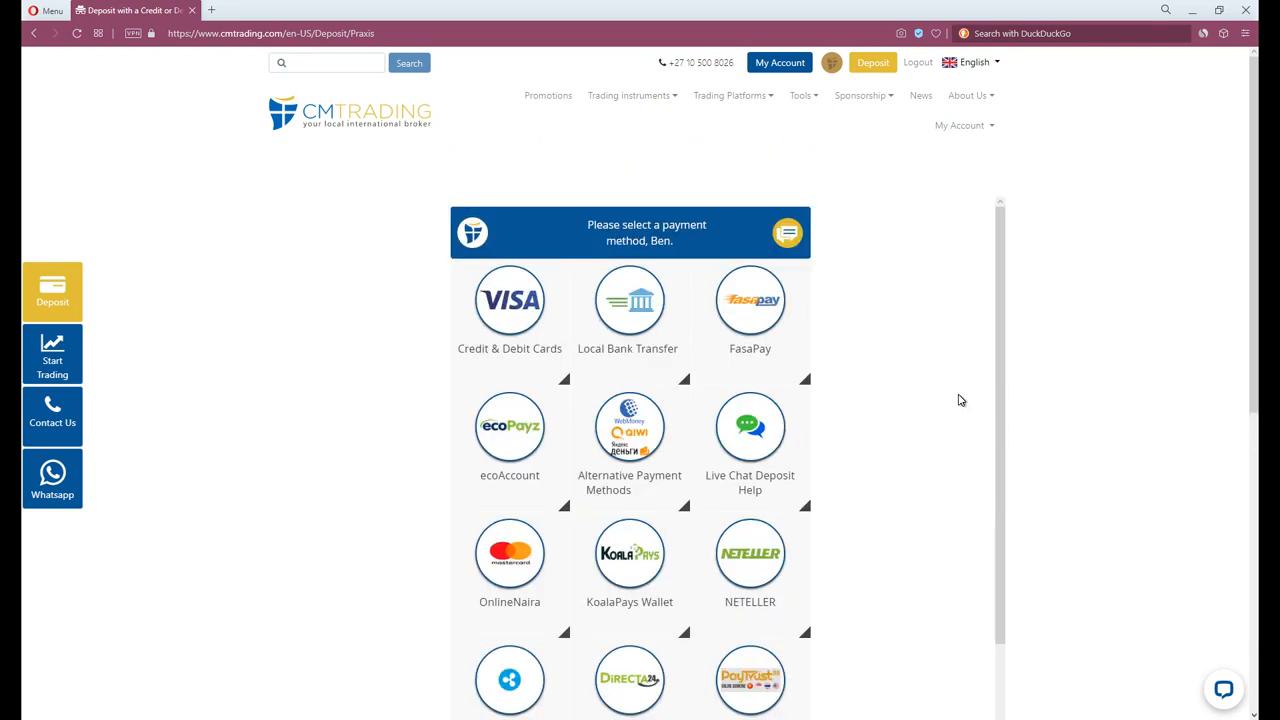
pyautogui.click(960, 124)
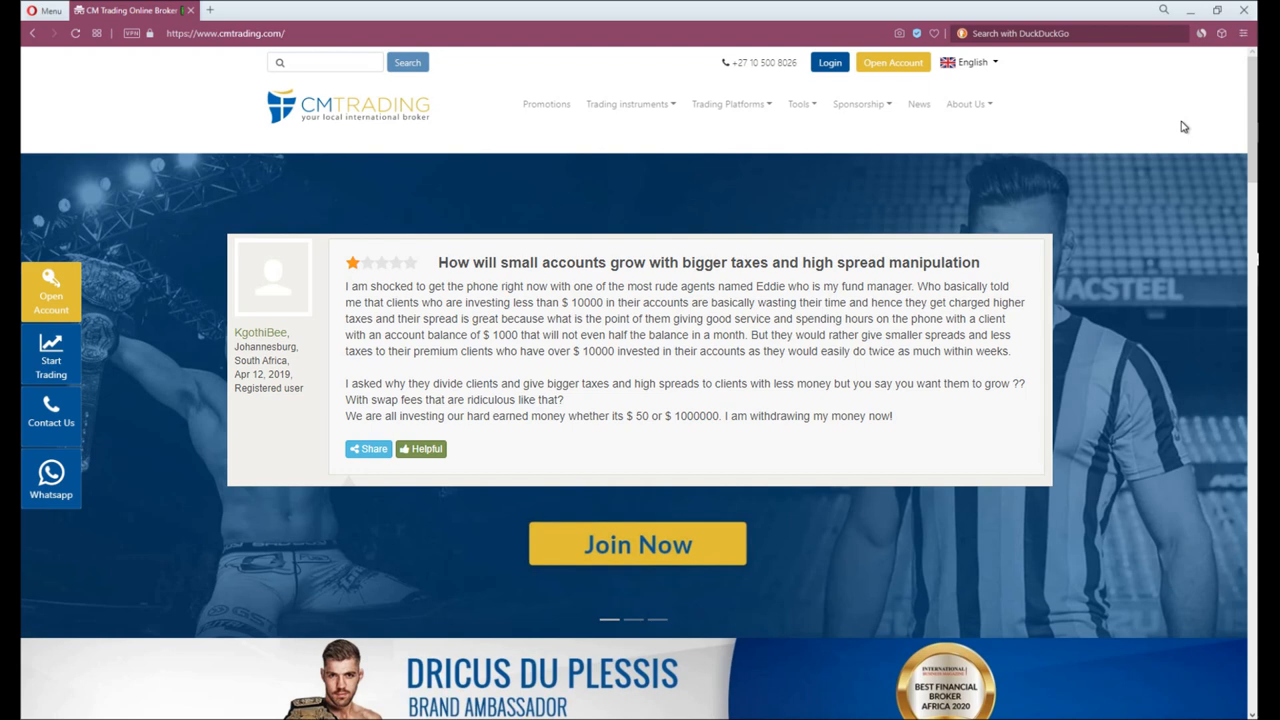
# - Return to the CM Trading broker homepage via the logo link
pyautogui.click(224, 32)
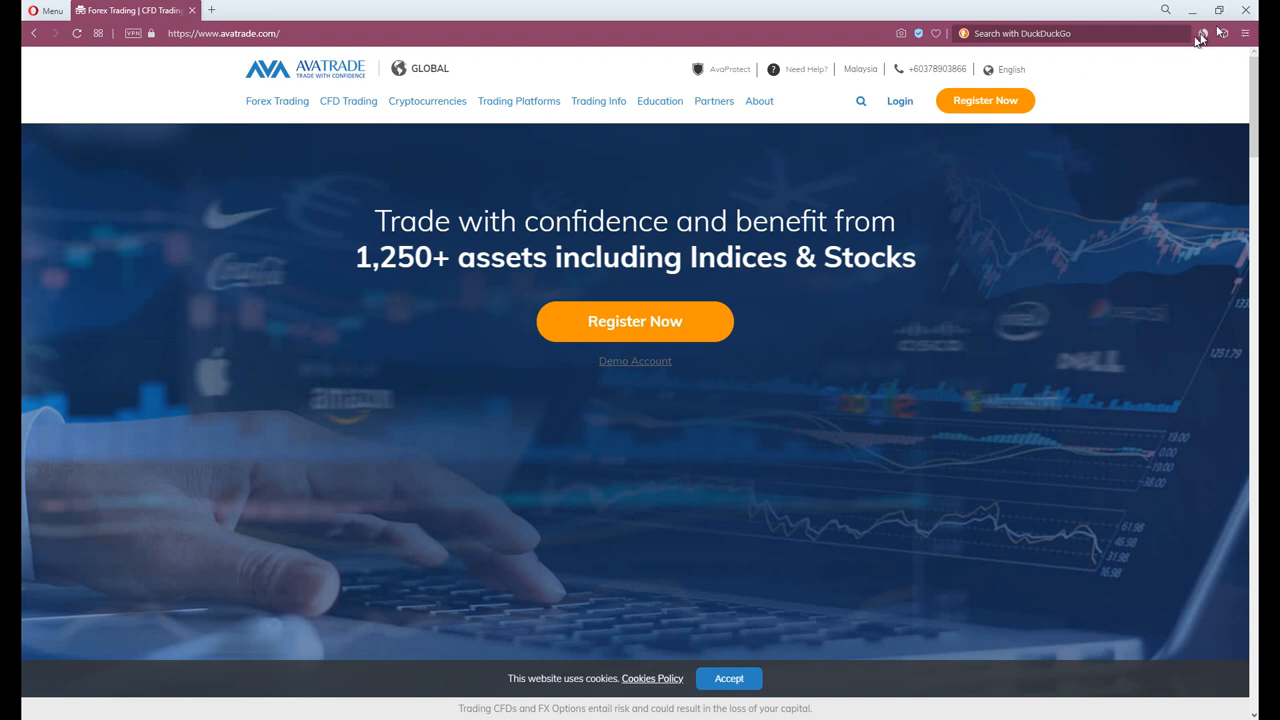
# - View the Why AvaTrade page down to its regulation and 15 years section
pyautogui.click(1202, 32)
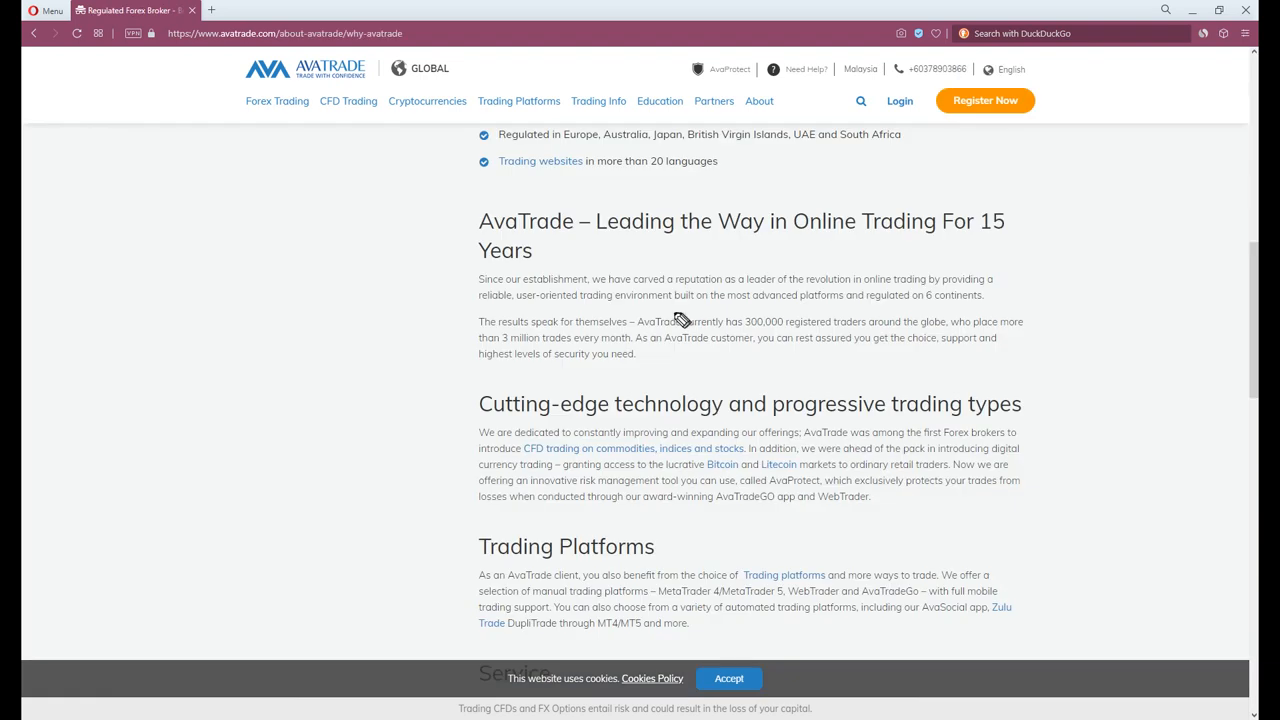
pyautogui.moveTo(638, 338)
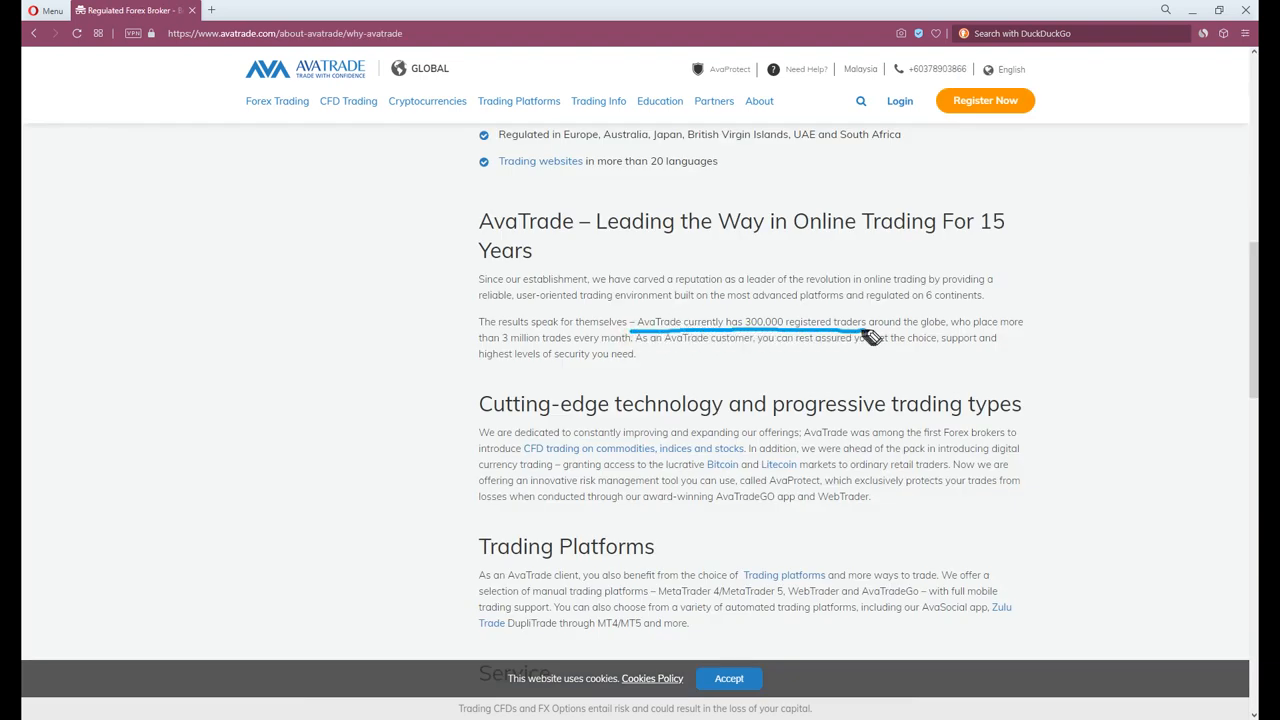
pyautogui.scroll(-3)
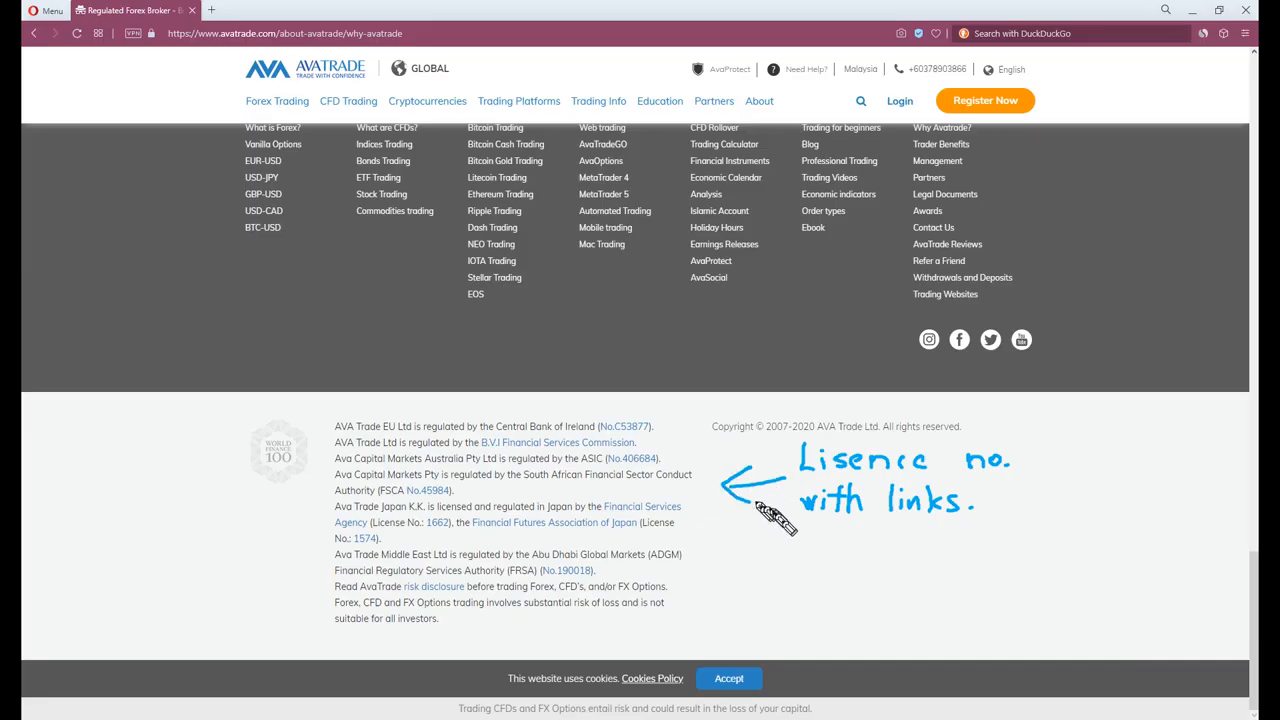
pyautogui.moveTo(796, 532)
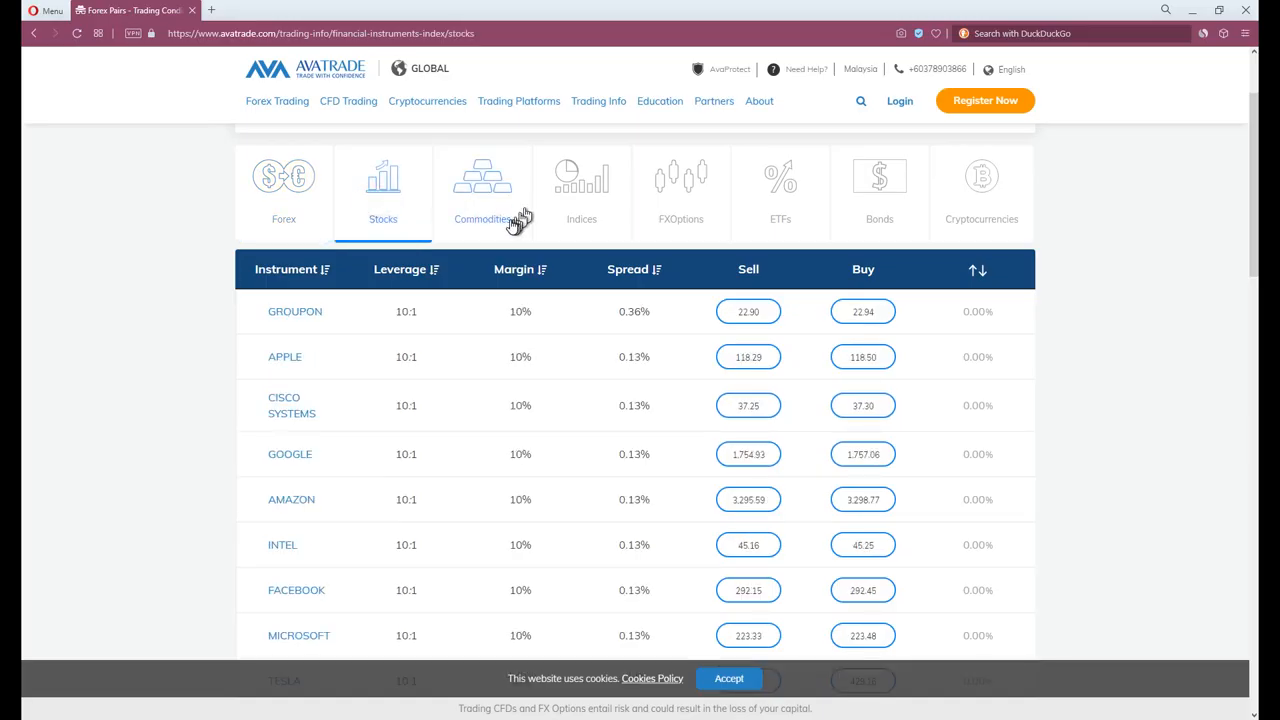
# - Browse ETFs and Cryptocurrencies, opening the Bitcoin Gold, Ethereum and NEO trading pages
pyautogui.click(780, 190)
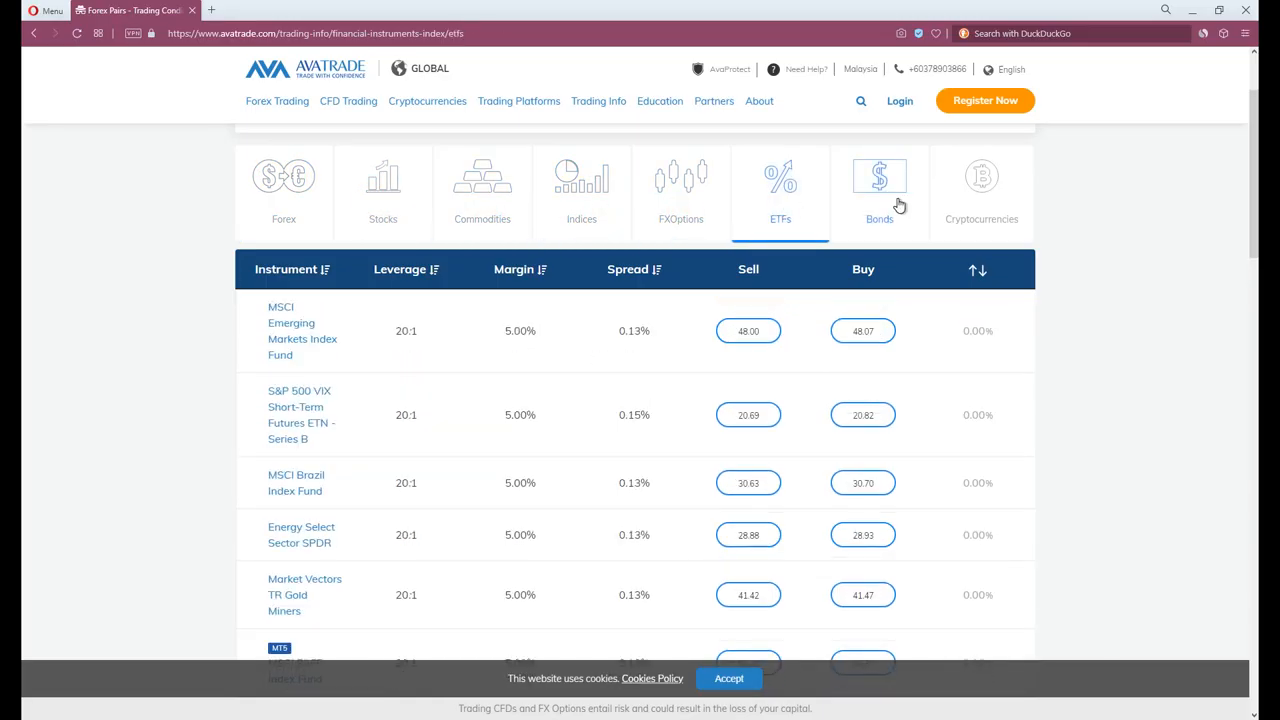
pyautogui.click(980, 190)
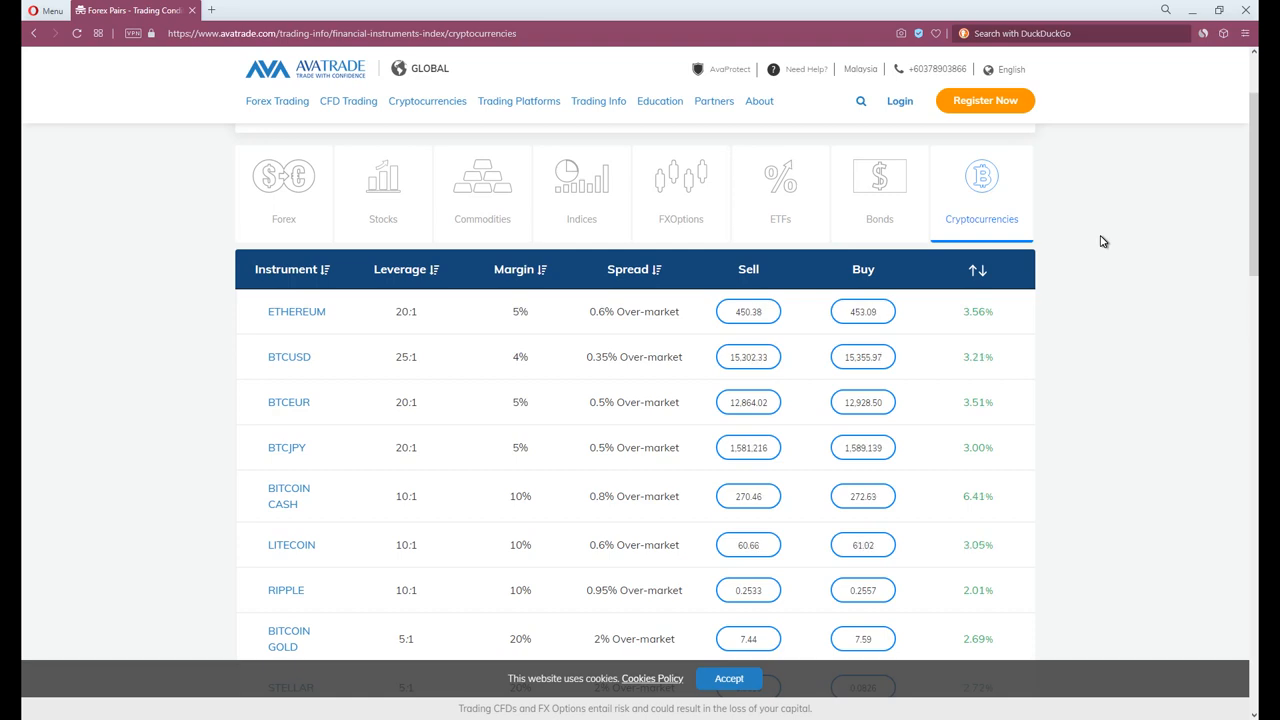
pyautogui.click(288, 638)
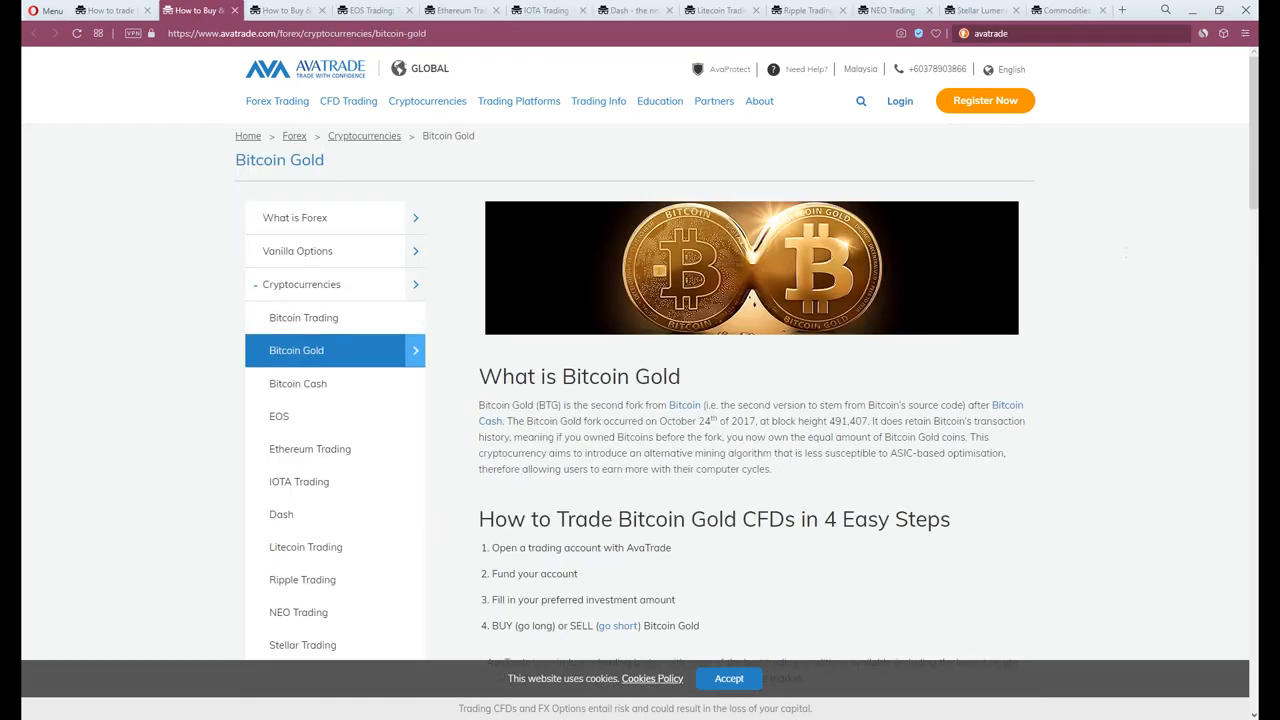
pyautogui.click(310, 448)
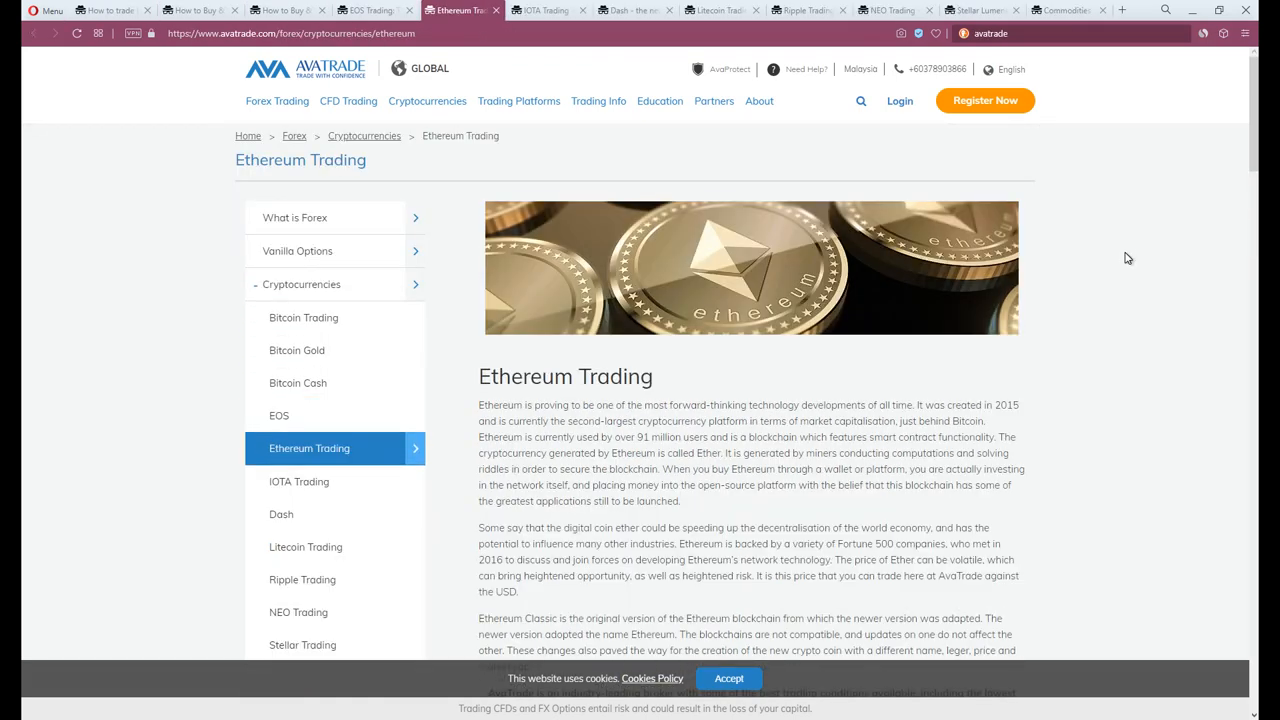
pyautogui.click(304, 546)
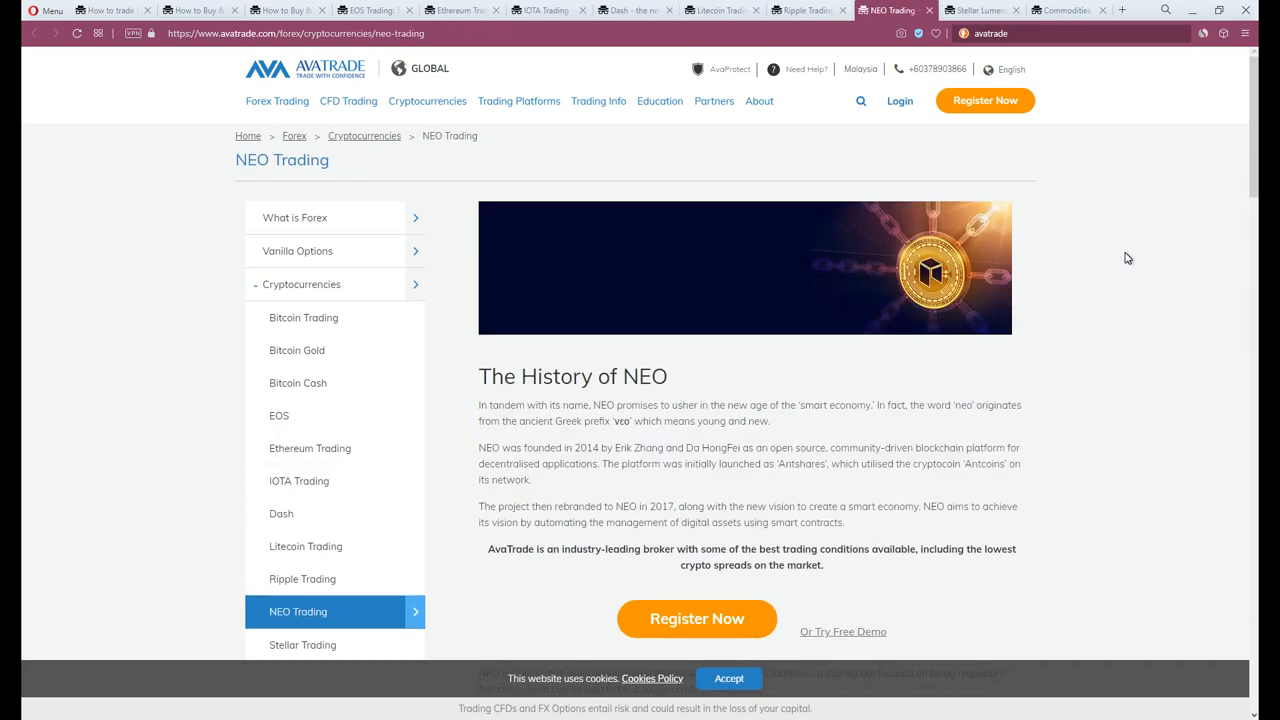
pyautogui.click(1064, 10)
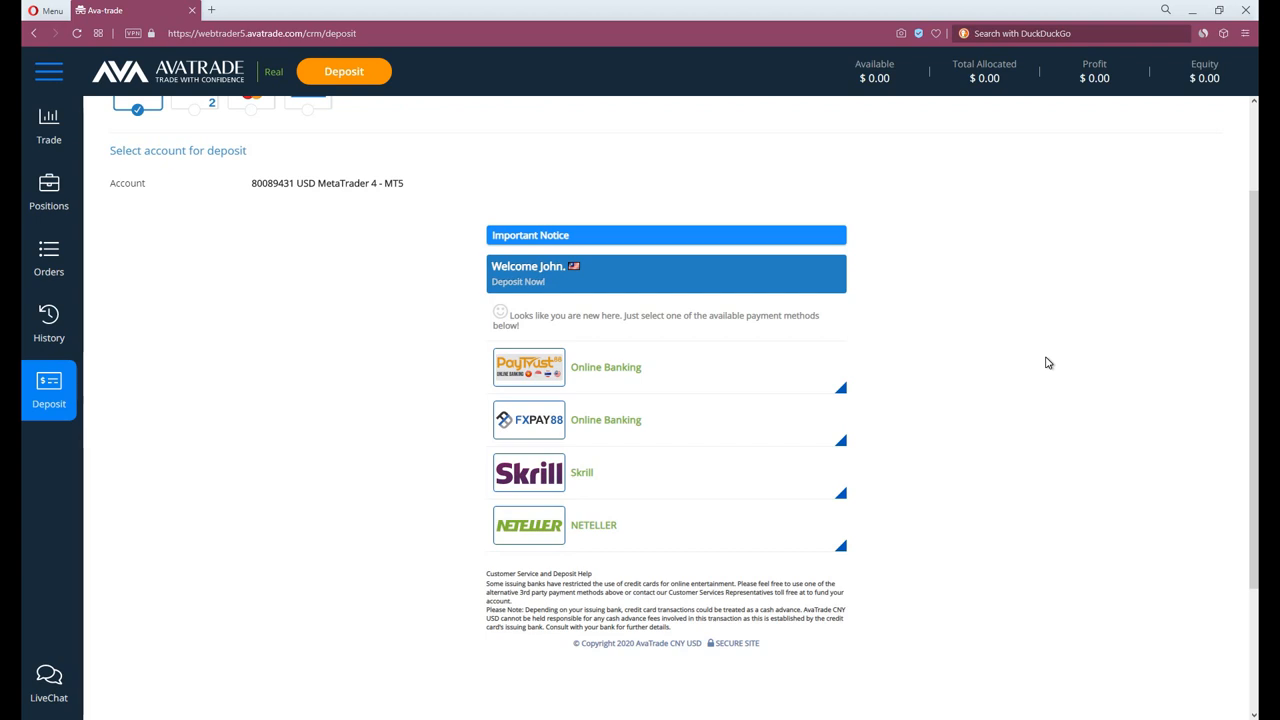
pyautogui.moveTo(596, 472)
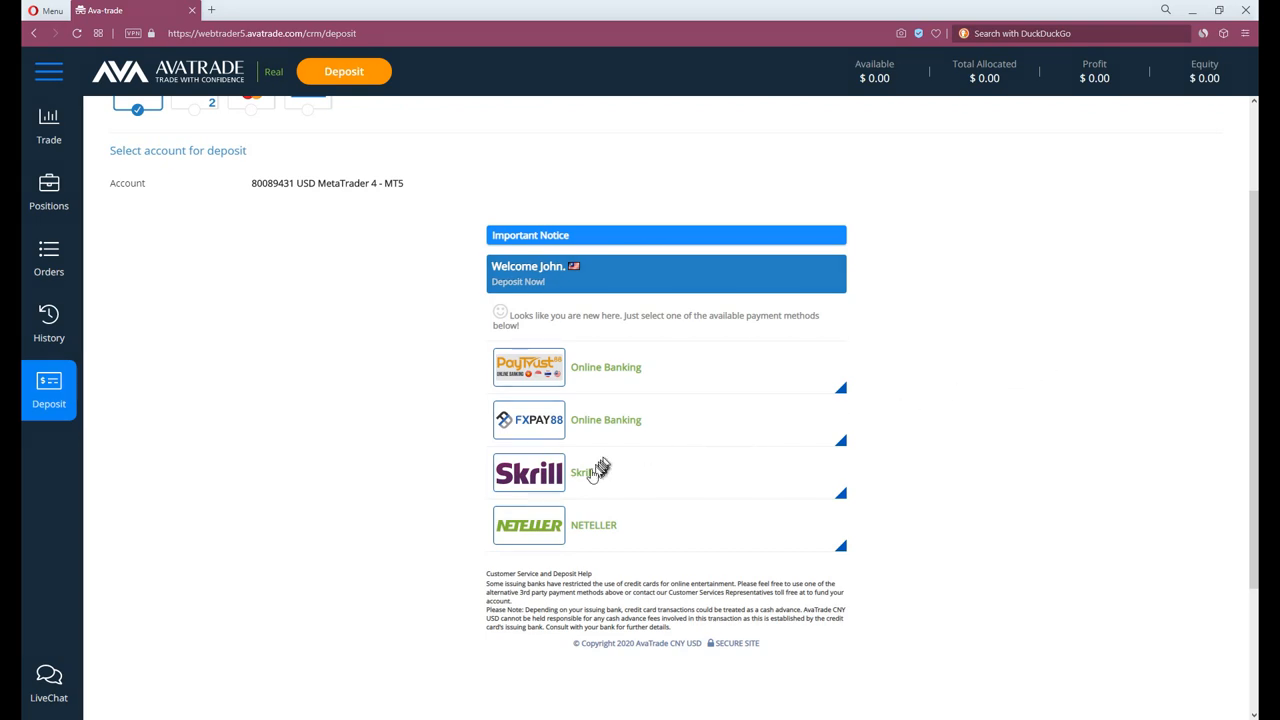
# - Submit a 0.01 USD Skrill deposit and get the 100–40000 correction error
pyautogui.click(528, 472)
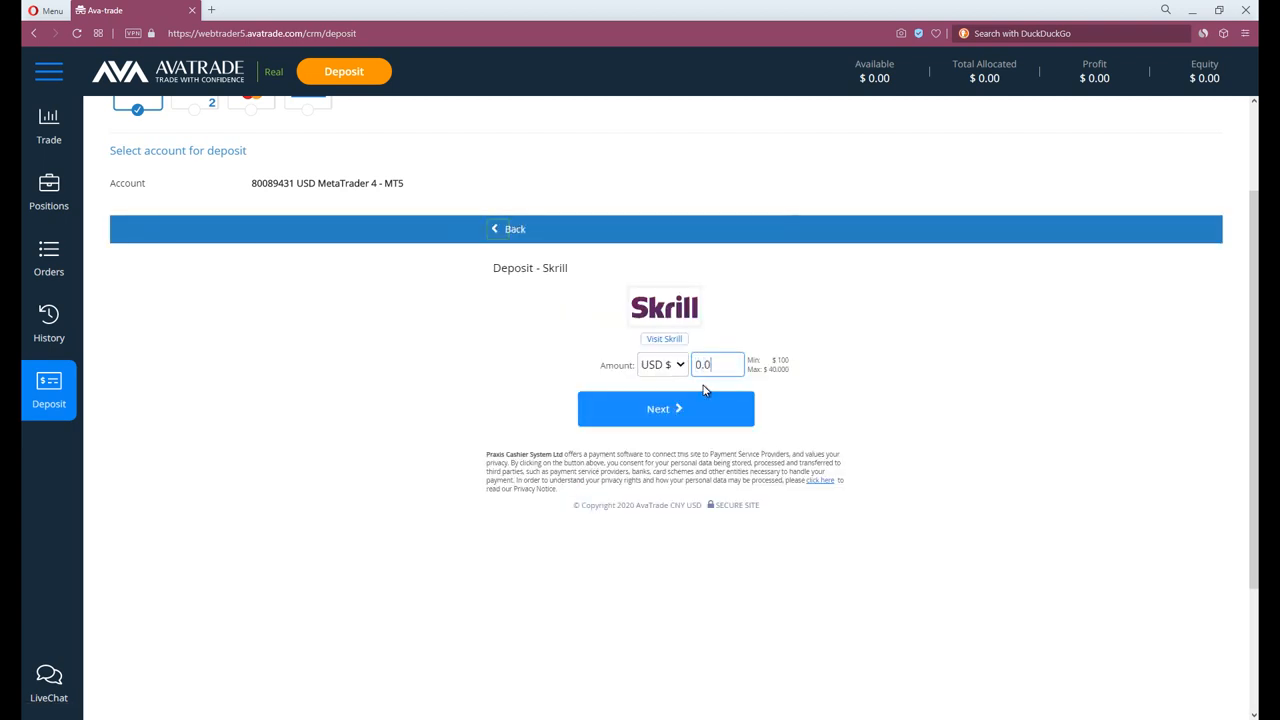
pyautogui.click(664, 408)
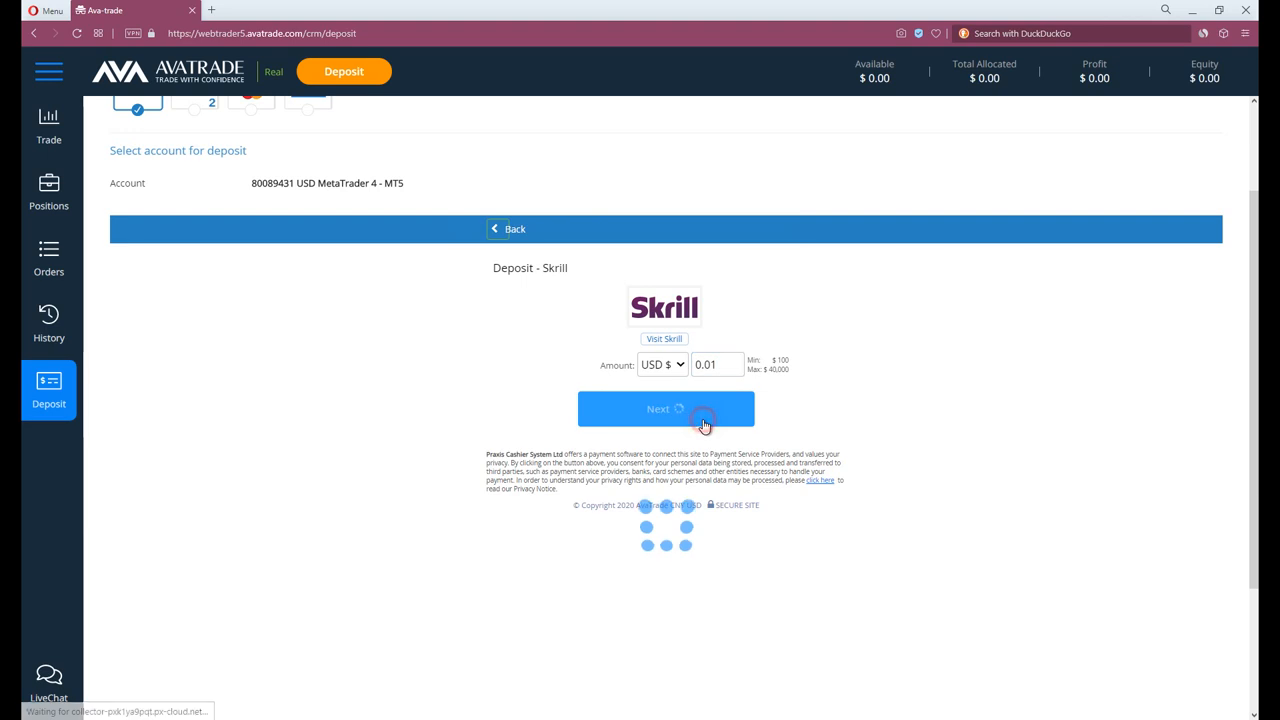
pyautogui.click(664, 408)
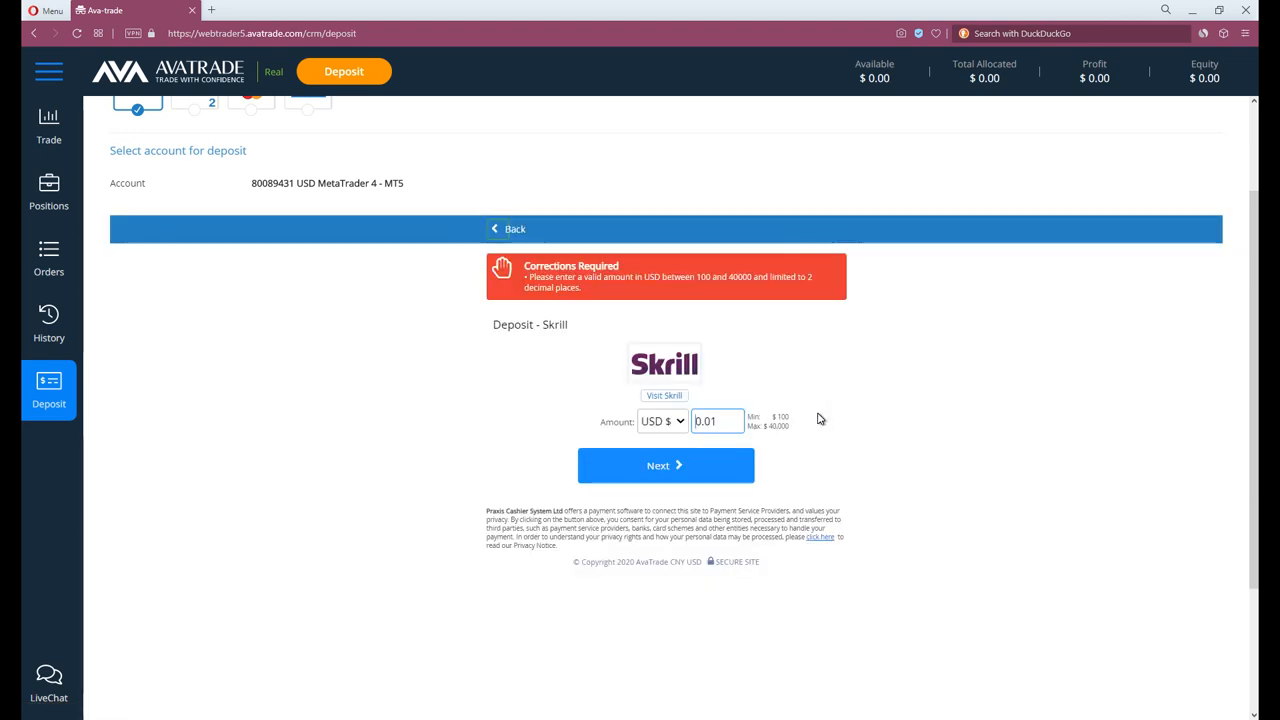
pyautogui.moveTo(810, 428)
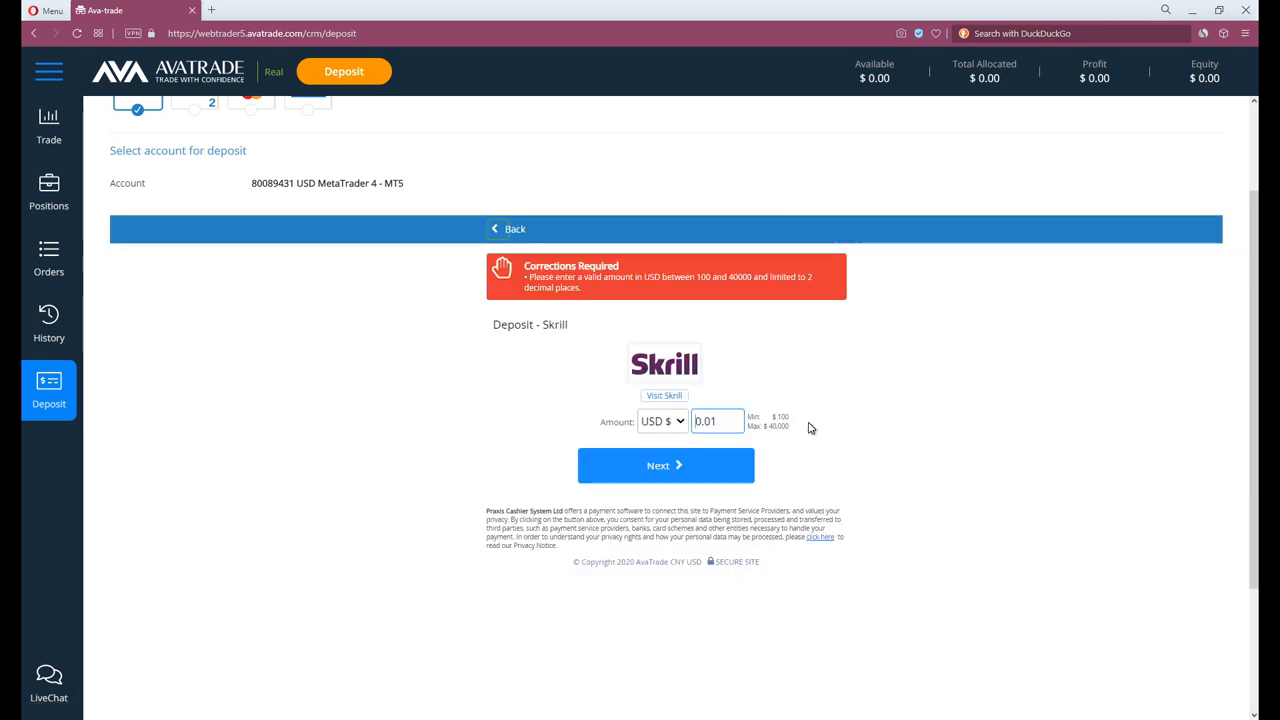
pyautogui.moveTo(856, 374)
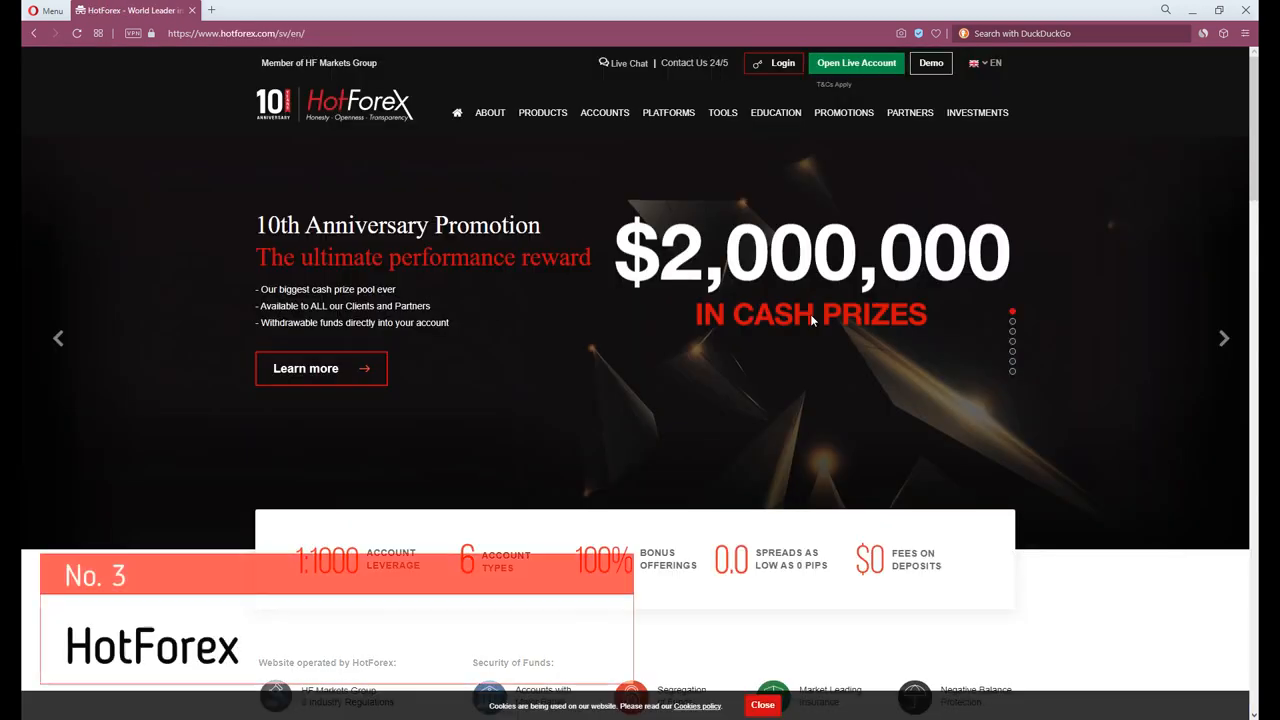
pyautogui.moveTo(1096, 218)
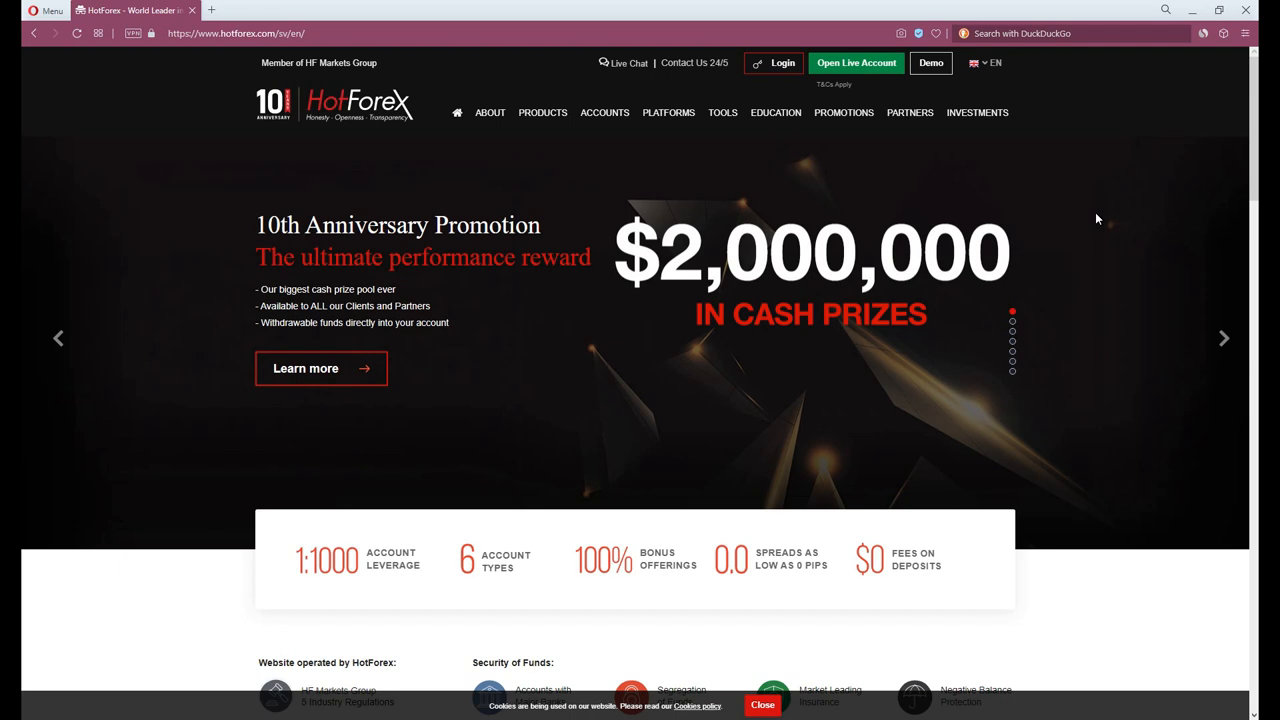
pyautogui.moveTo(1100, 128)
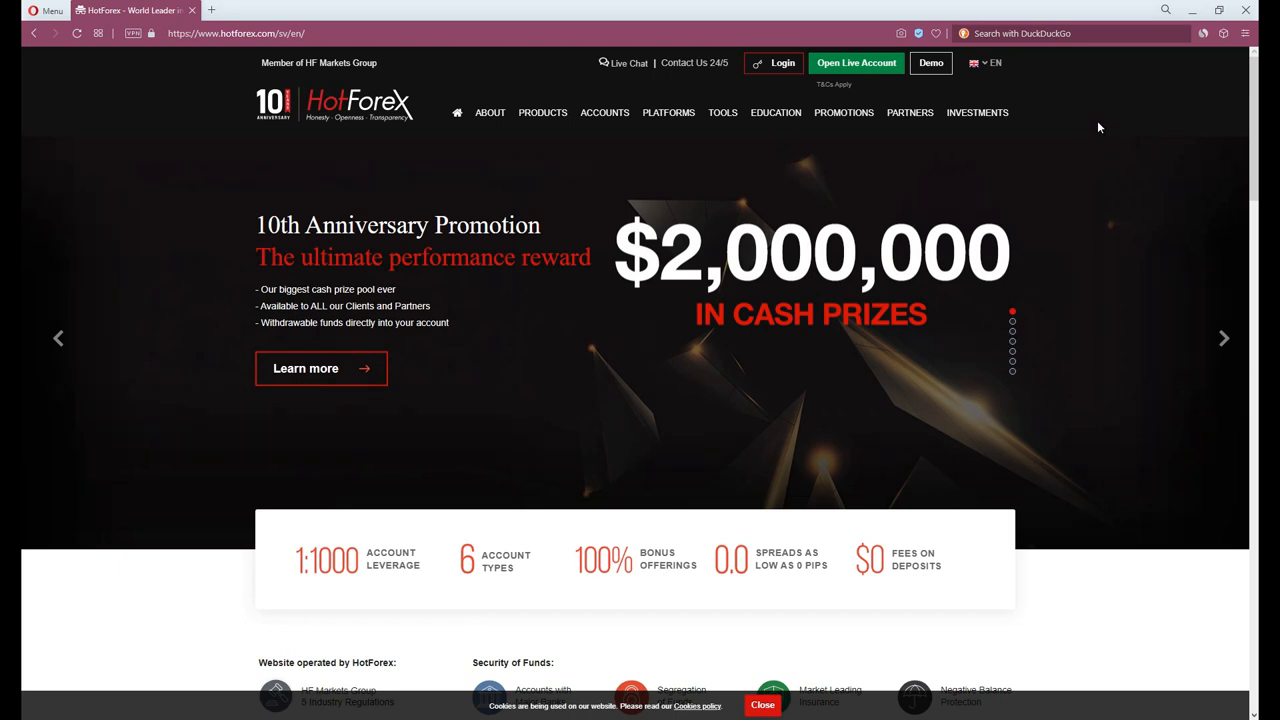
pyautogui.moveTo(1118, 108)
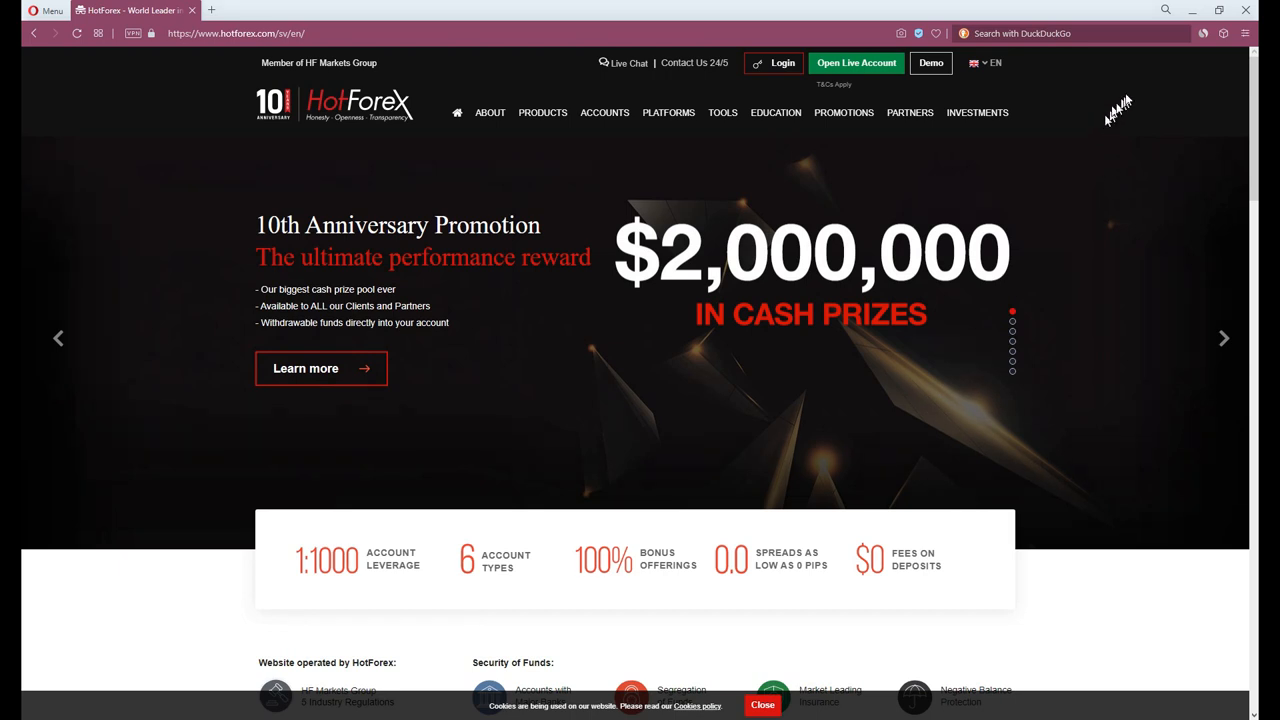
# - Go to the About HotForex page from the homepage
pyautogui.click(1204, 32)
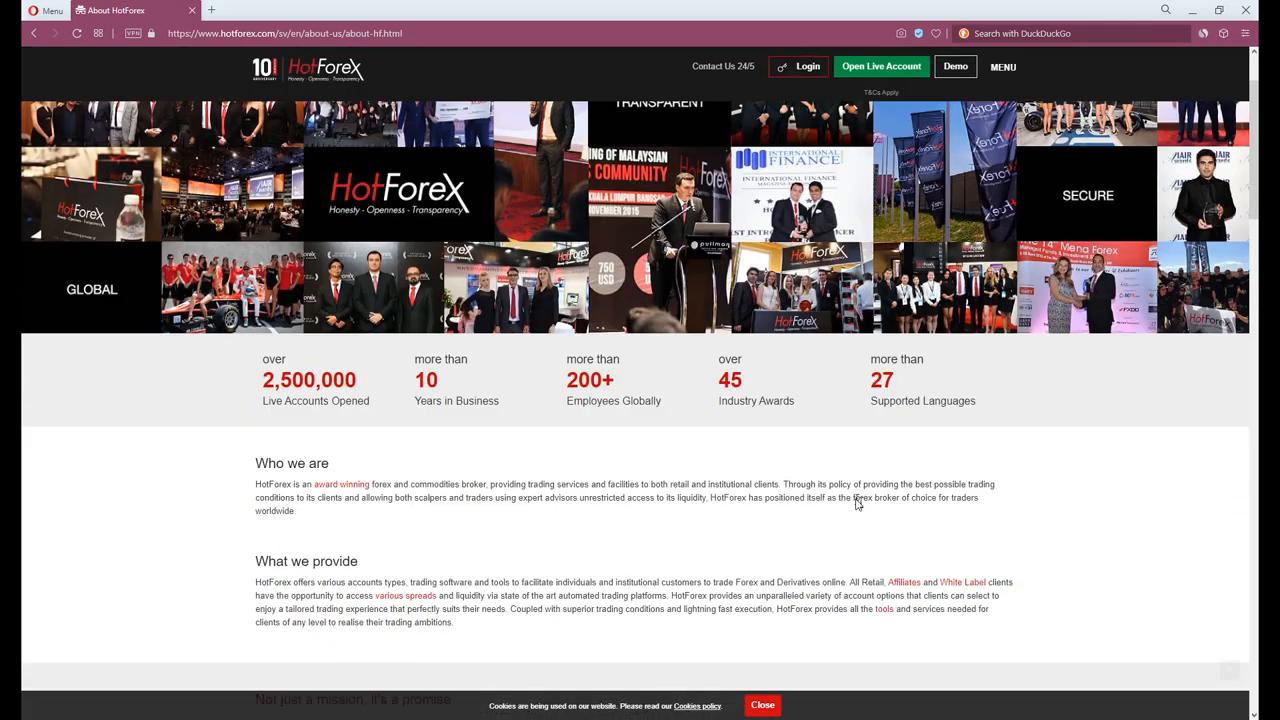
# - Review the About Us and Regulatory Environment details
pyautogui.scroll(-3)
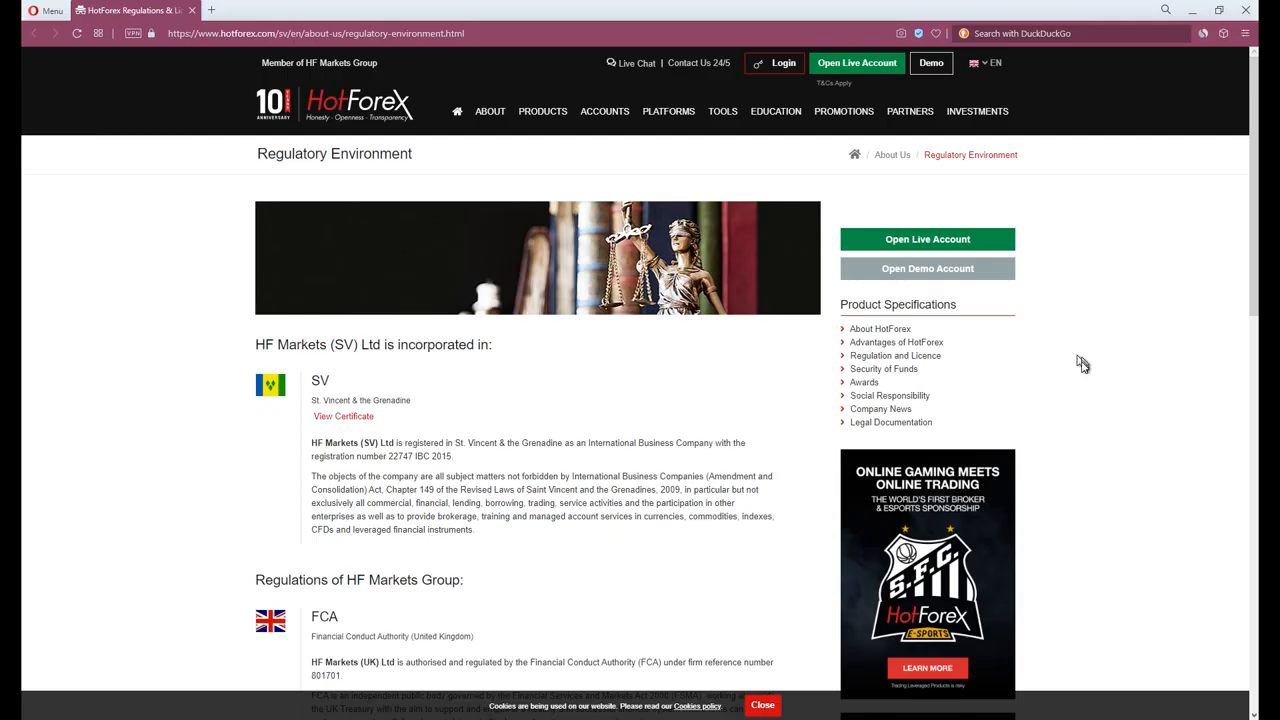
pyautogui.scroll(-3)
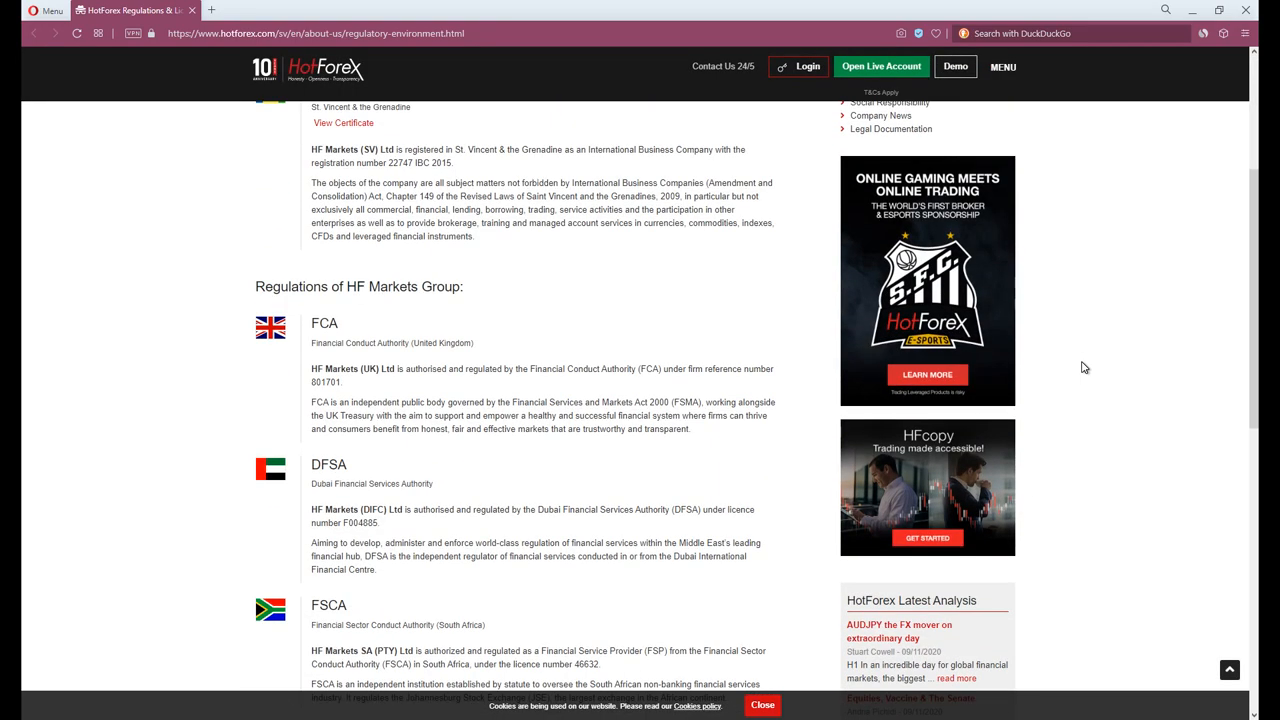
pyautogui.scroll(-3)
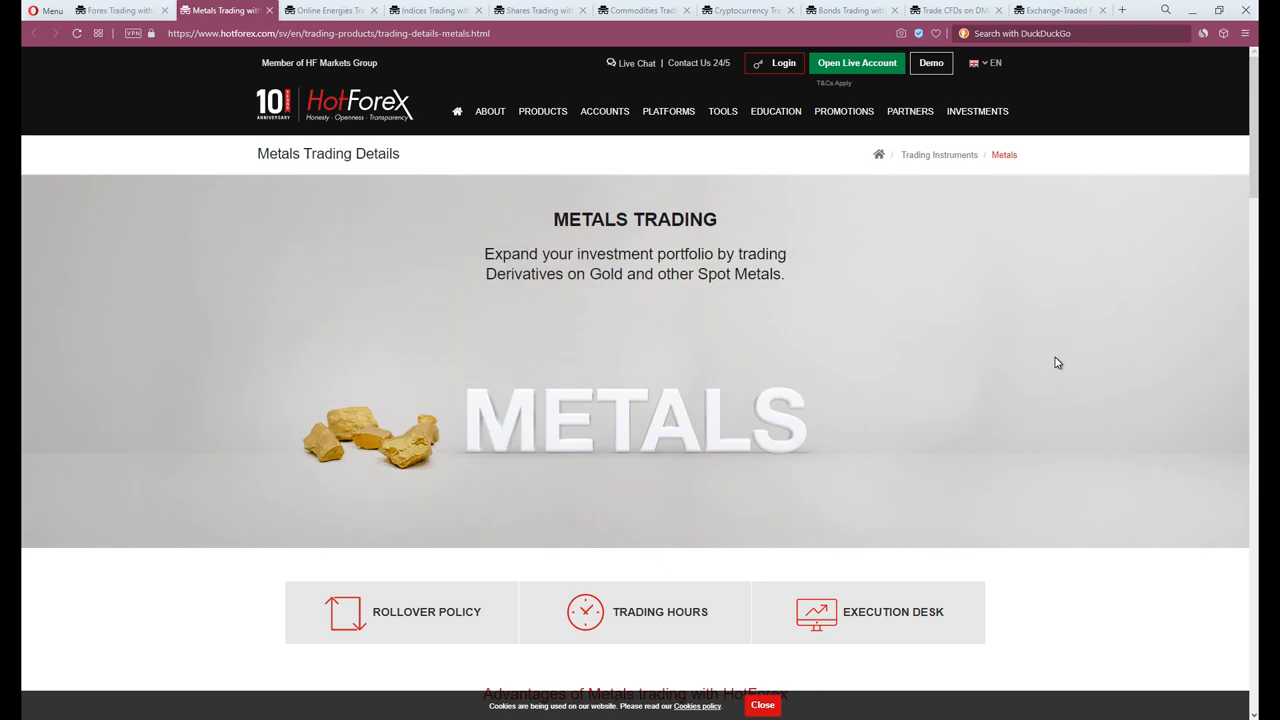
# - View the Energies, Shares, Commodities, Bonds and DMA Stocks pages, ending on Zero Spread Account
pyautogui.click(330, 10)
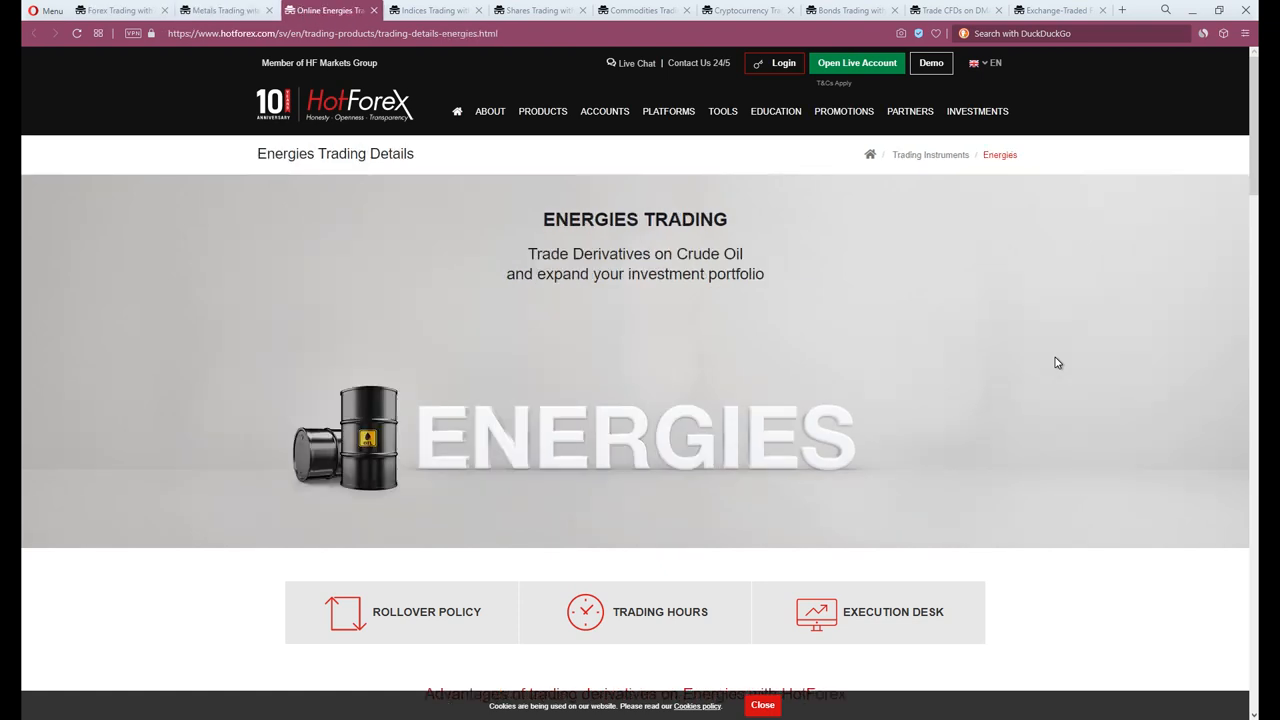
pyautogui.click(536, 10)
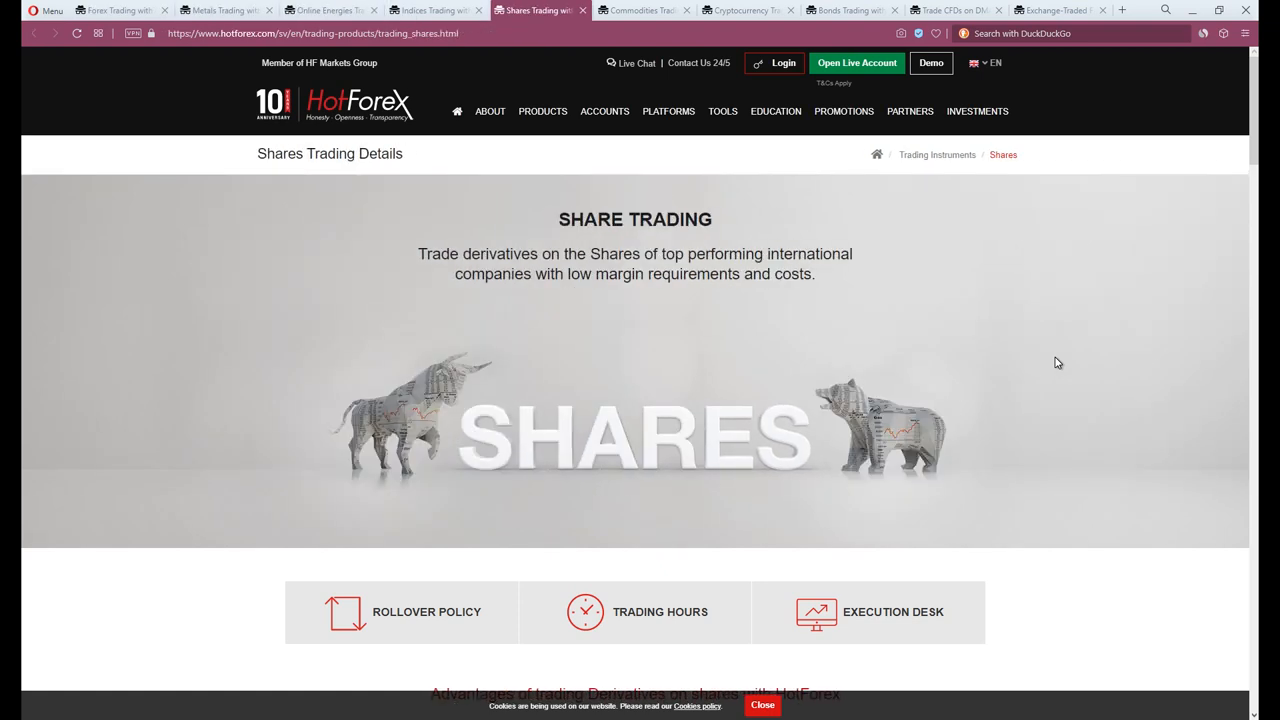
pyautogui.click(640, 10)
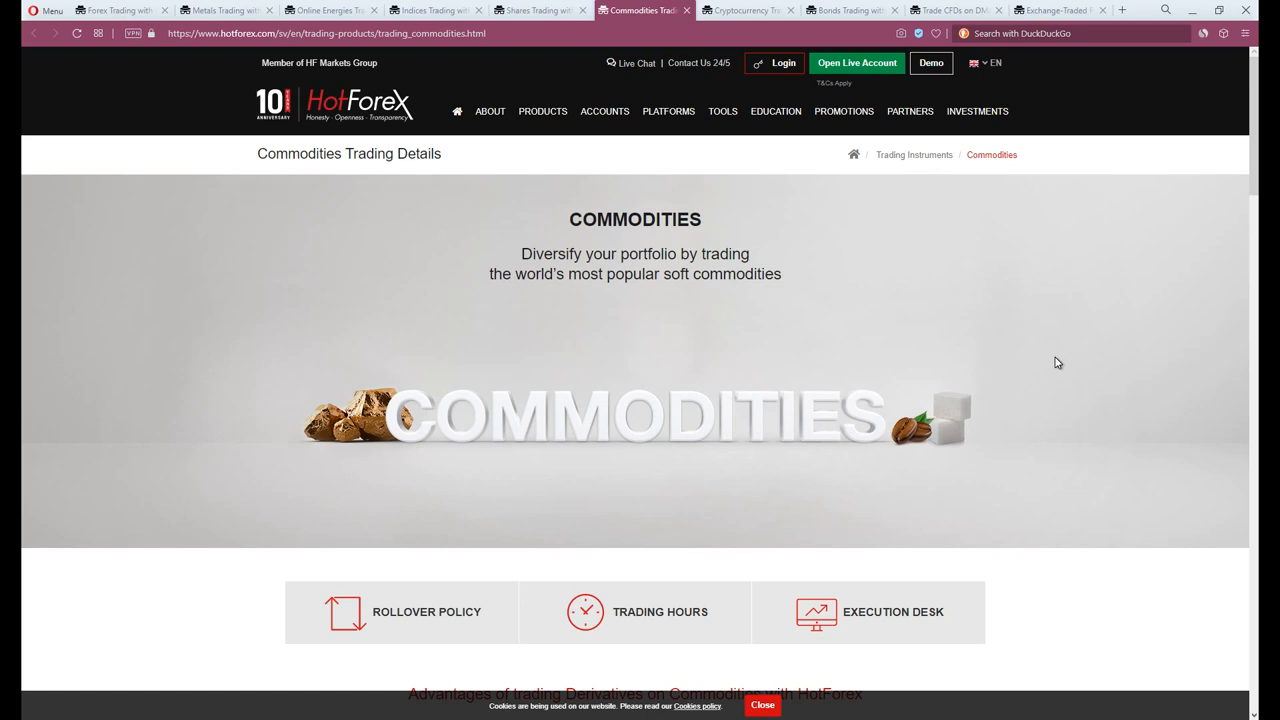
pyautogui.click(850, 10)
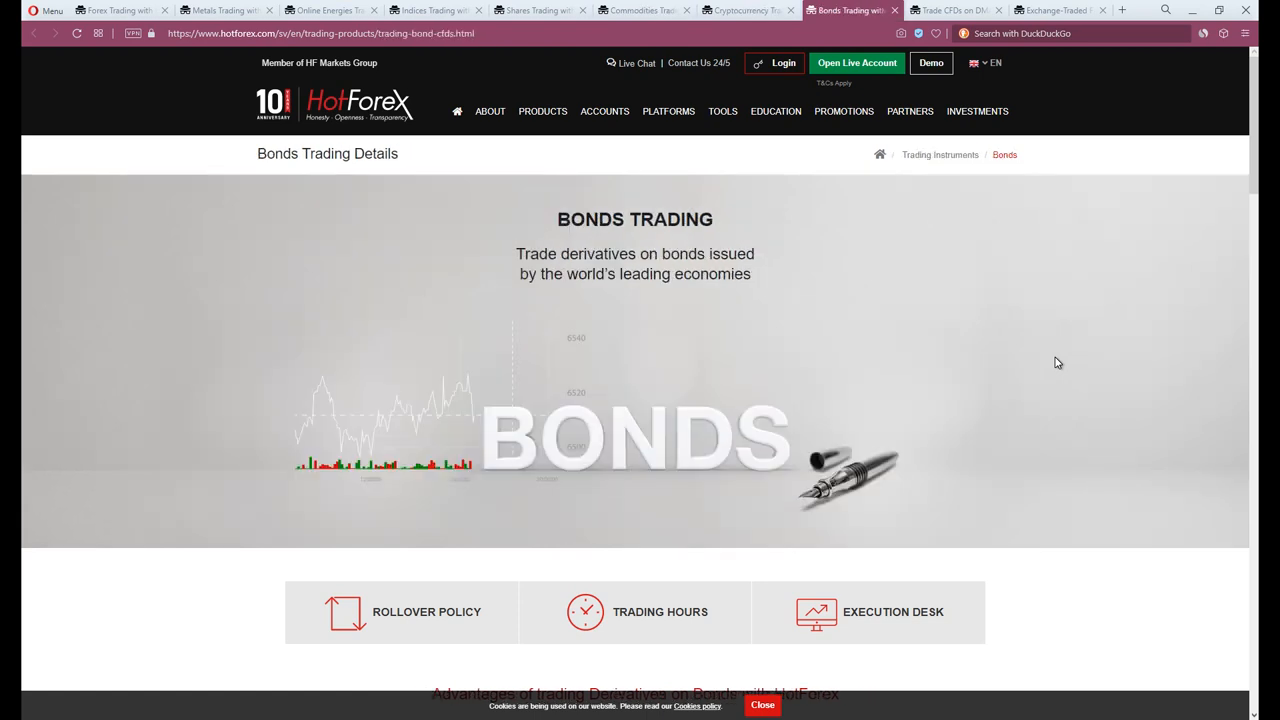
pyautogui.click(956, 10)
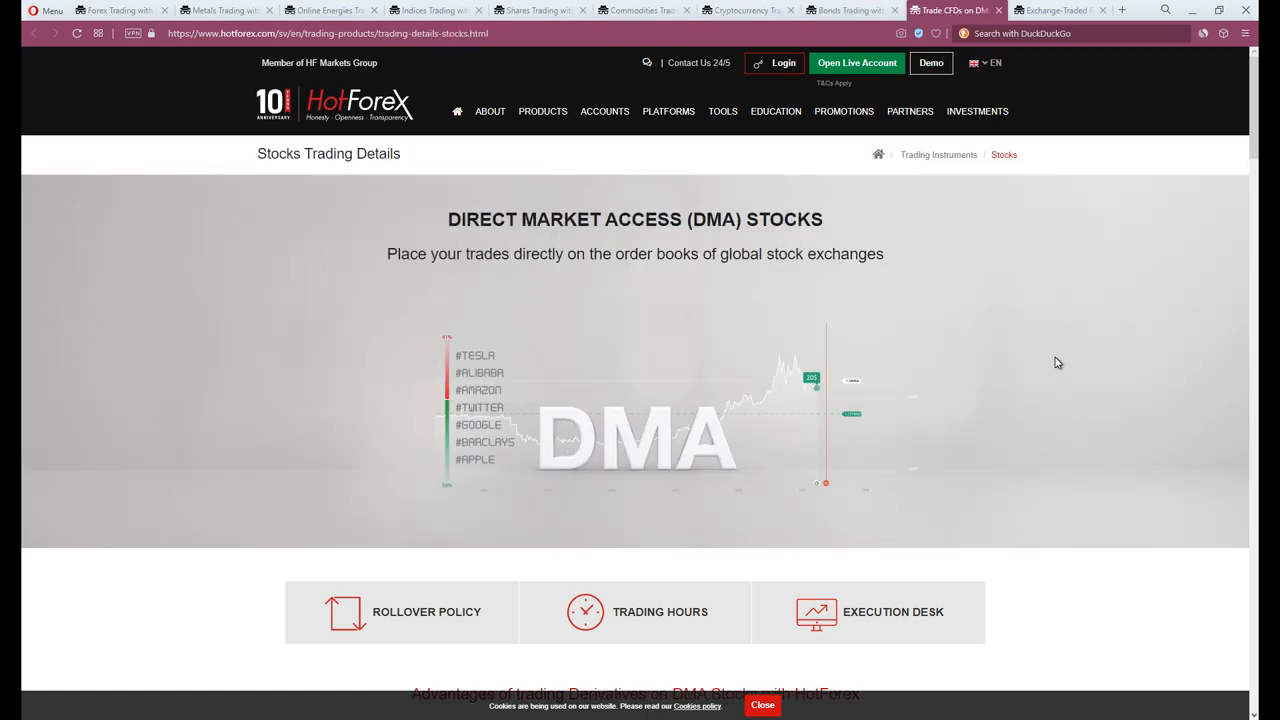
pyautogui.click(1060, 10)
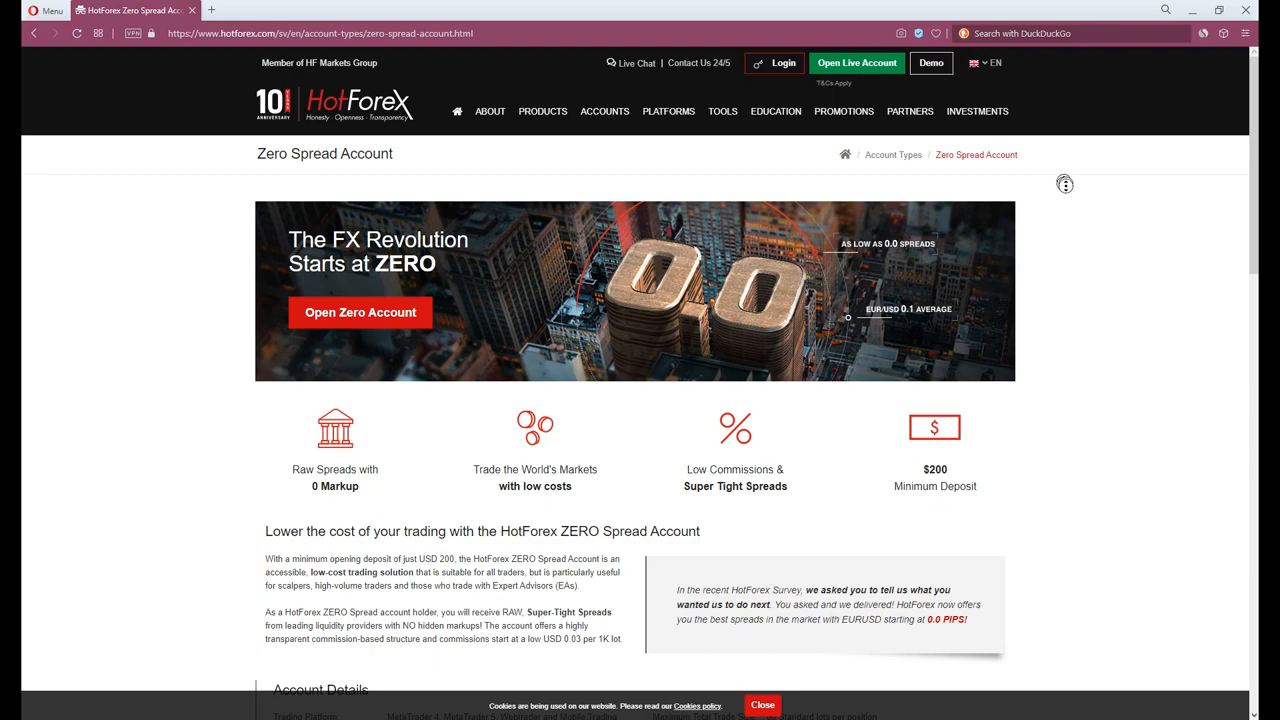
# - Go through the Zero Spread Account details and commission tables down to the Micro Account page
pyautogui.scroll(-3)
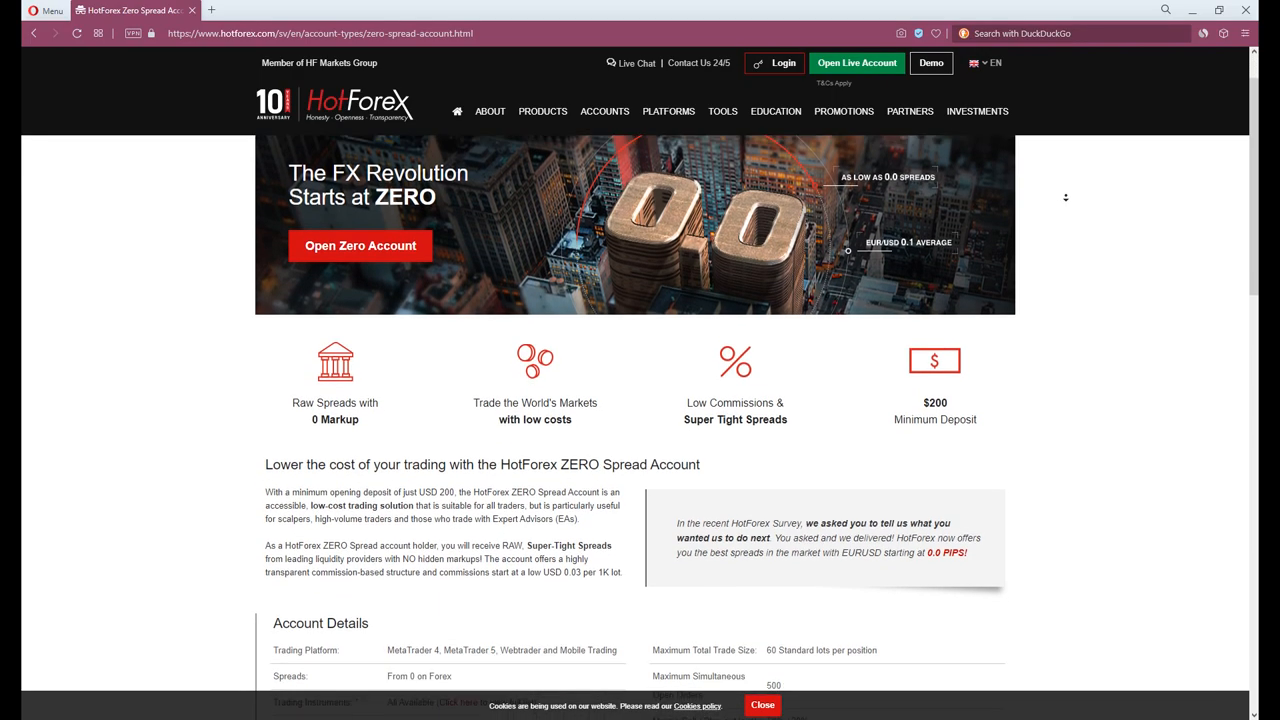
pyautogui.scroll(-3)
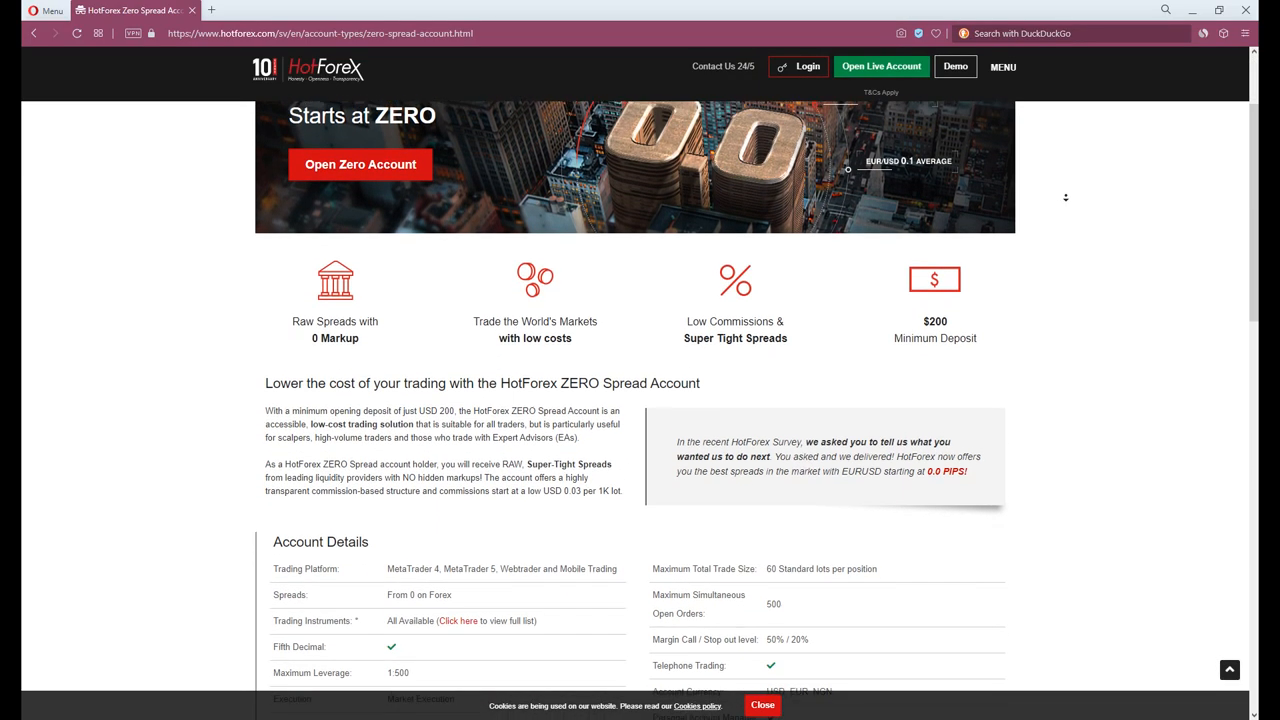
pyautogui.scroll(-3)
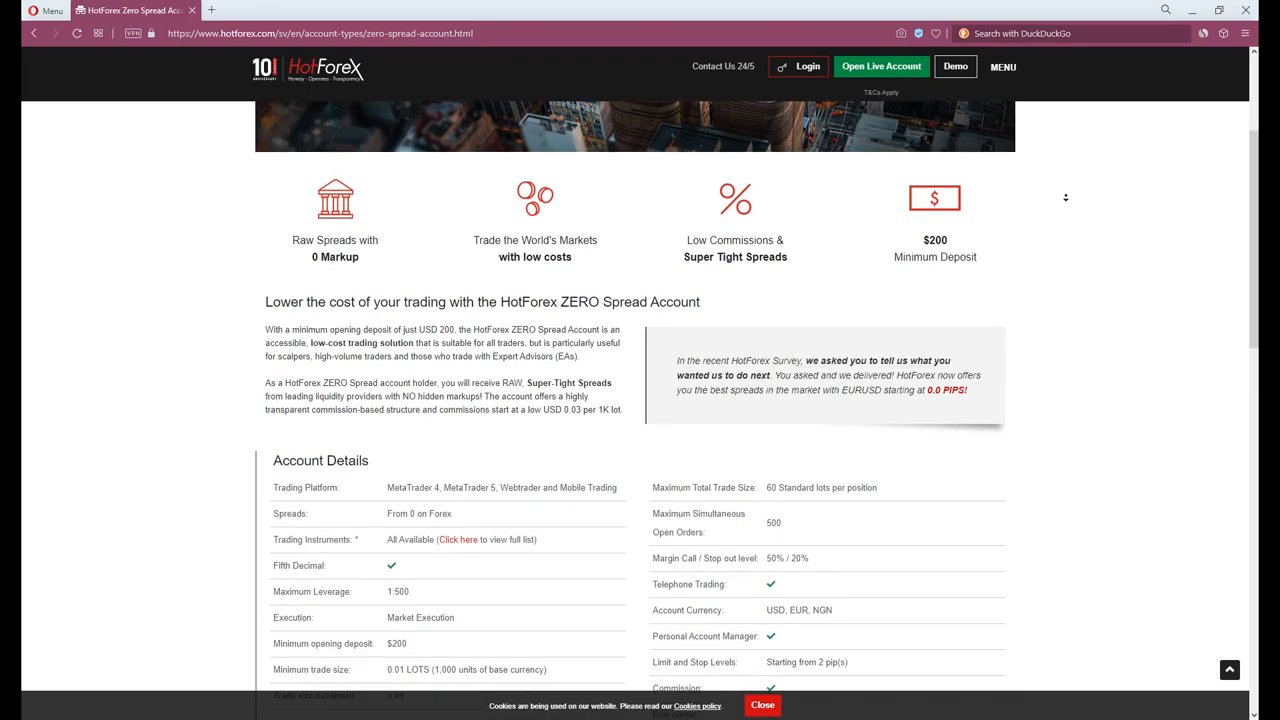
pyautogui.scroll(-3)
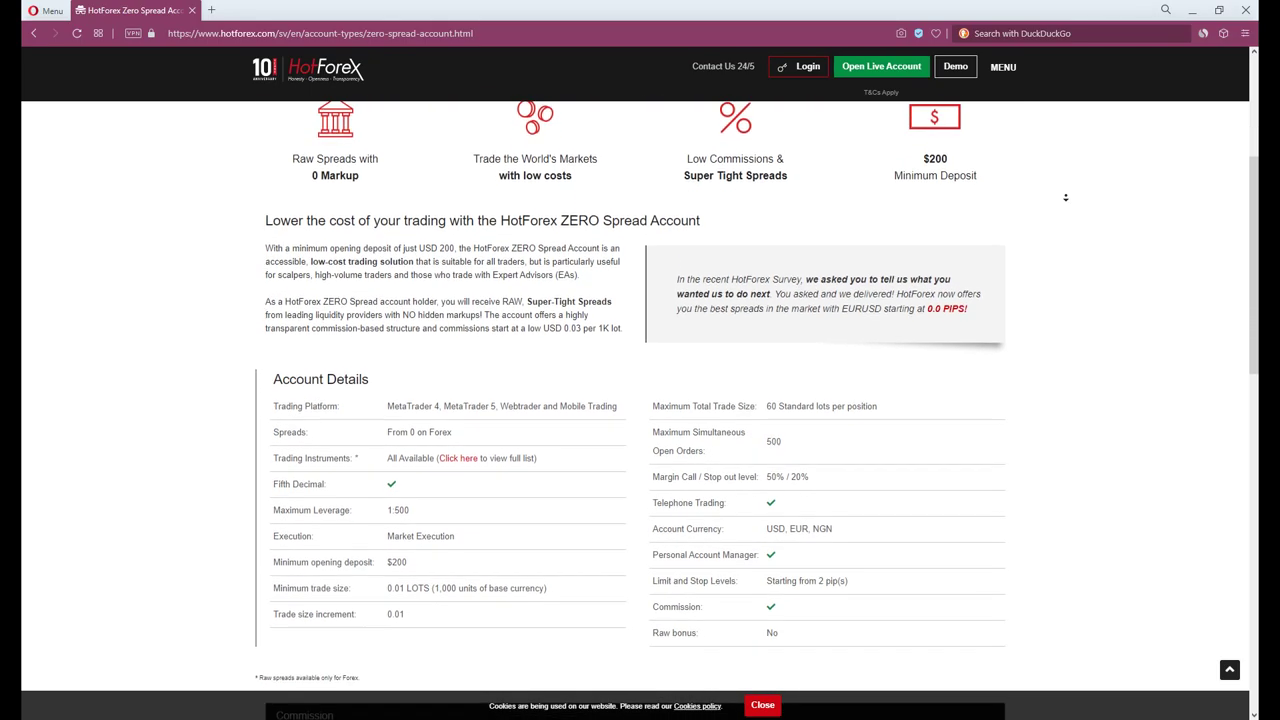
pyautogui.scroll(-3)
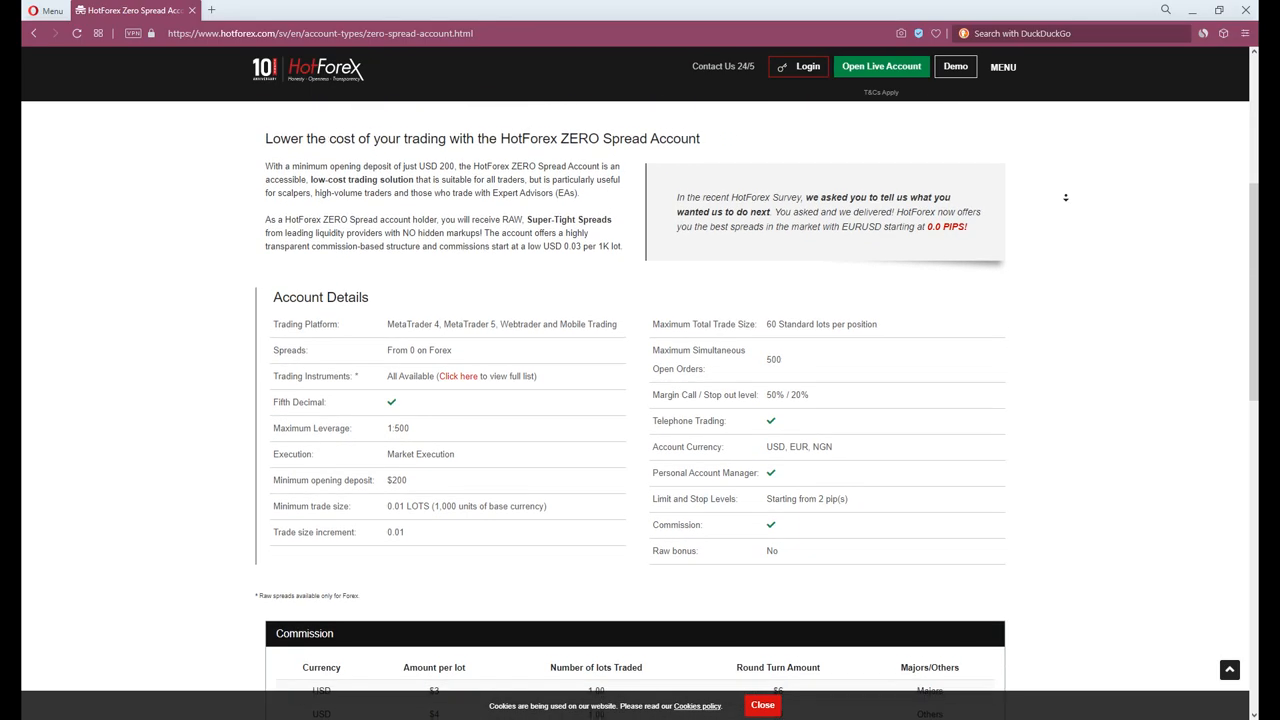
pyautogui.scroll(-3)
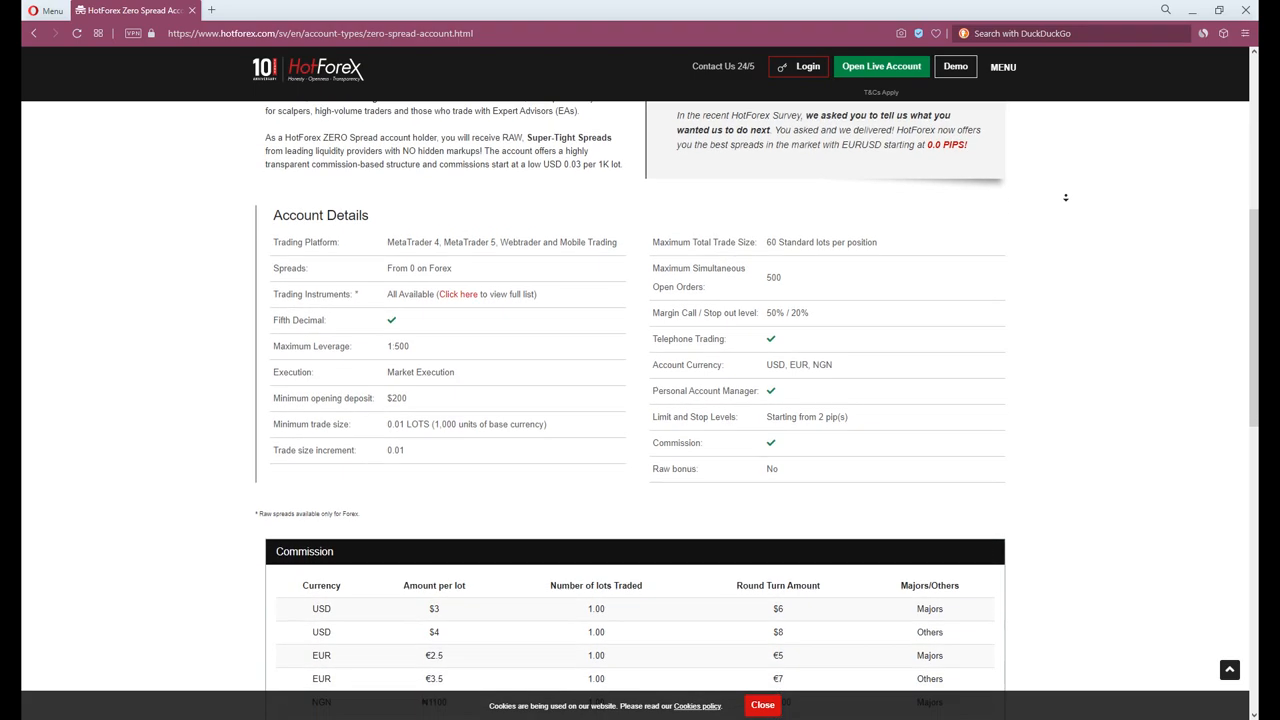
pyautogui.scroll(-3)
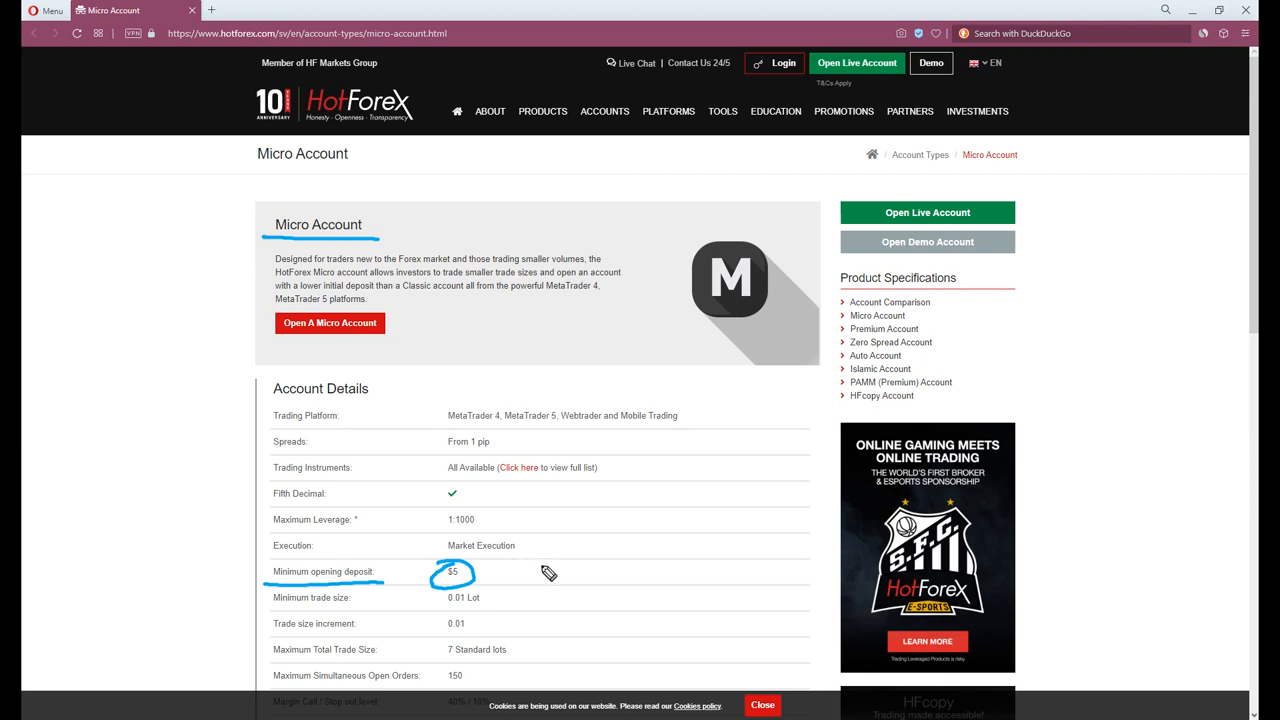
pyautogui.moveTo(556, 568)
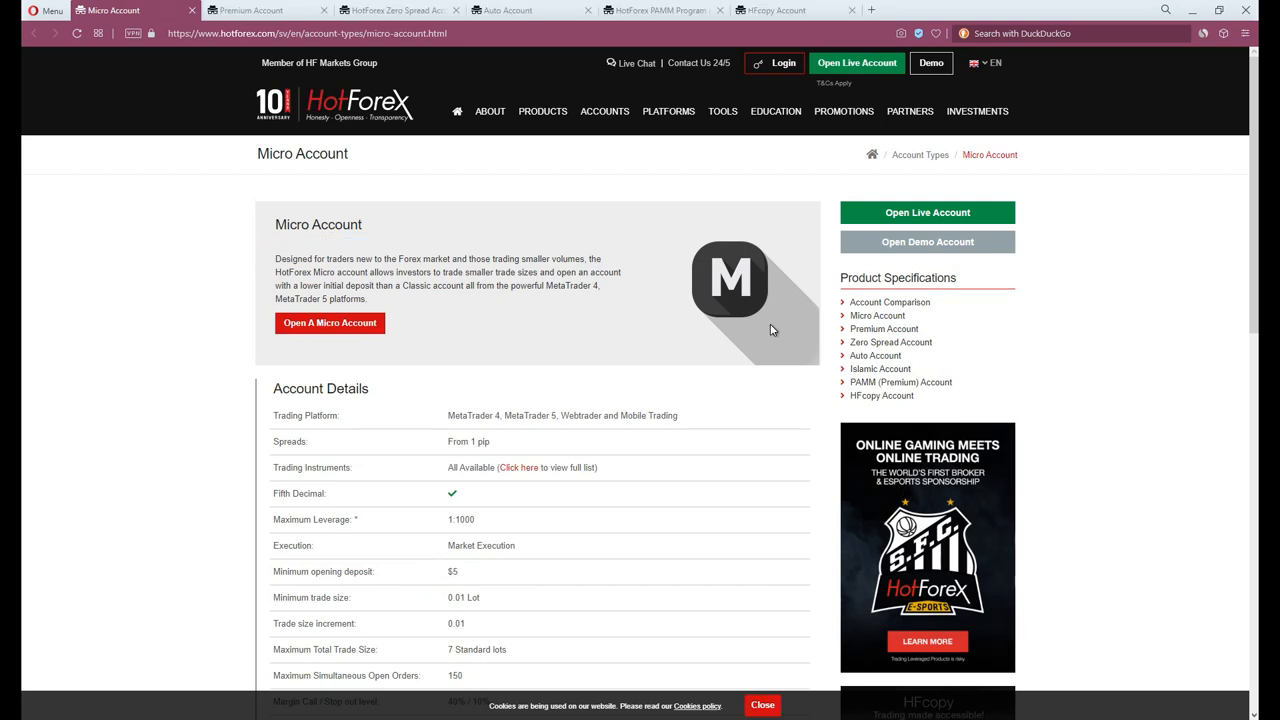
# - View HotForex's Premium, Zero Spread, Auto, PAMM Program and HFcopy account pages in turn
pyautogui.click(248, 10)
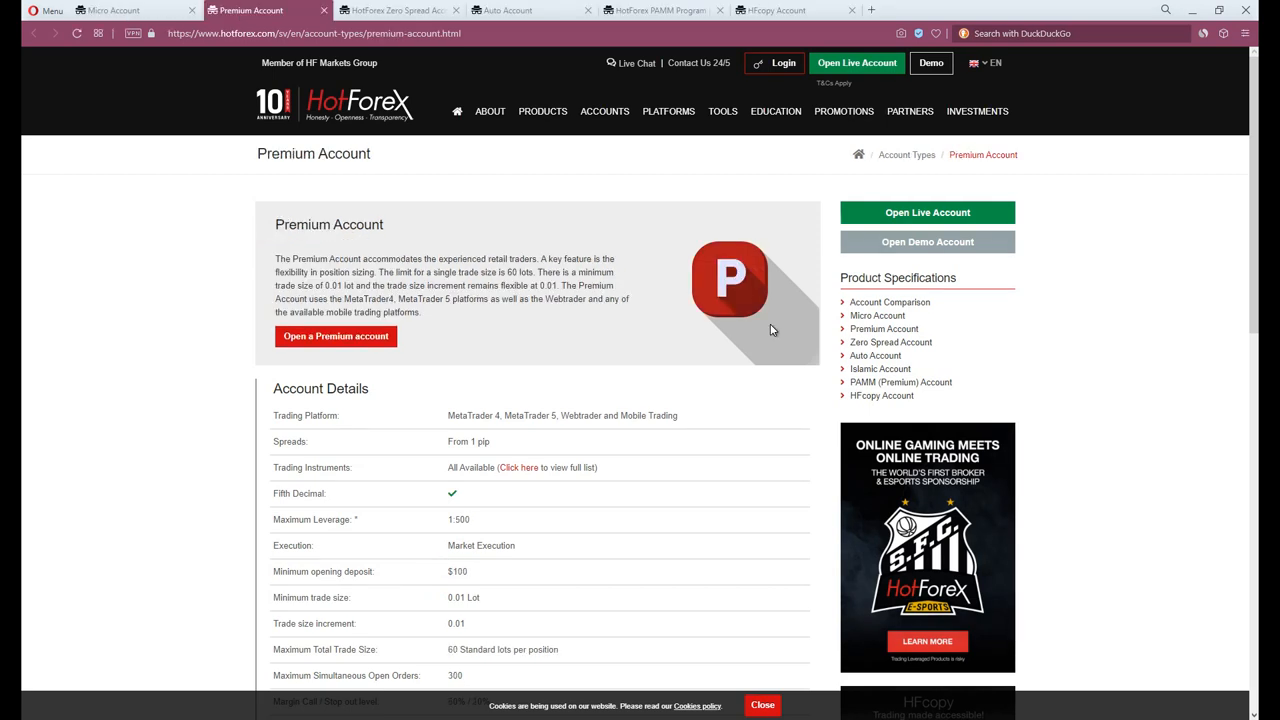
pyautogui.click(396, 10)
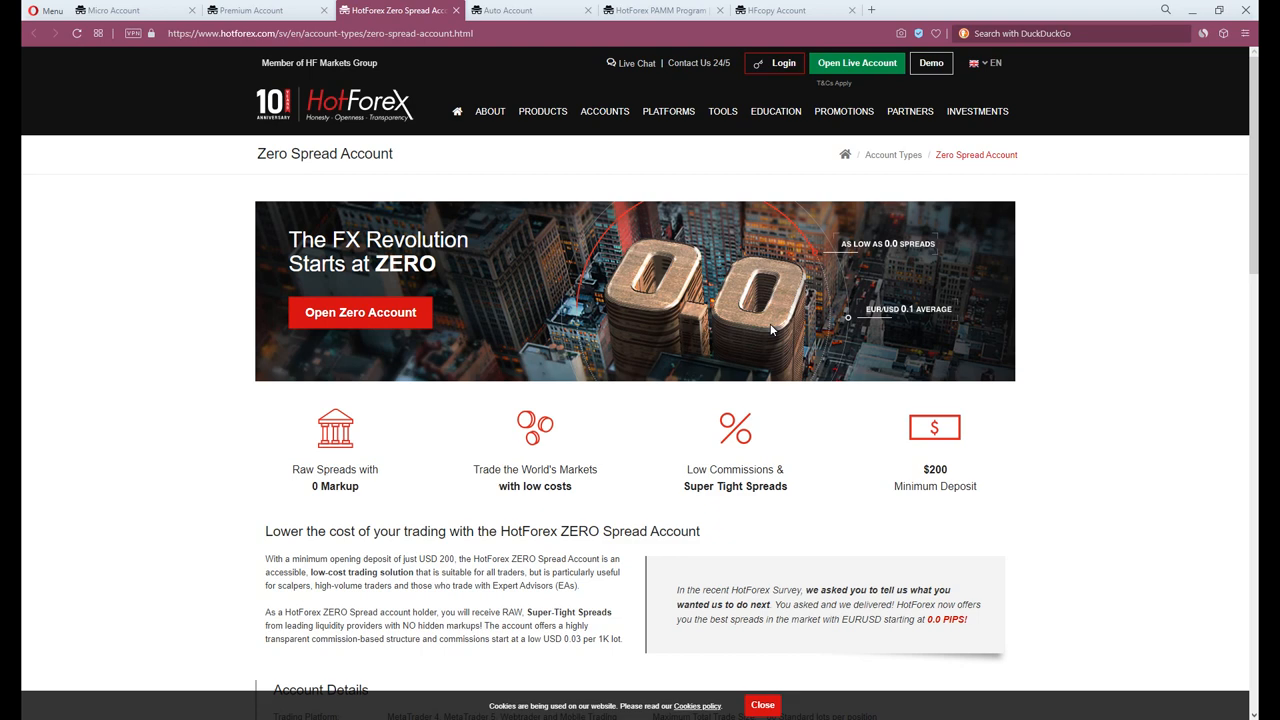
pyautogui.click(530, 10)
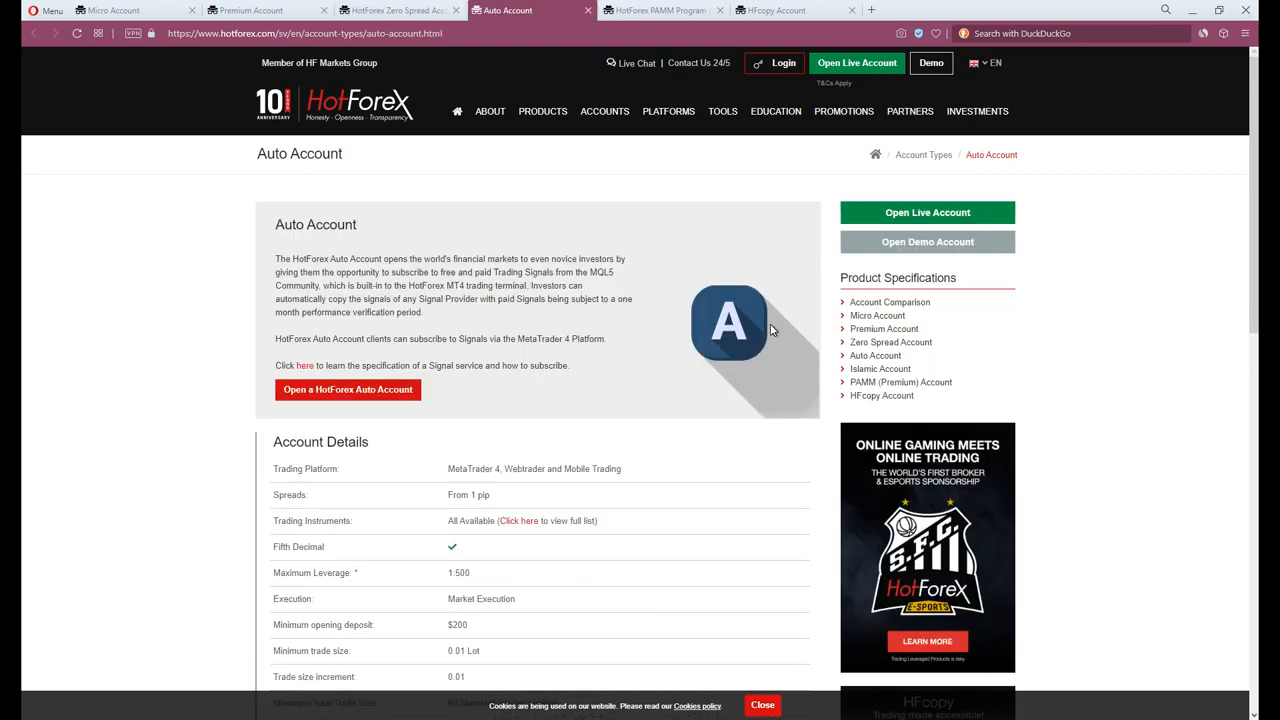
pyautogui.click(660, 10)
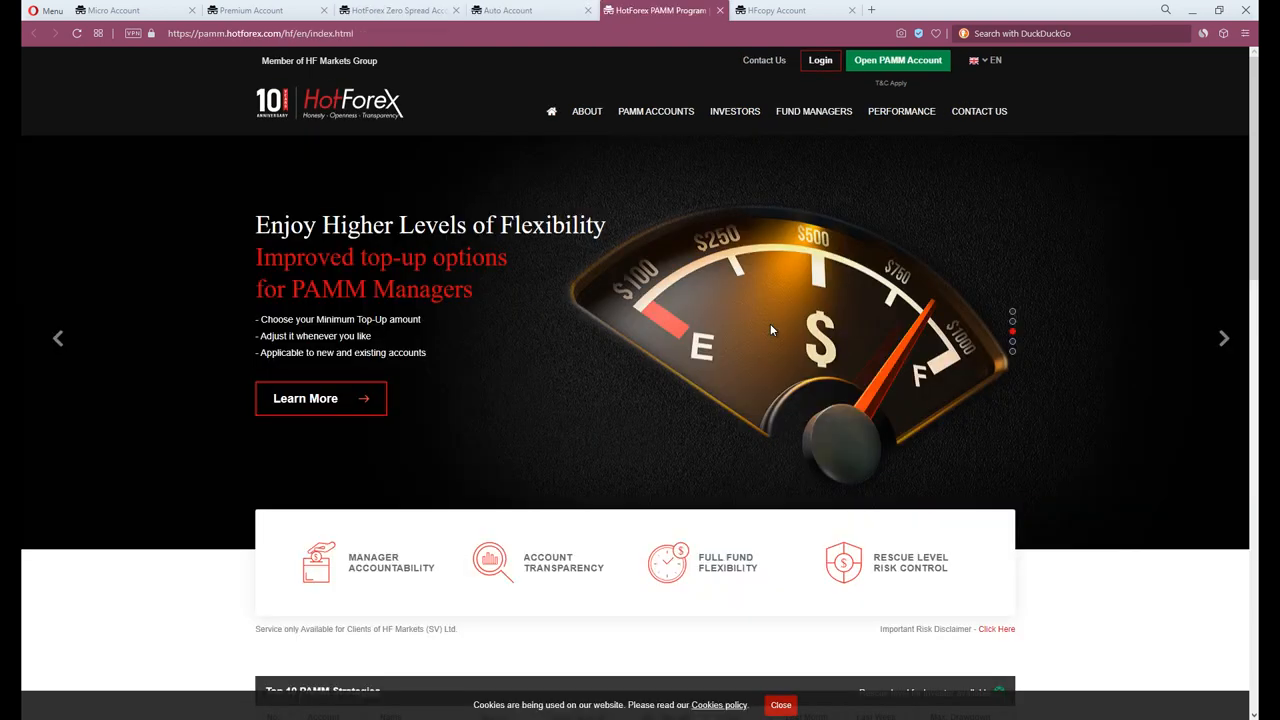
pyautogui.click(790, 10)
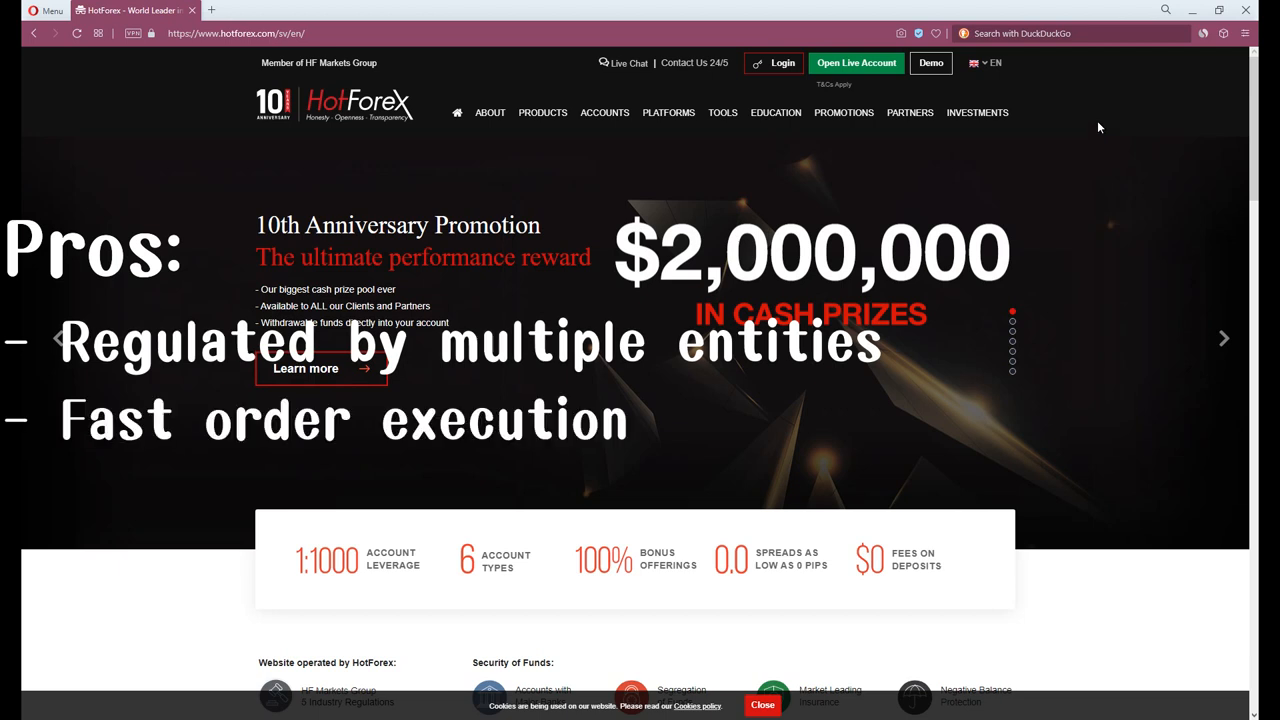
pyautogui.moveTo(1110, 114)
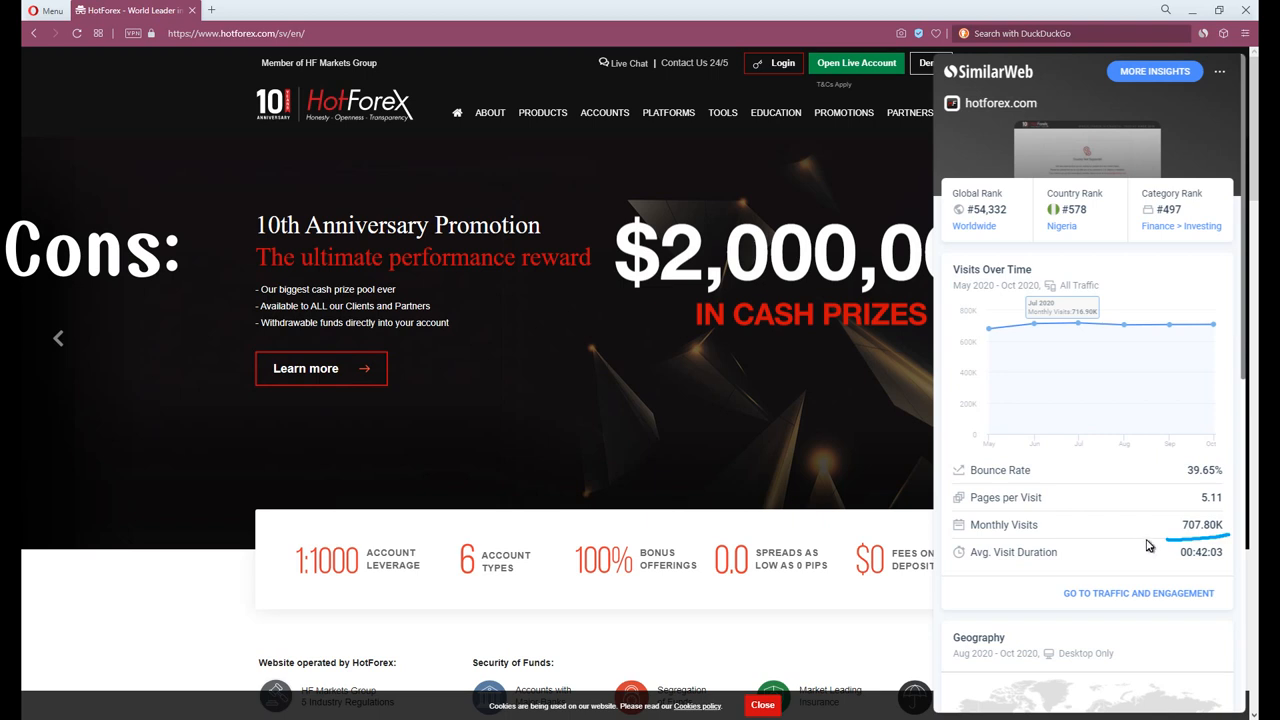
pyautogui.scroll(-3)
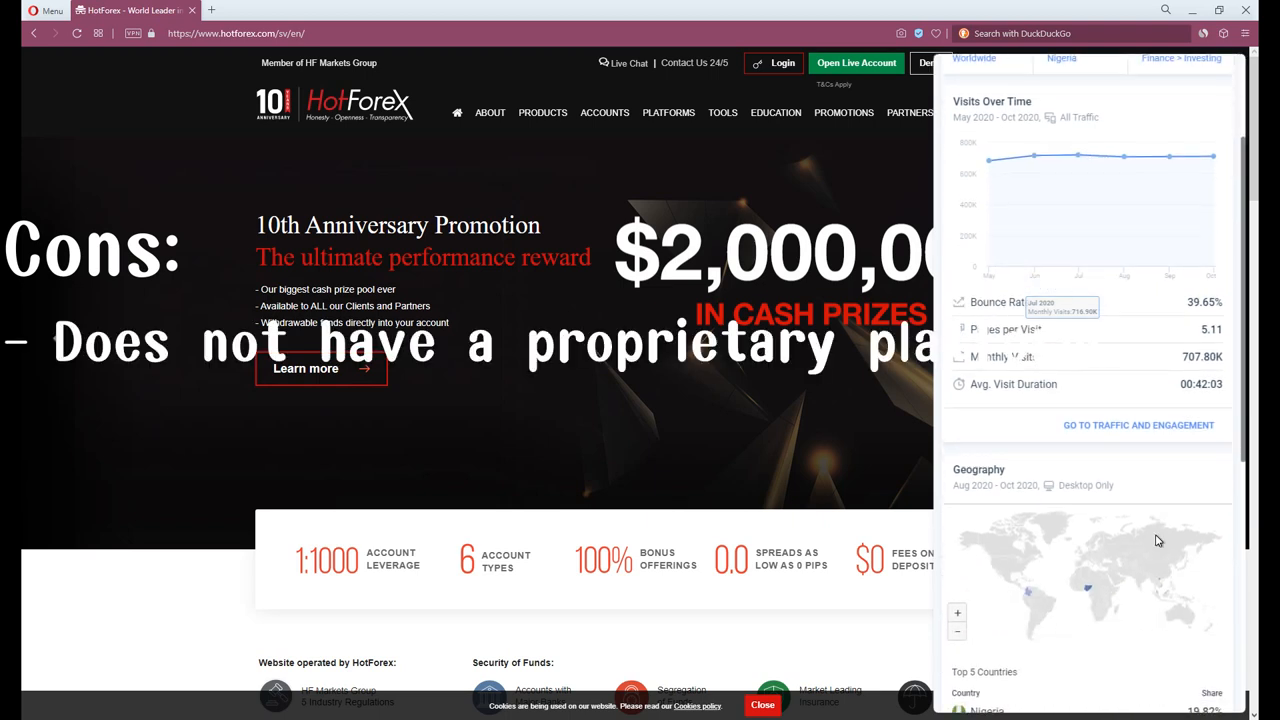
pyautogui.scroll(-3)
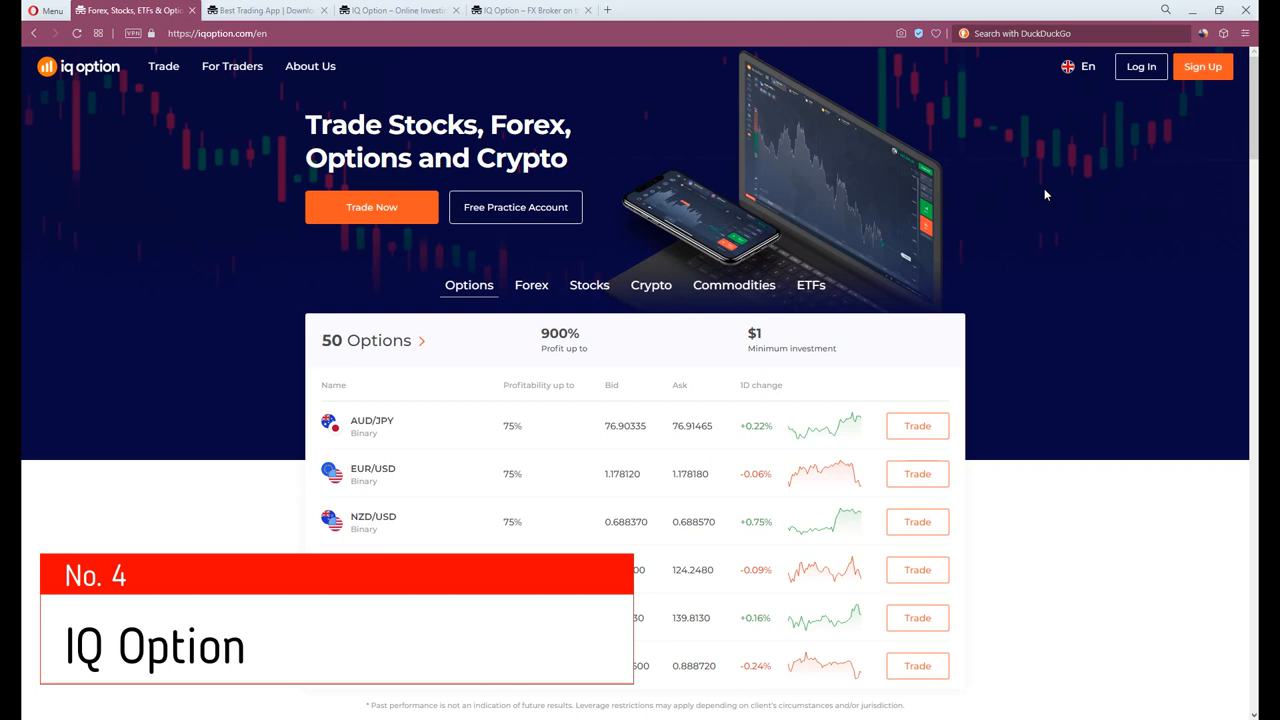
pyautogui.moveTo(532, 284)
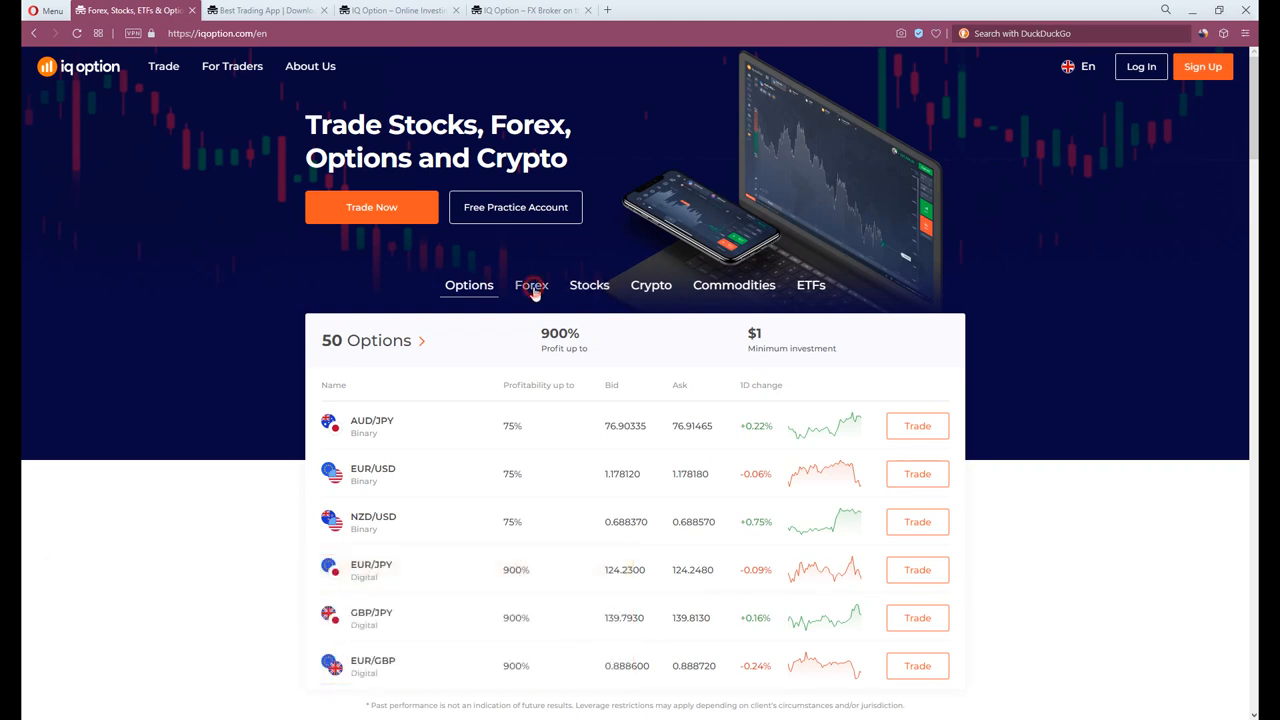
# - Show IQ Option's Forex pairs, stock CFDs, cryptocurrencies and commodities listings in the asset table
pyautogui.click(532, 284)
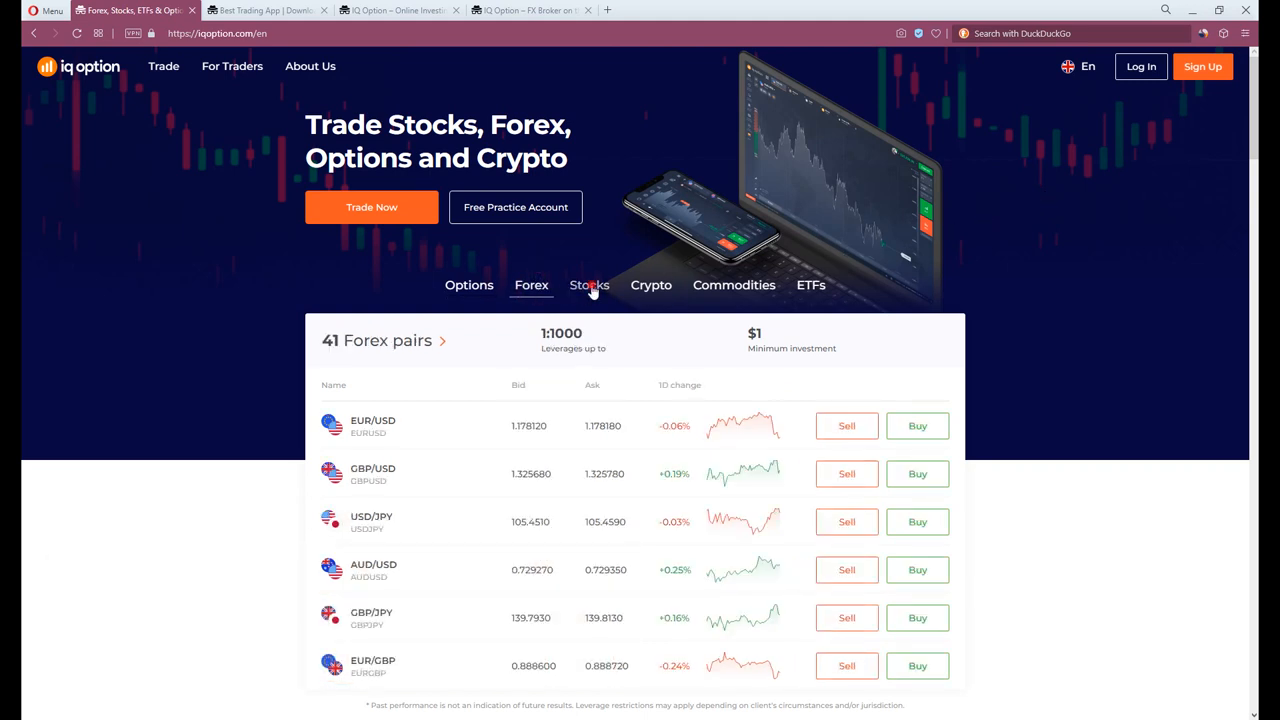
pyautogui.click(588, 284)
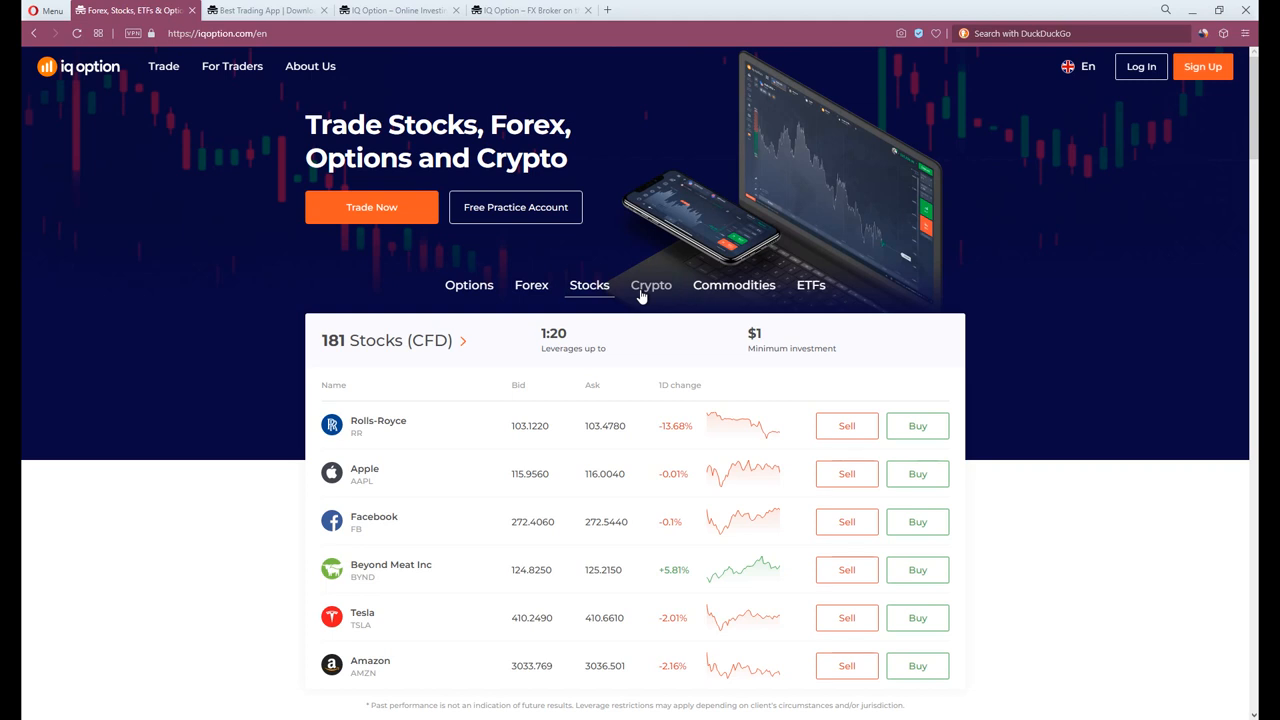
pyautogui.click(652, 284)
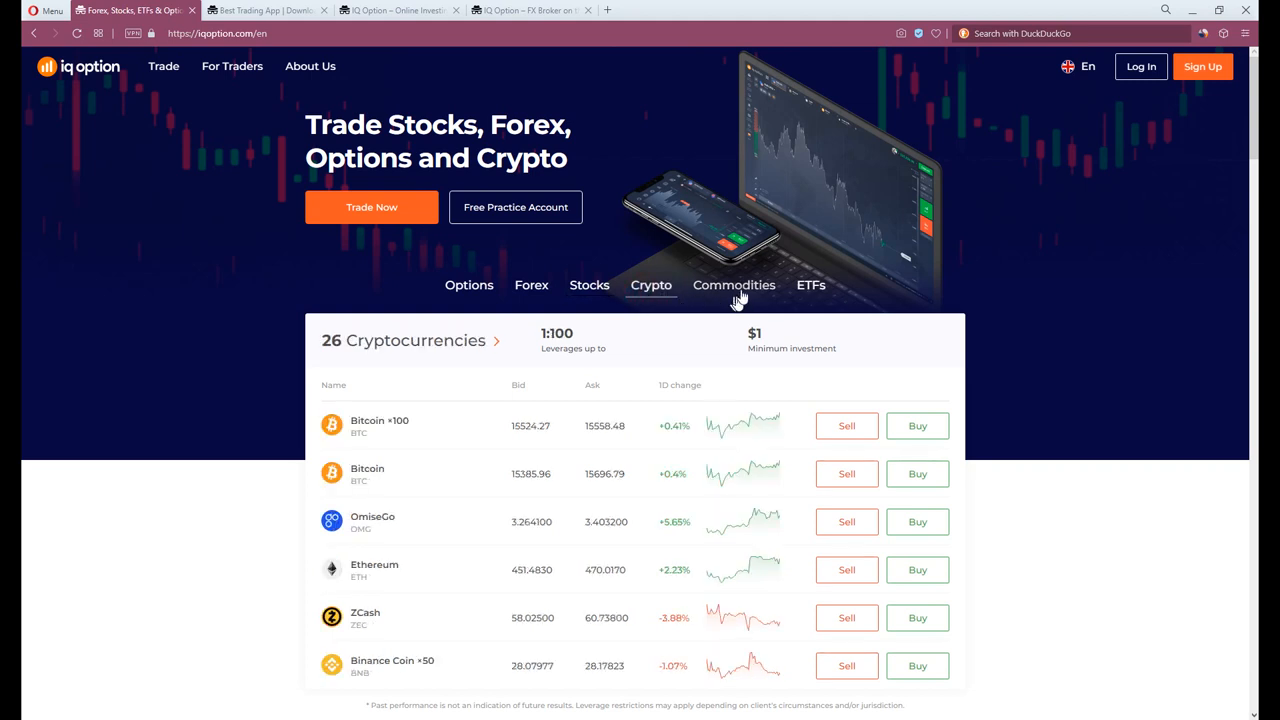
pyautogui.click(734, 284)
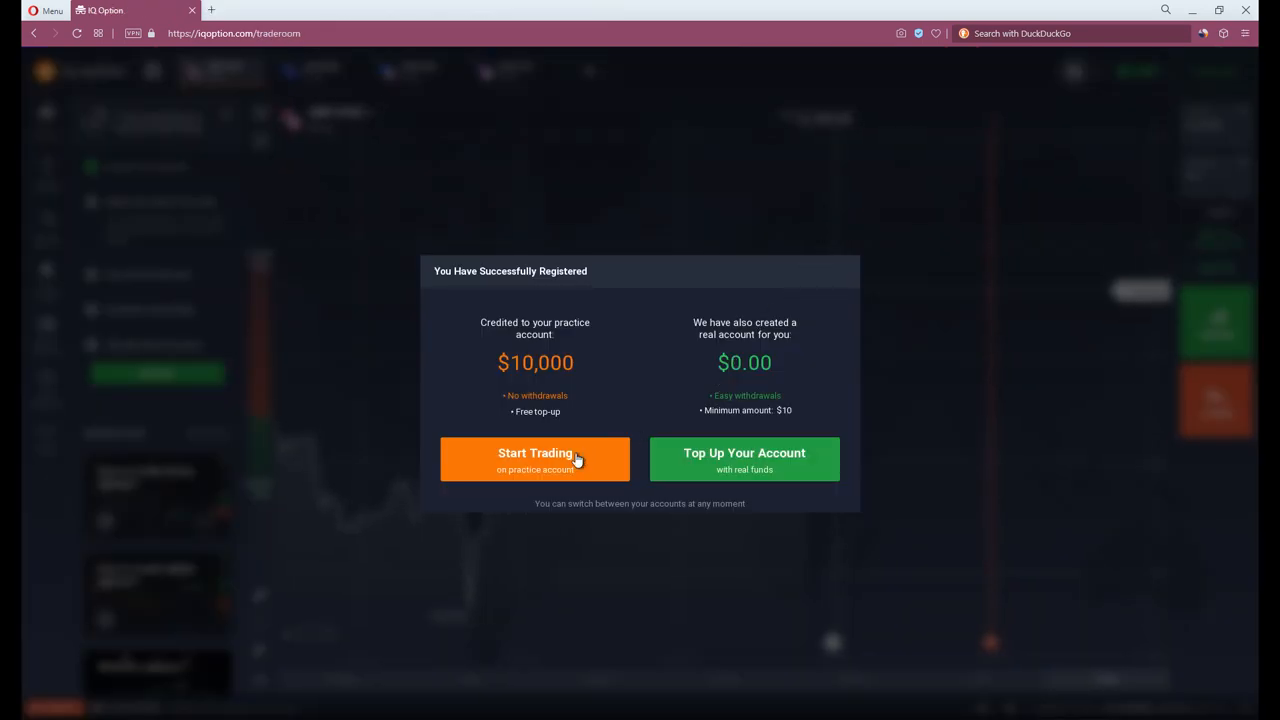
# - Start practice trading, then view the IQ Option Android app's Google Play listing and European site
pyautogui.click(536, 458)
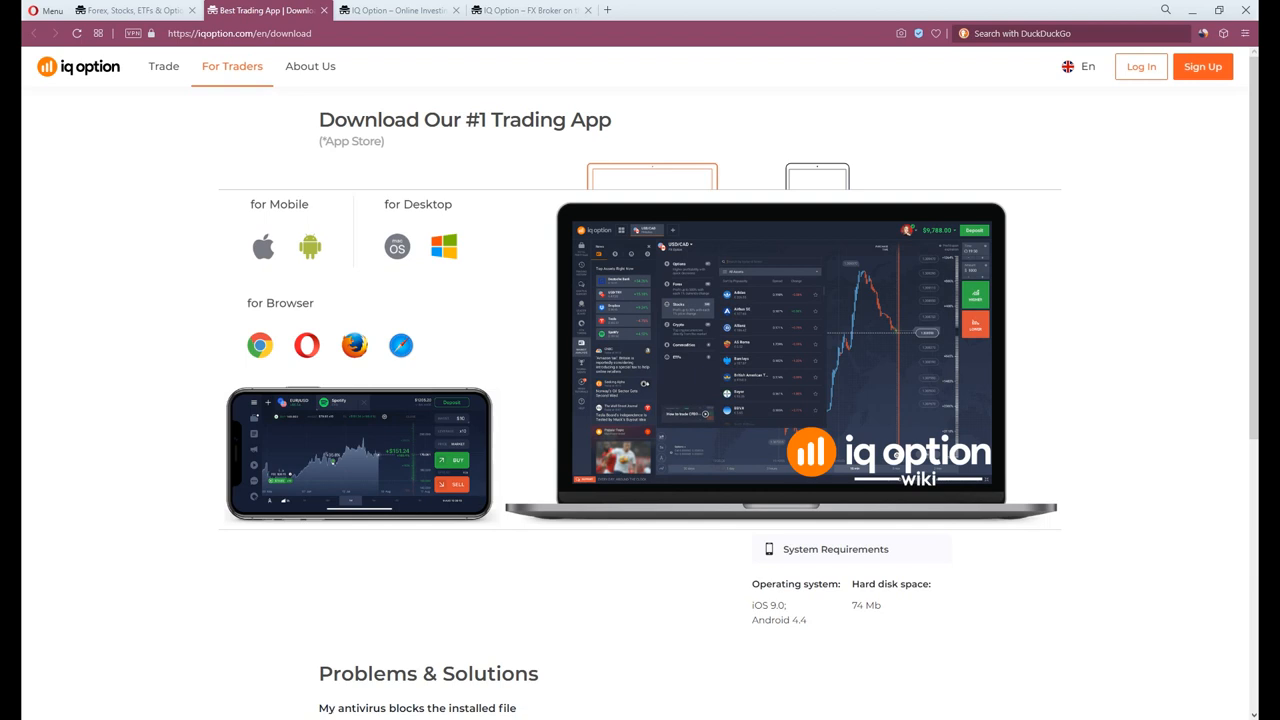
pyautogui.click(396, 10)
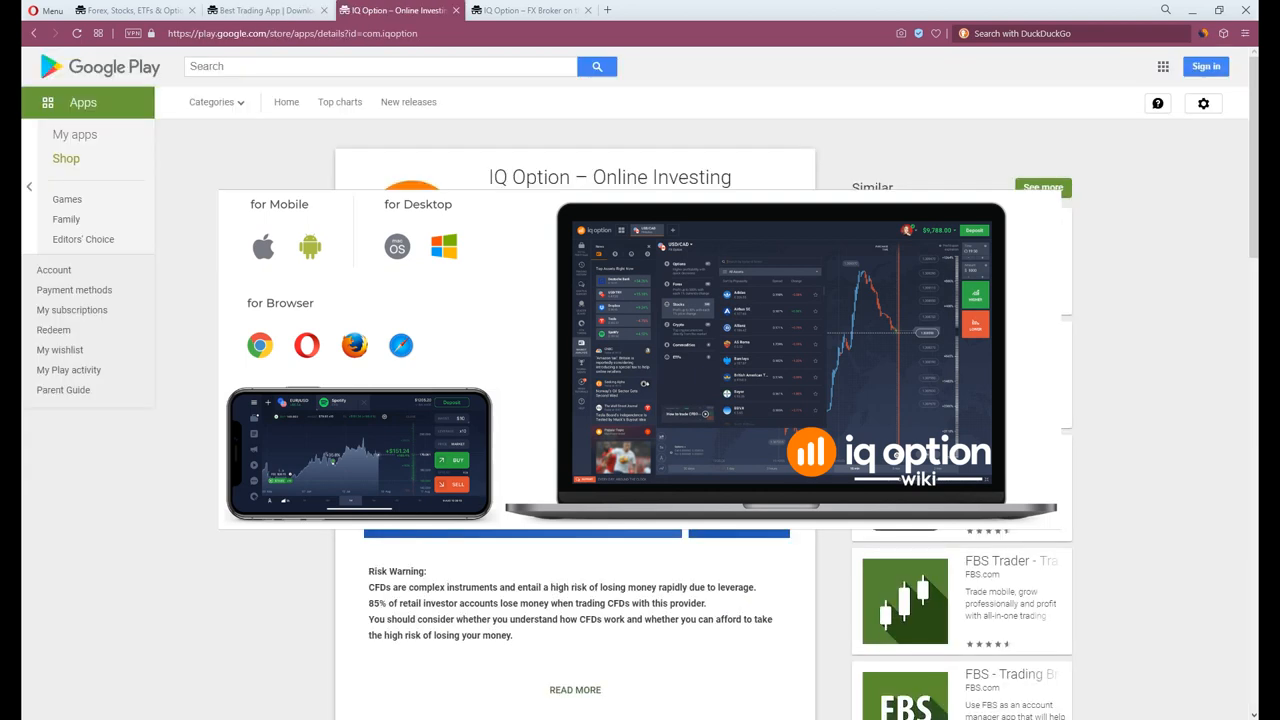
pyautogui.click(524, 10)
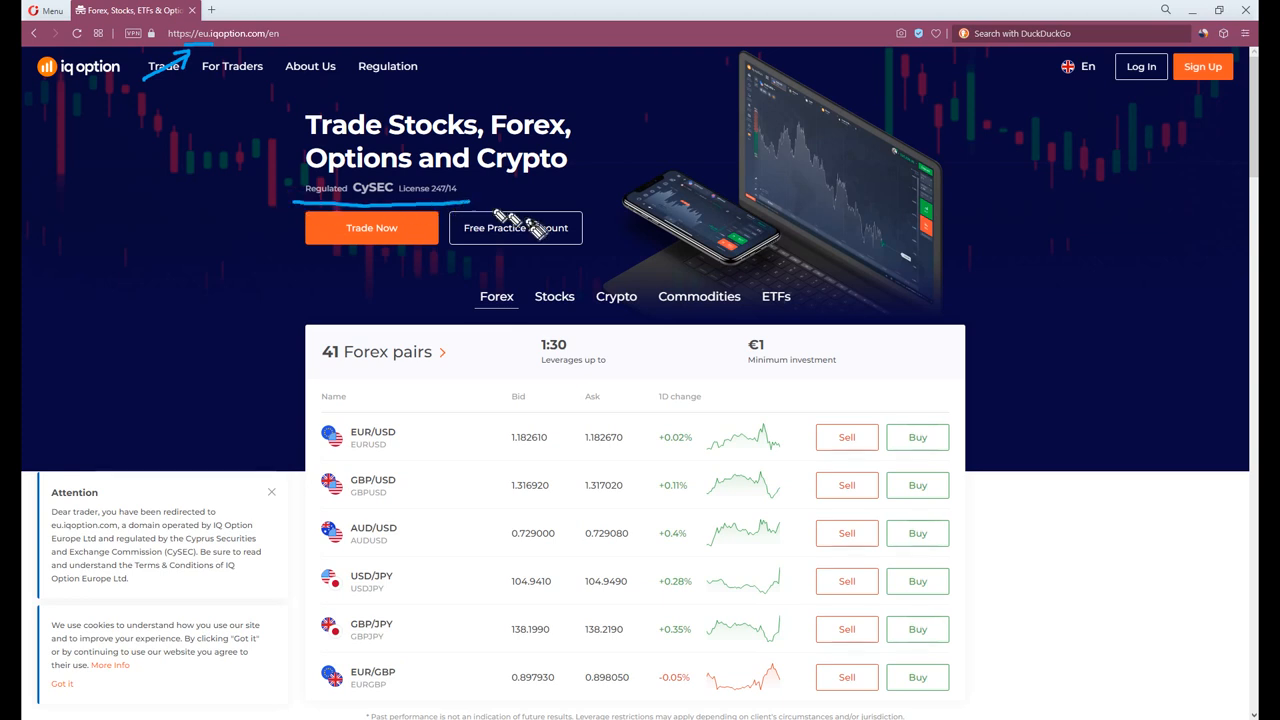
pyautogui.moveTo(488, 238)
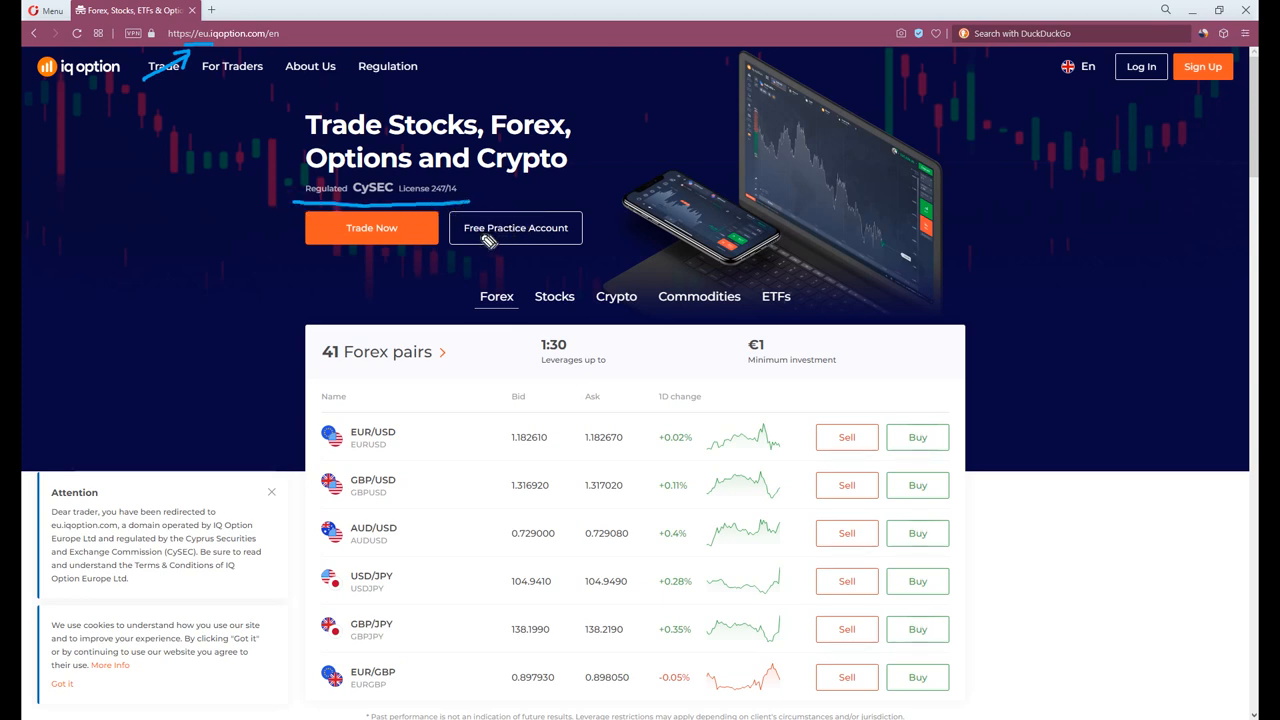
pyautogui.moveTo(480, 236)
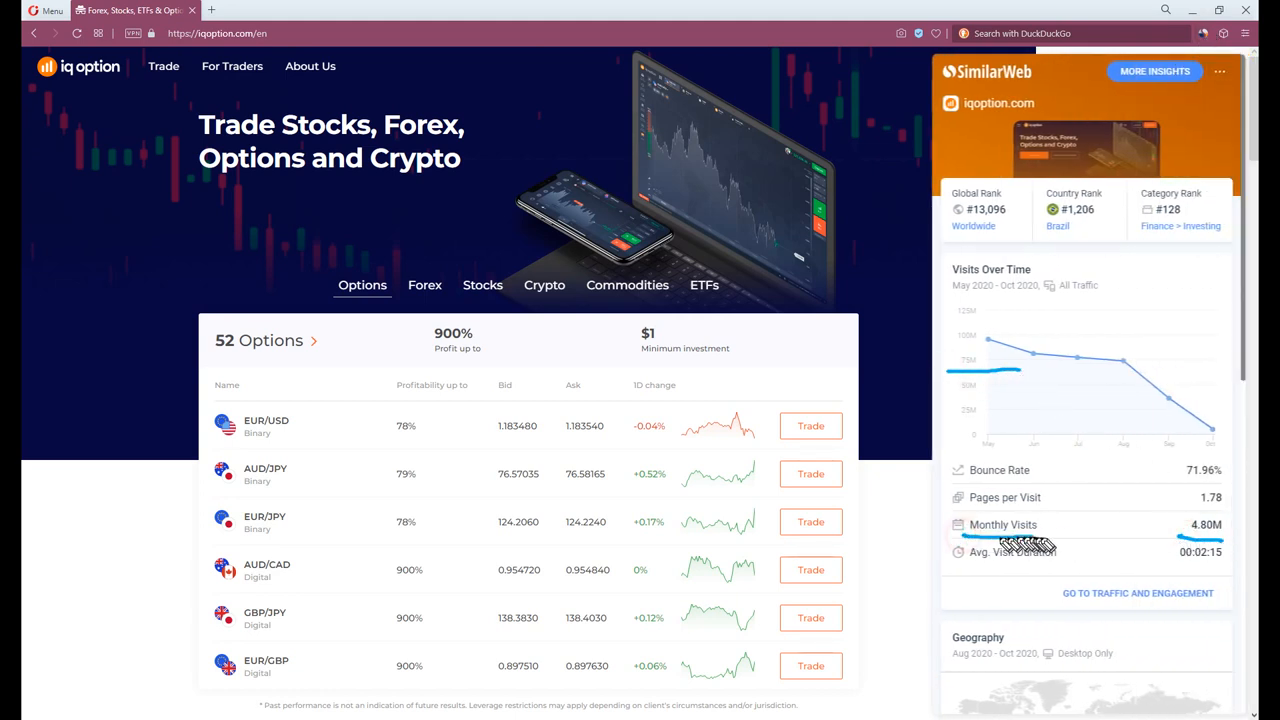
# - Scroll the SimilarWeb statistics to the Geography section showing Brazil as top country
pyautogui.scroll(-3)
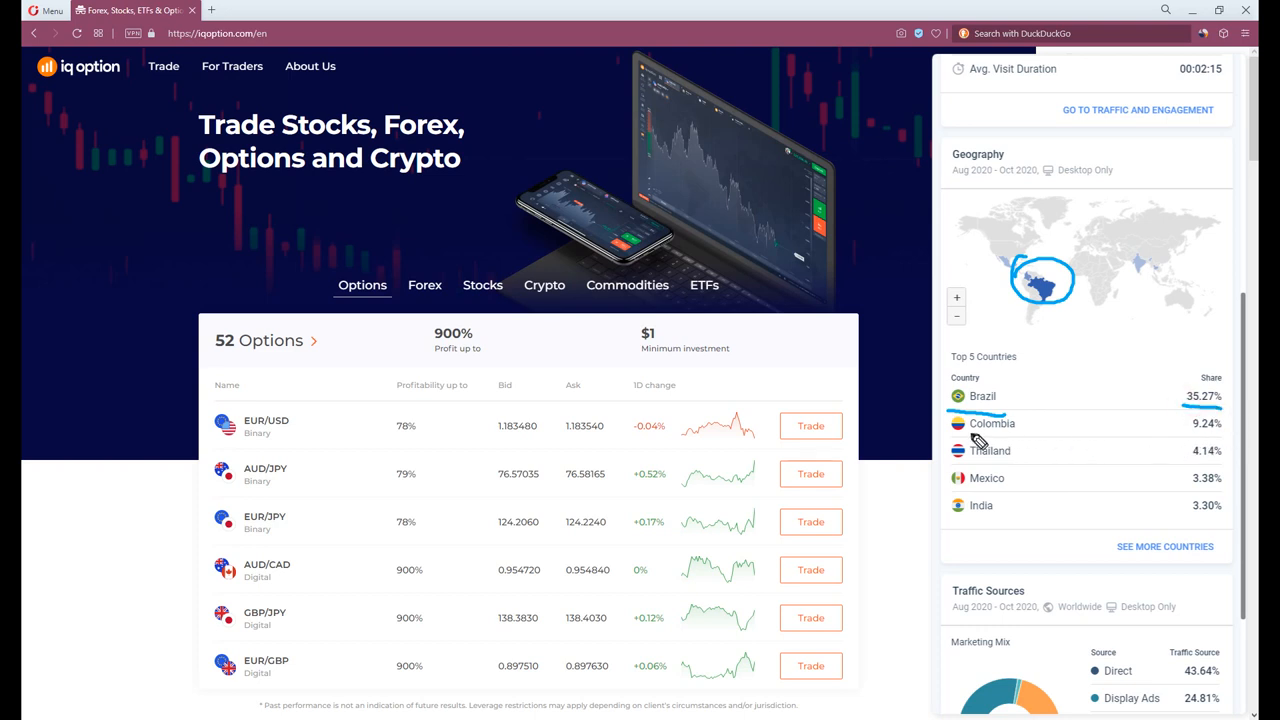
pyautogui.moveTo(980, 450)
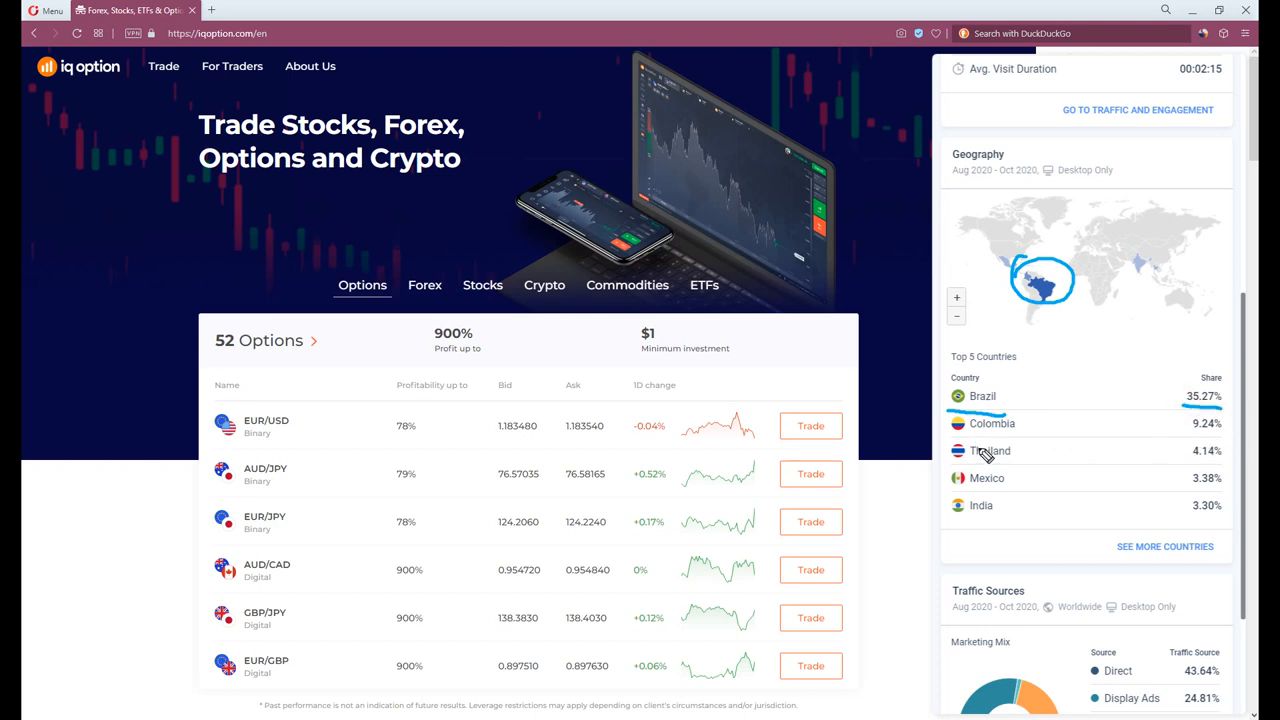
pyautogui.moveTo(984, 456)
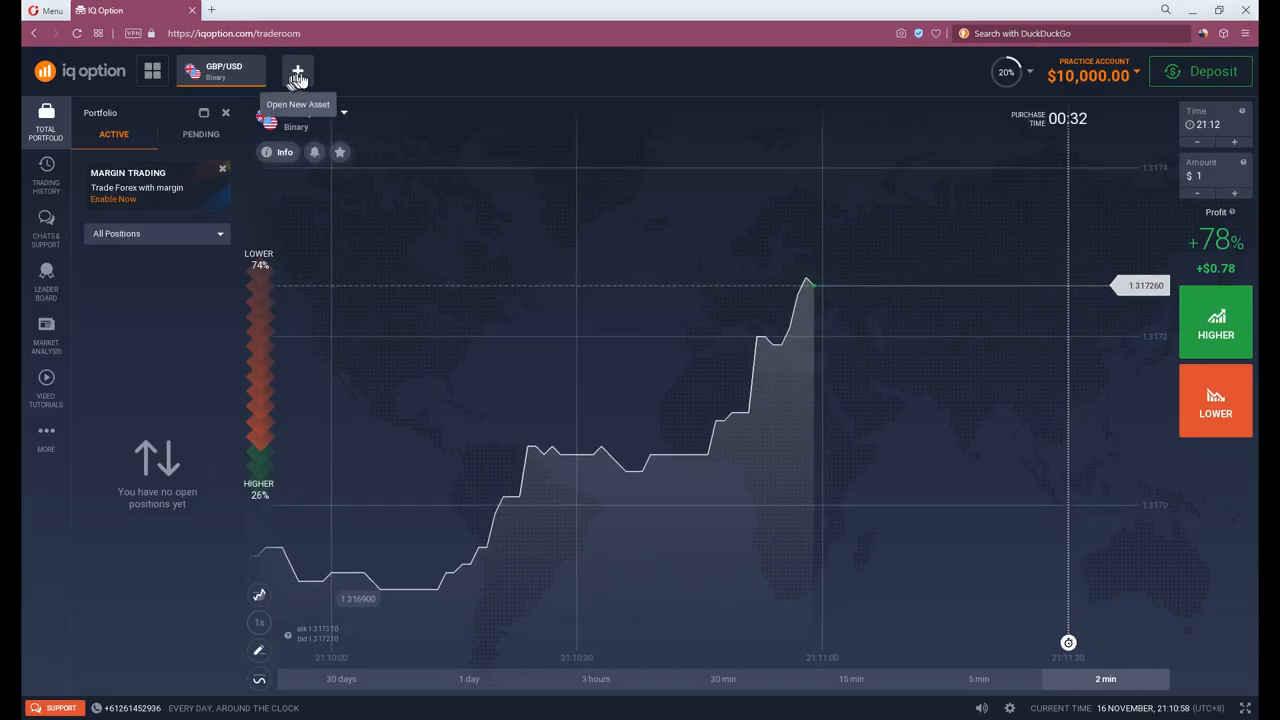
# - Browse the trade room's options, stock and crypto categories and bring up the Bitcoin ×100 chart
pyautogui.click(296, 72)
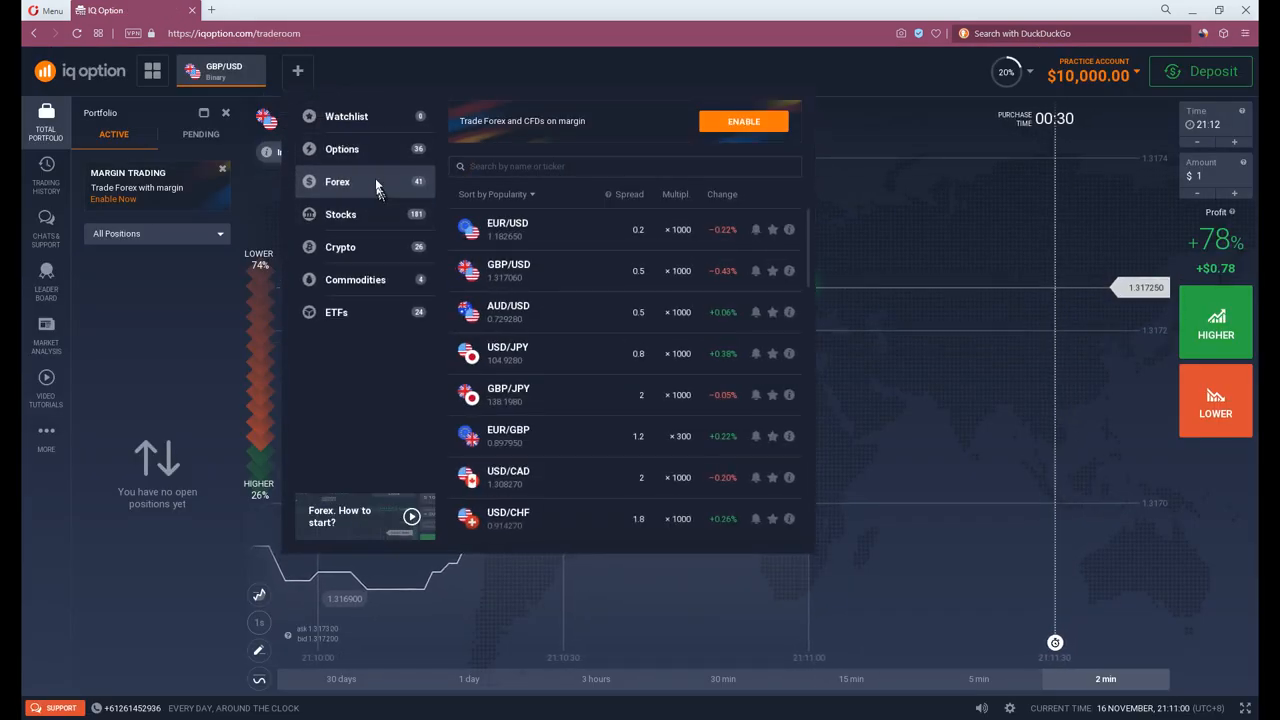
pyautogui.click(342, 148)
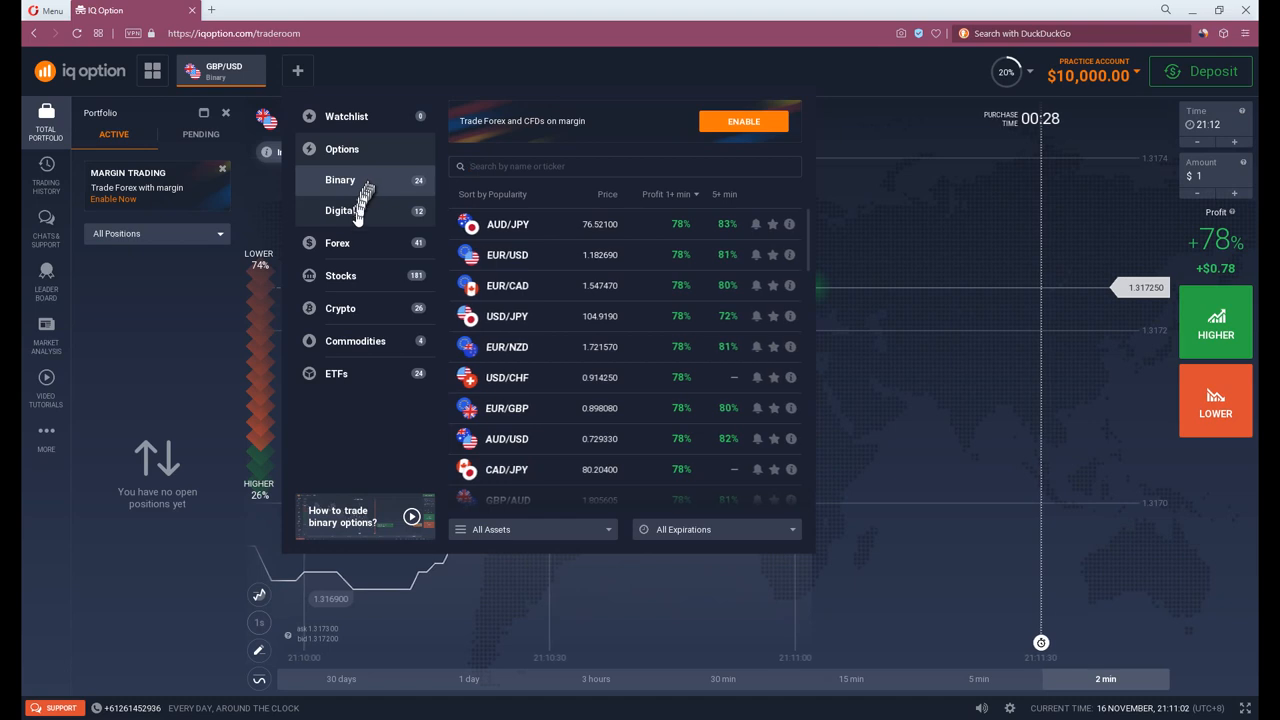
pyautogui.click(340, 216)
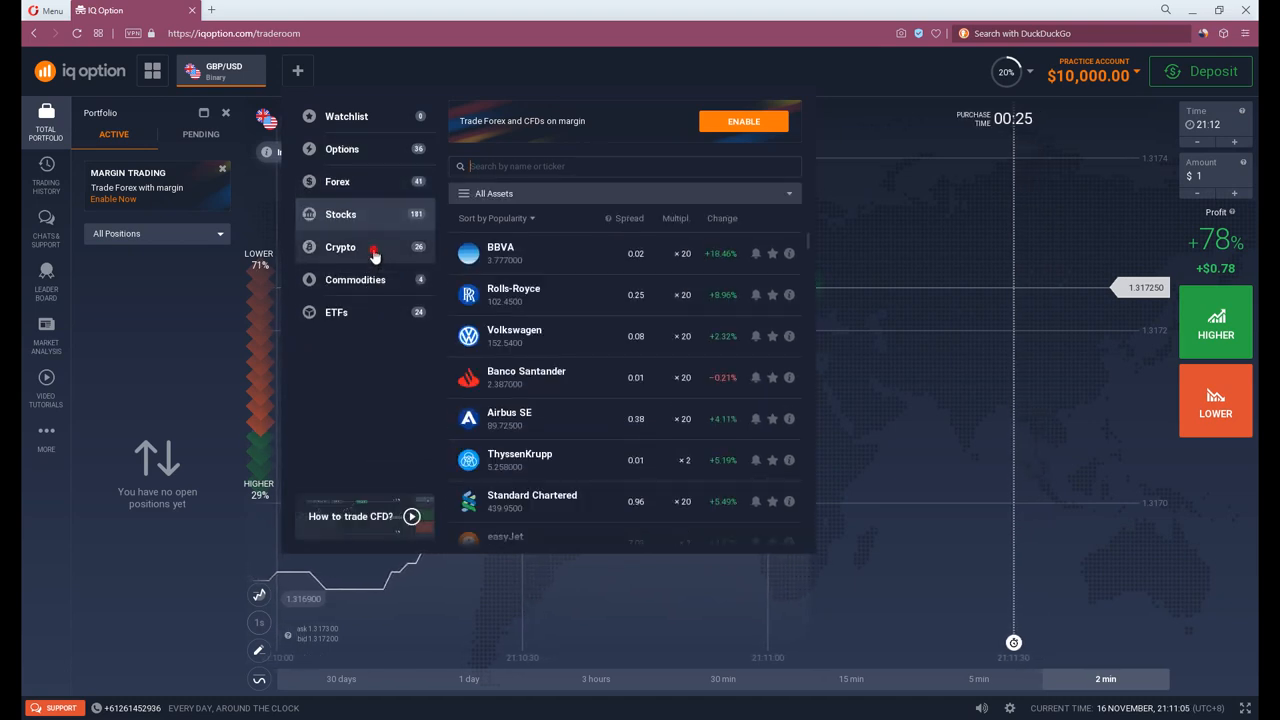
pyautogui.click(340, 248)
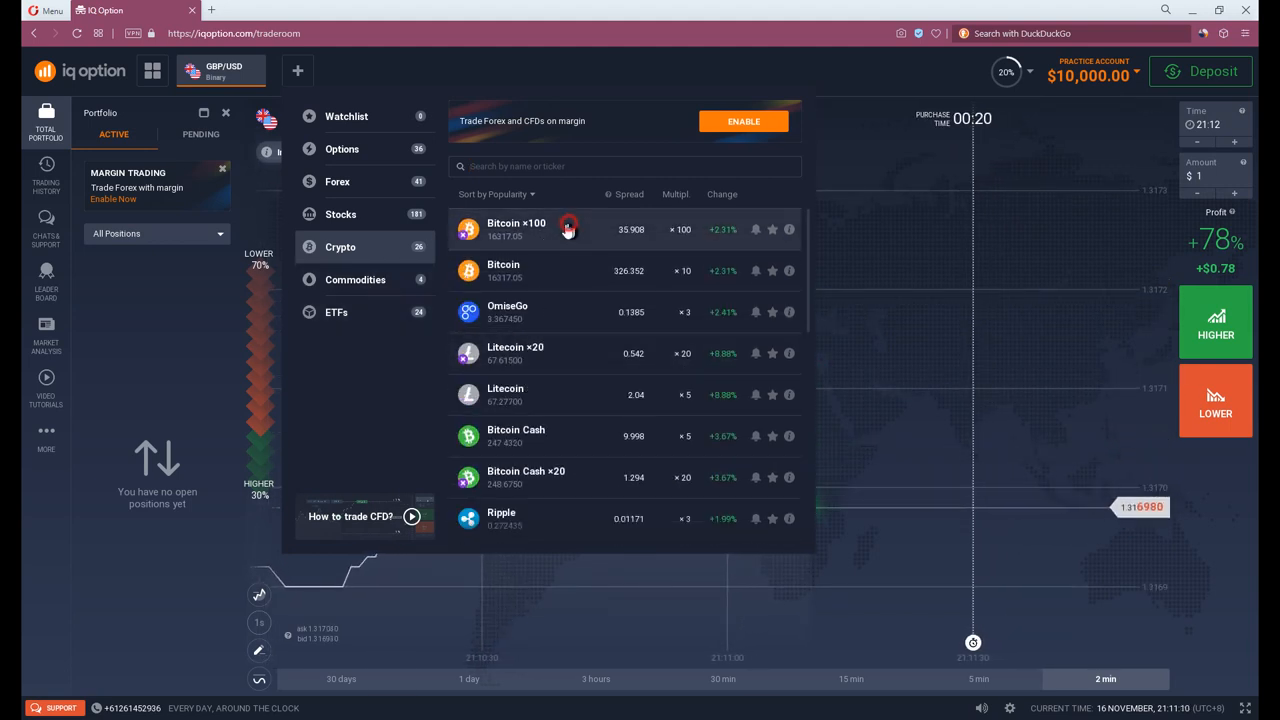
pyautogui.click(516, 228)
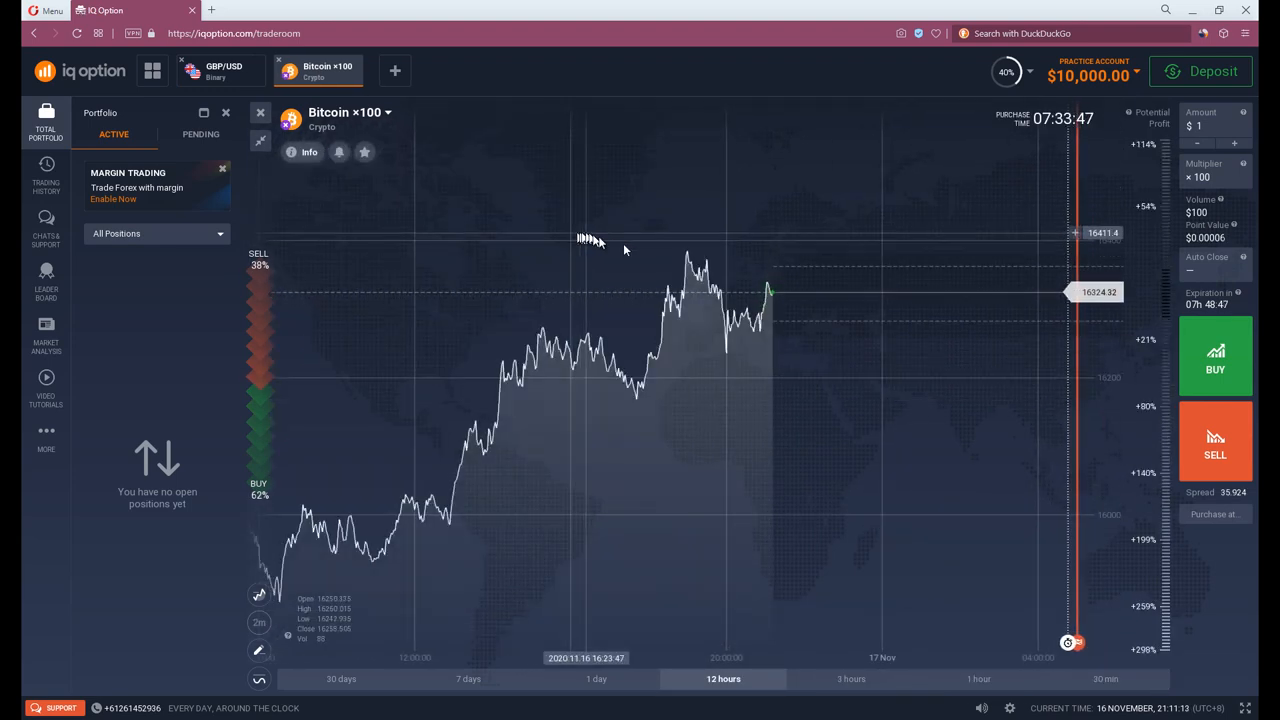
# - Buy Bitcoin ×100 with a $1 investment on the practice account
pyautogui.click(1216, 356)
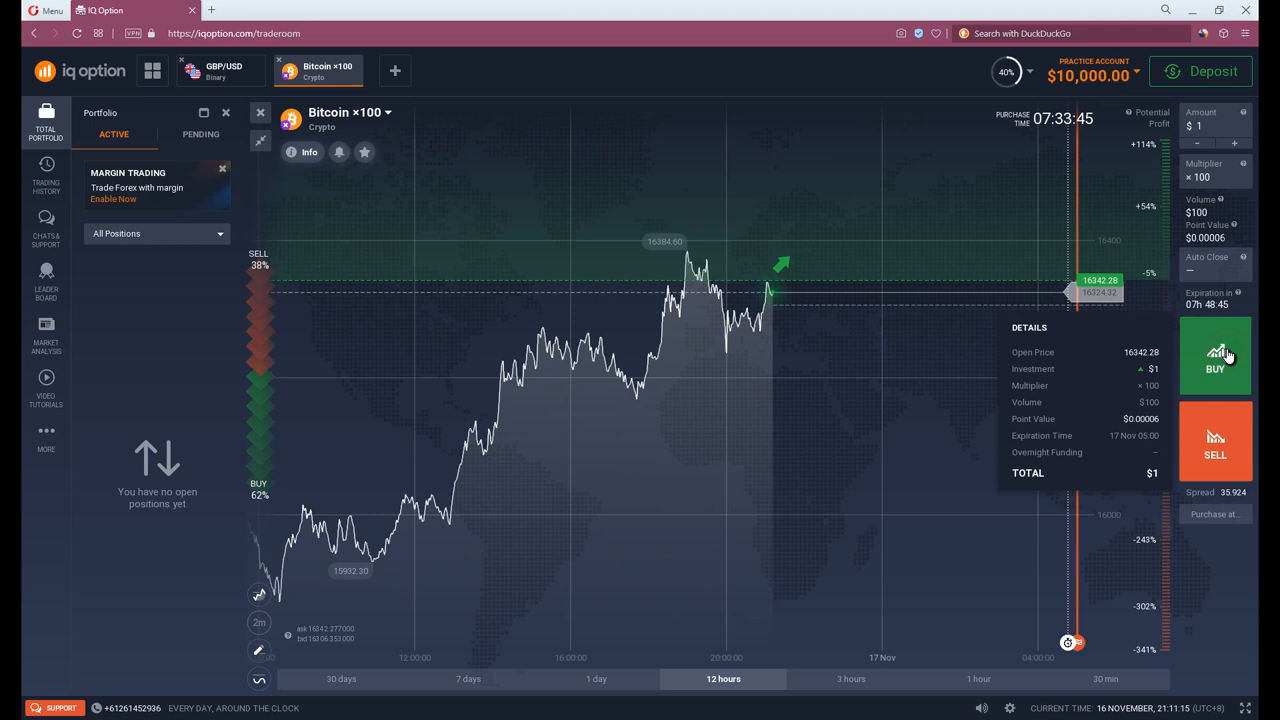
pyautogui.click(1214, 356)
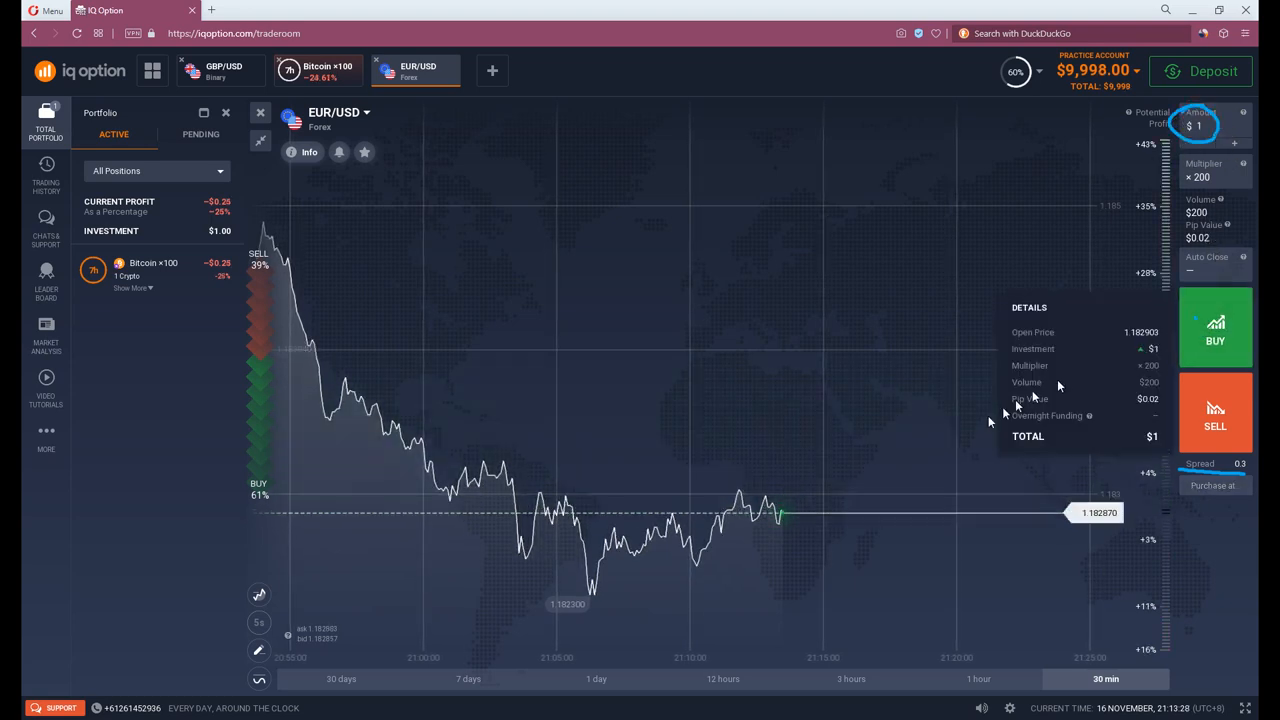
# - Check the deposit options, then set the EUR/USD trade multiplier to ×1000
pyautogui.click(1200, 72)
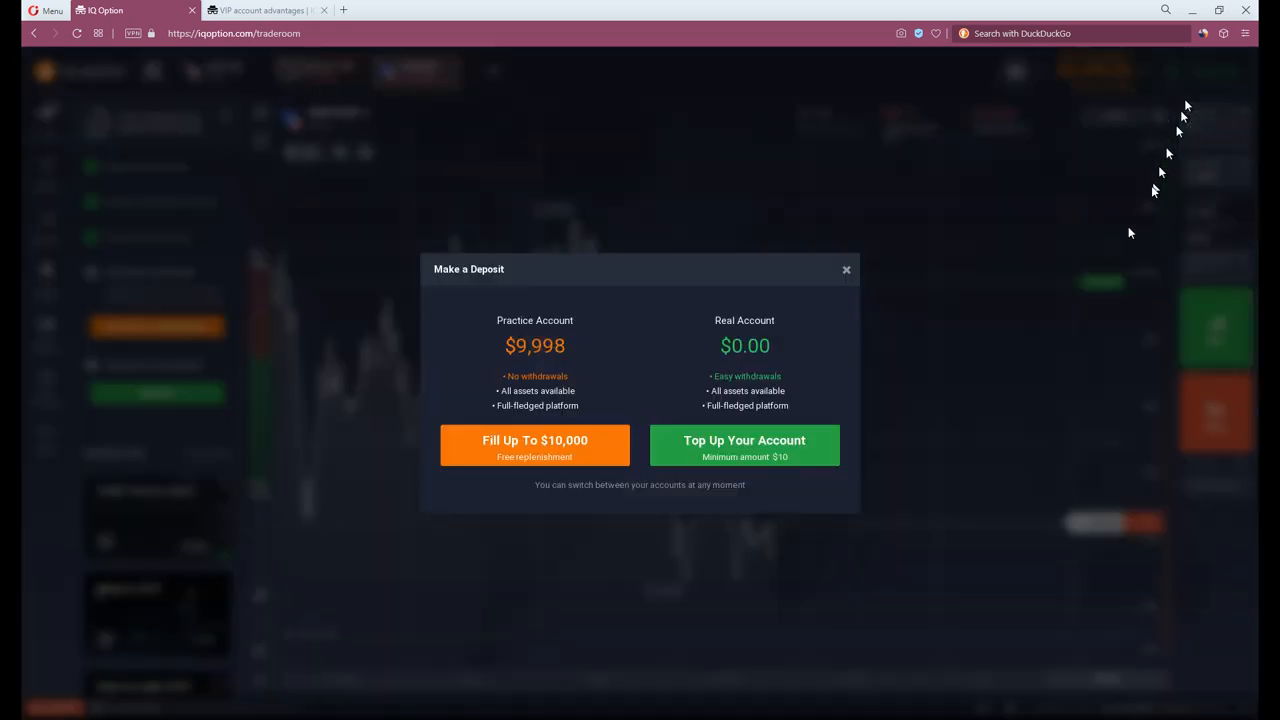
pyautogui.moveTo(816, 484)
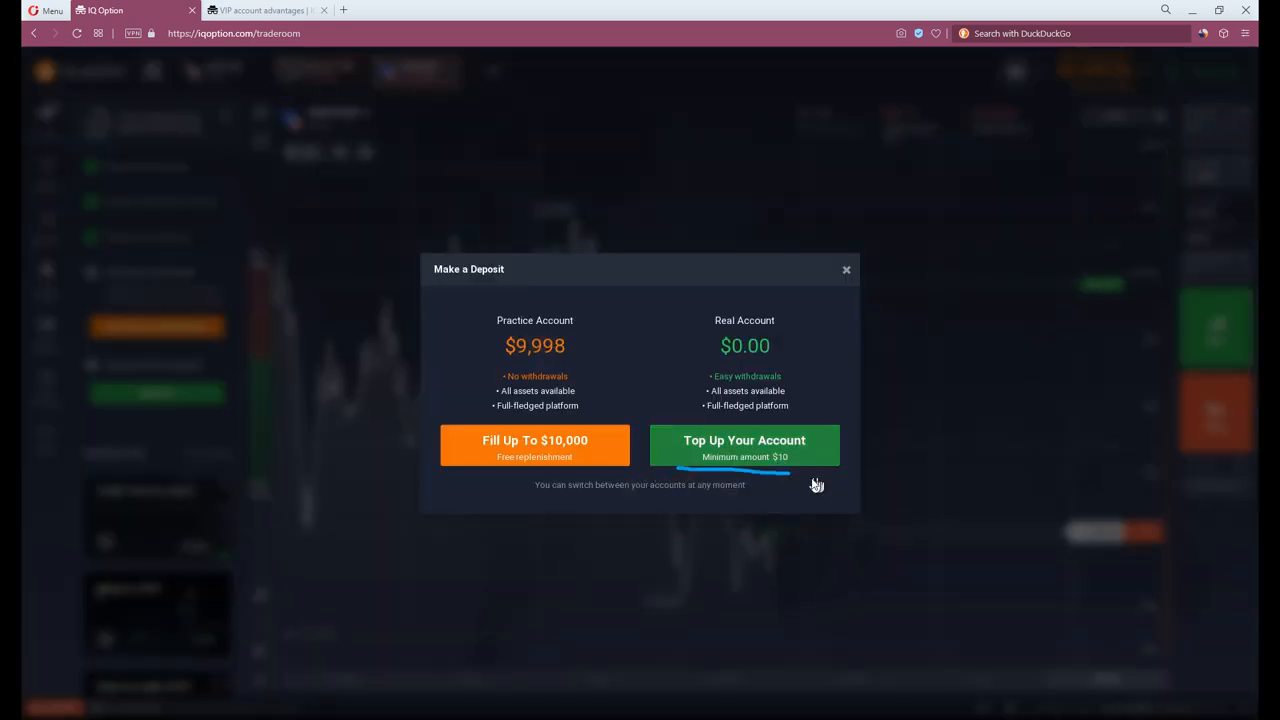
pyautogui.click(264, 10)
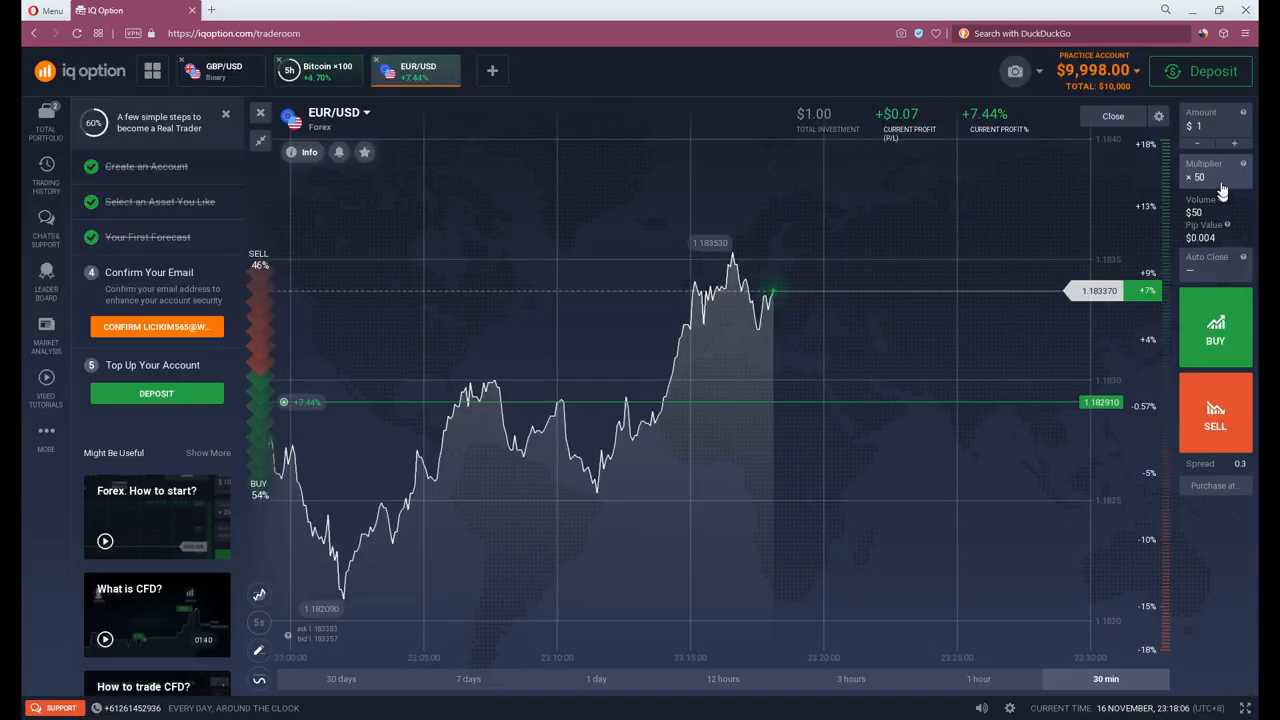
pyautogui.click(1216, 176)
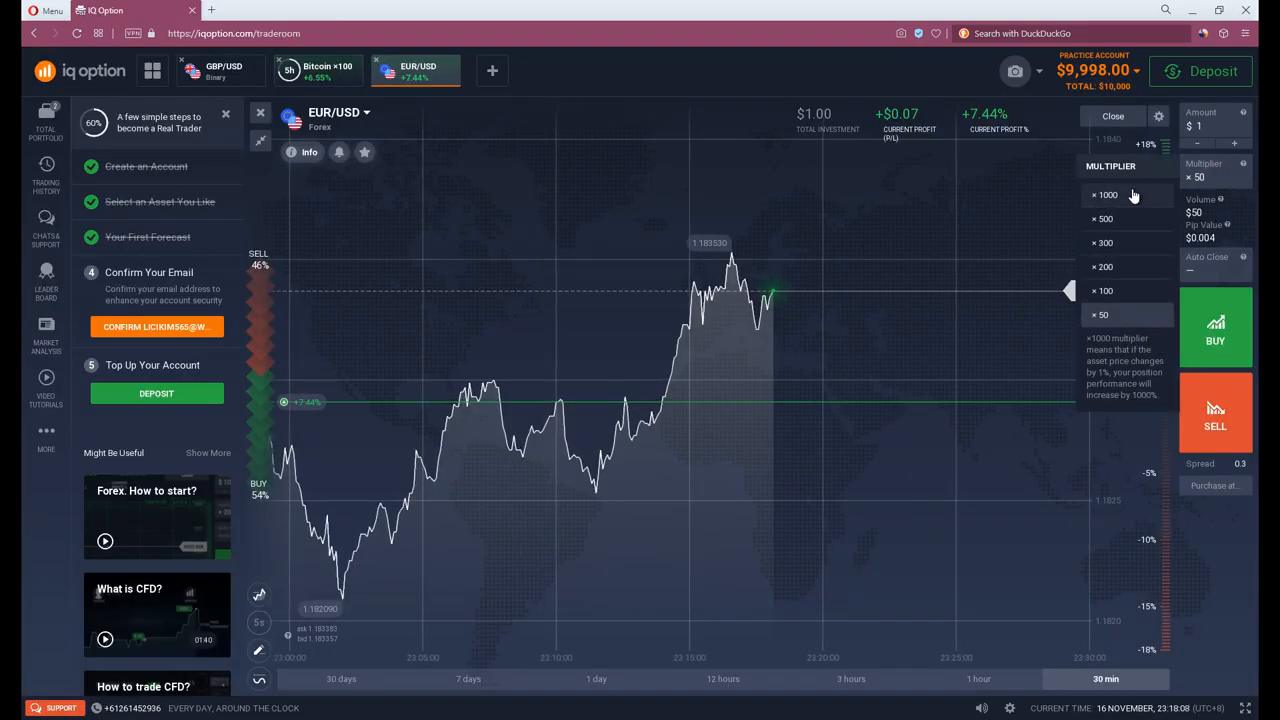
pyautogui.click(1104, 194)
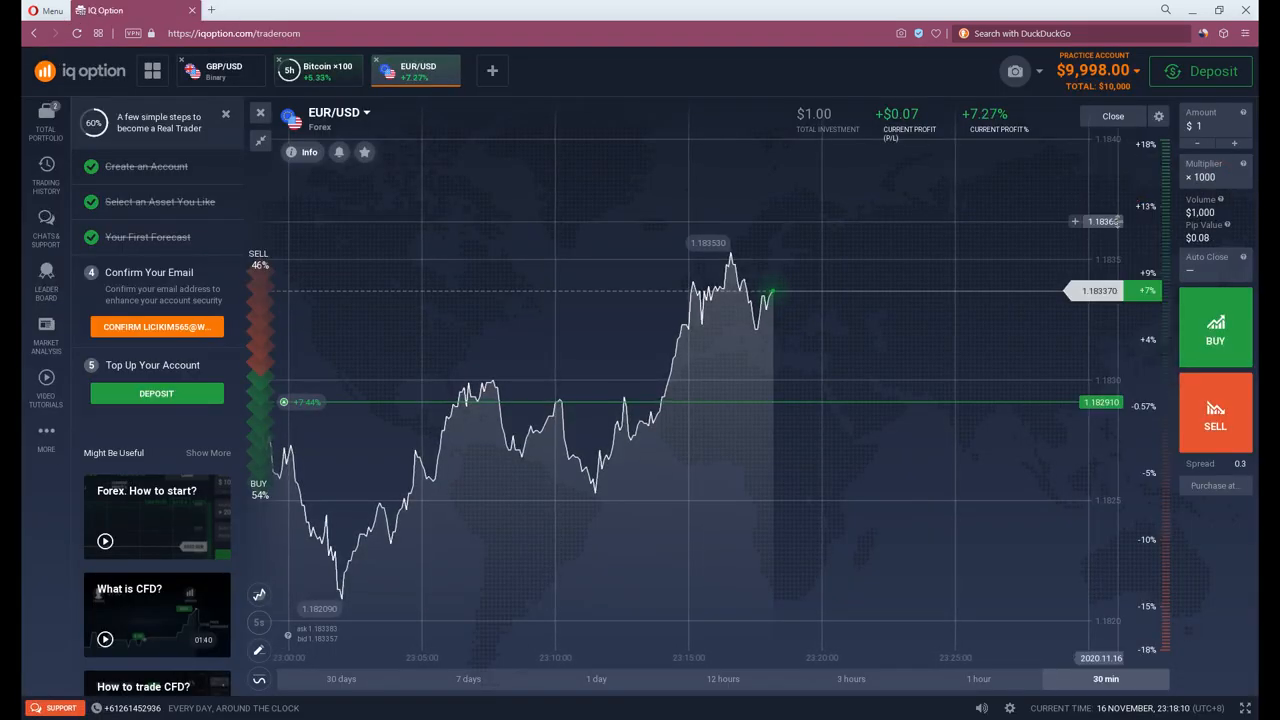
# - Go from the deposit options to funding the real account and its Withdrawal page
pyautogui.click(1200, 124)
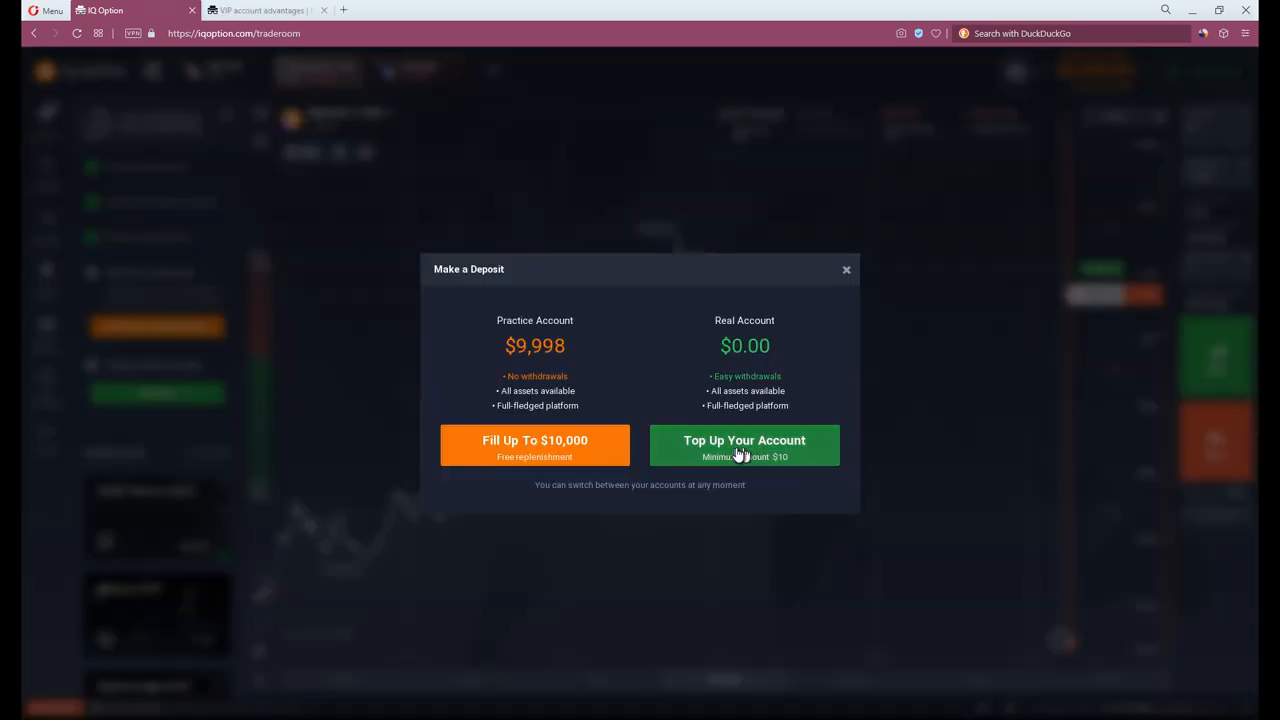
pyautogui.click(744, 440)
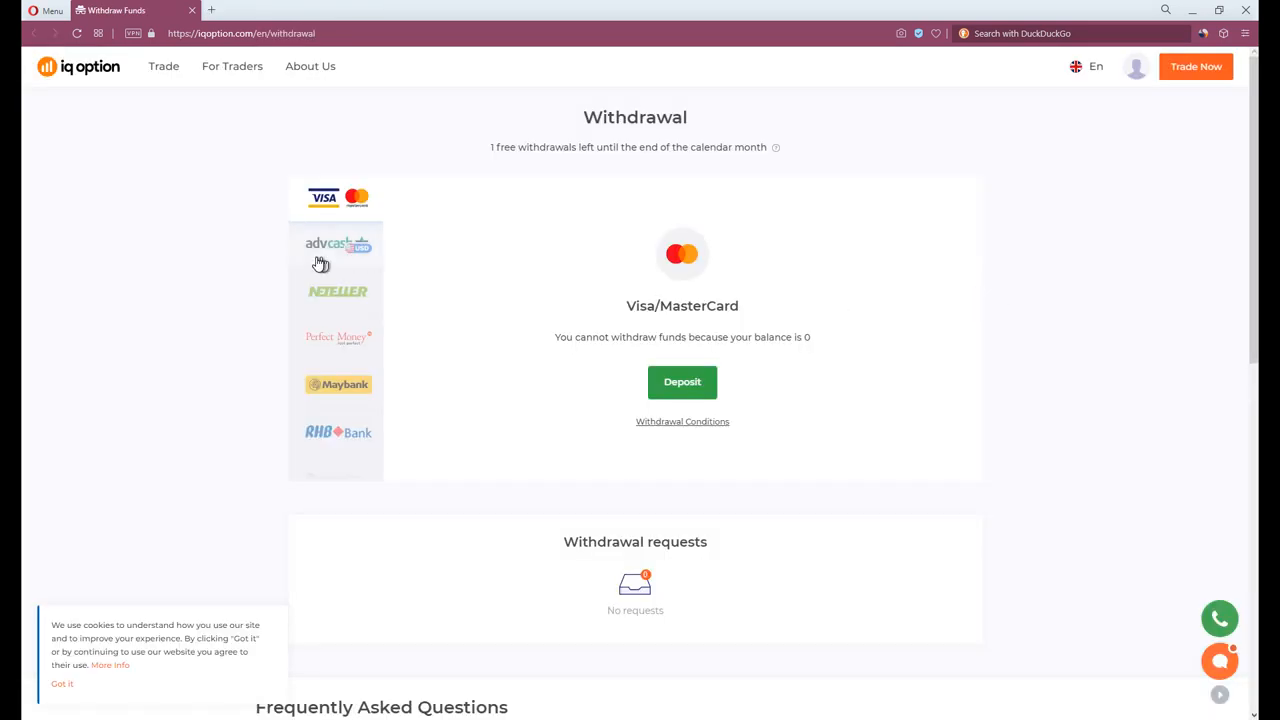
# - View the withdrawal details for AdvCash, Maybank and Hong Leong Bank, all unavailable at zero balance
pyautogui.click(336, 244)
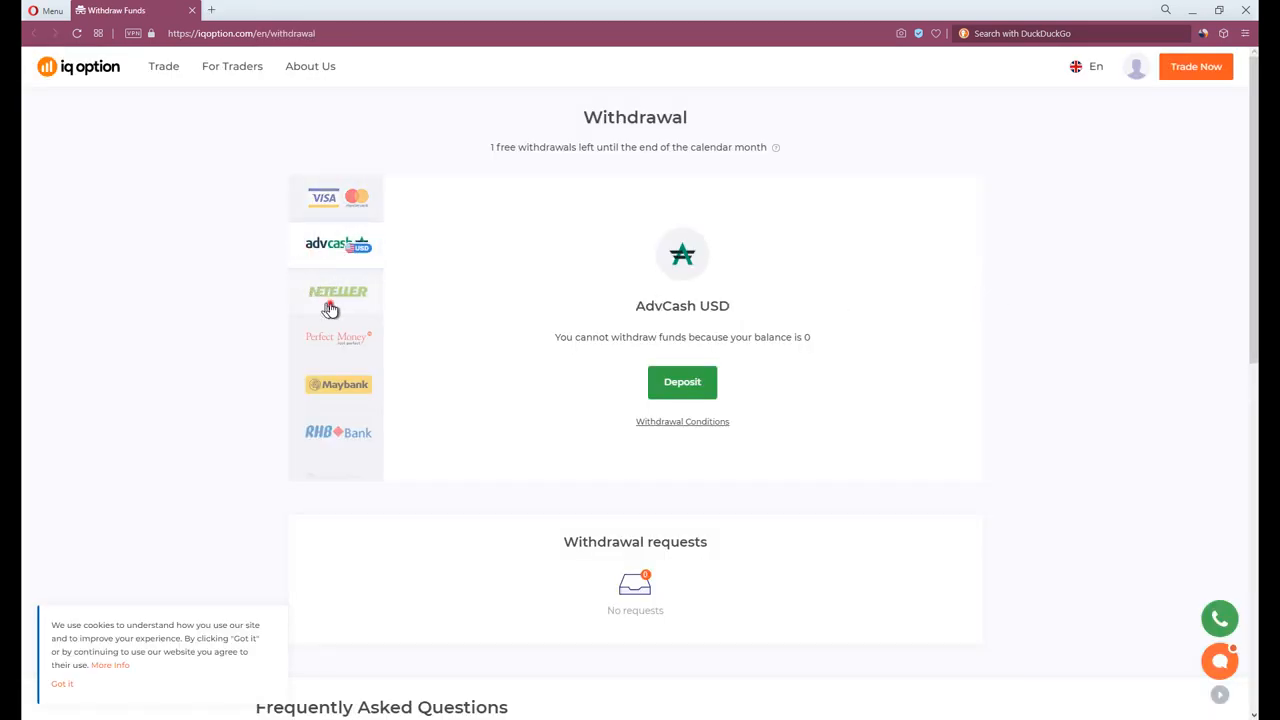
pyautogui.click(338, 384)
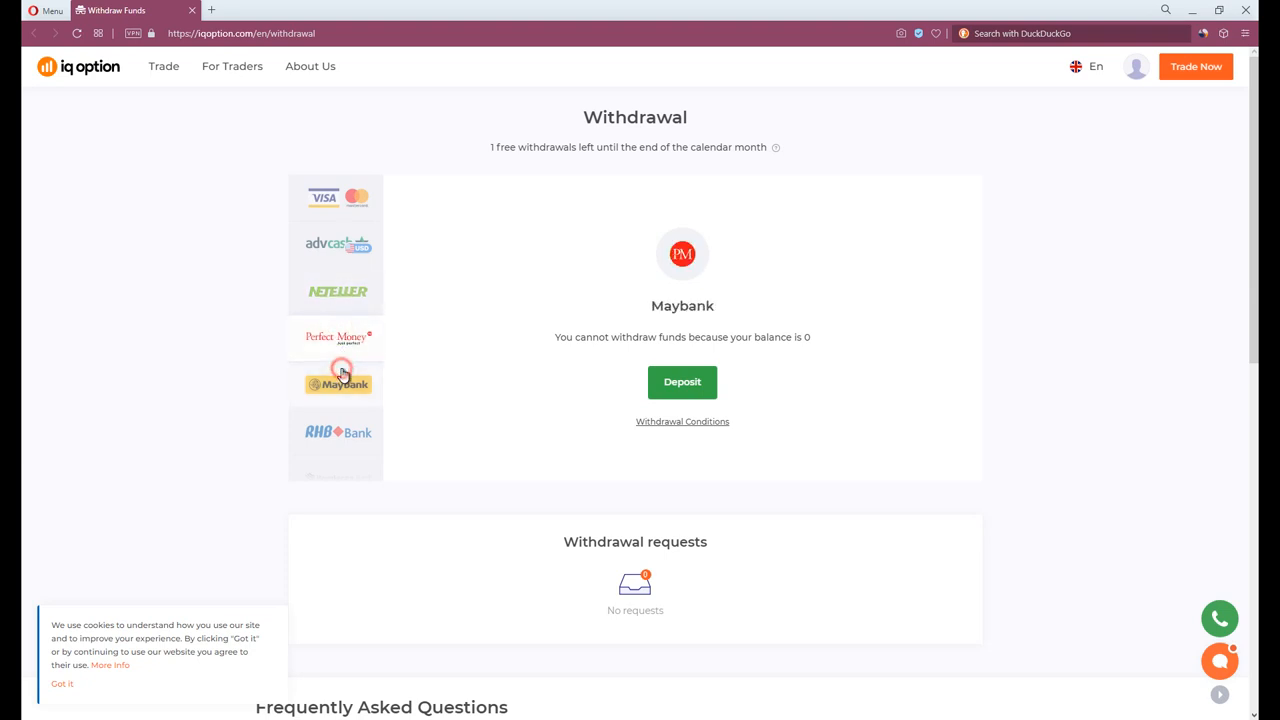
pyautogui.click(338, 478)
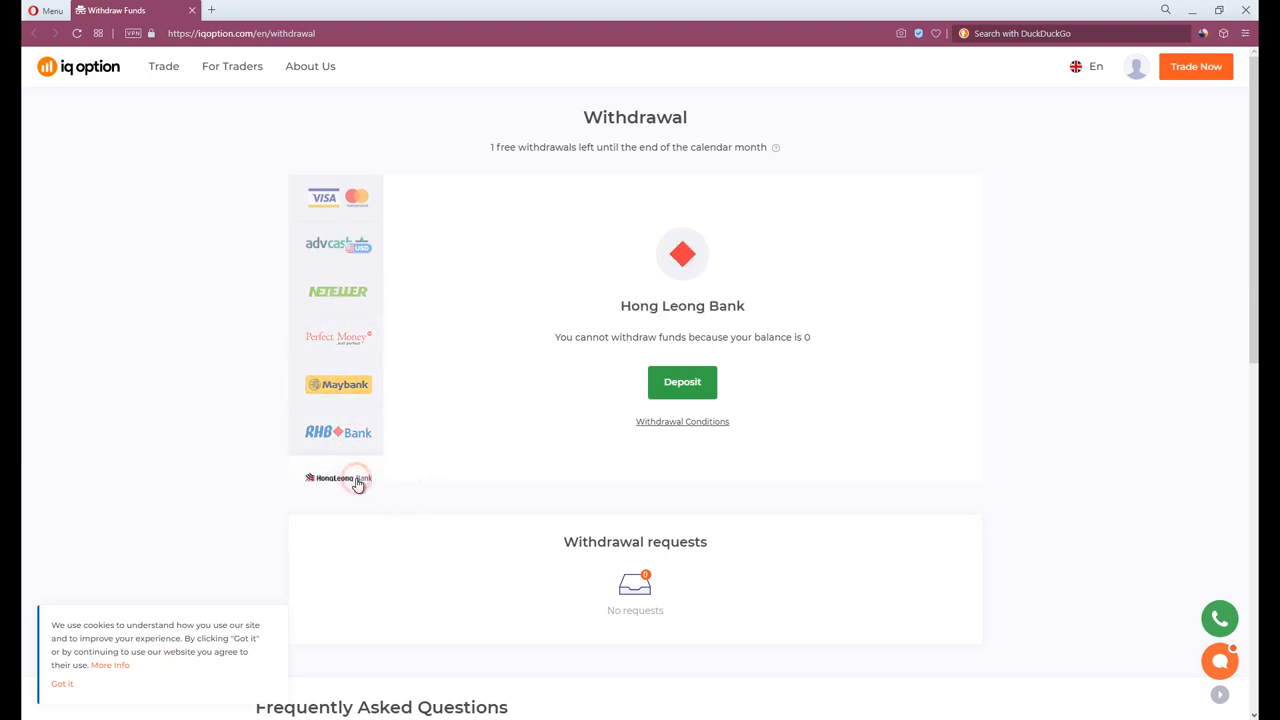
pyautogui.click(338, 438)
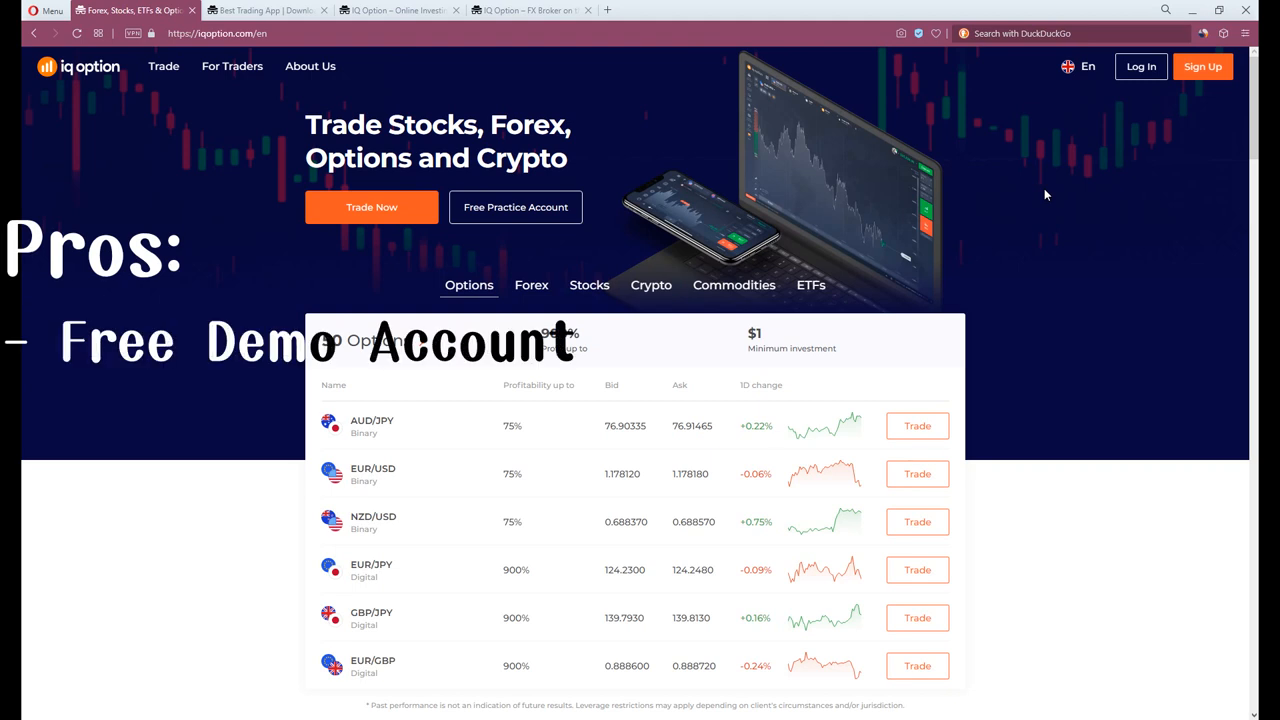
# - Show the homepage's Forex pairs, tradable stocks, cryptocurrencies and commodities lists in turn
pyautogui.click(532, 284)
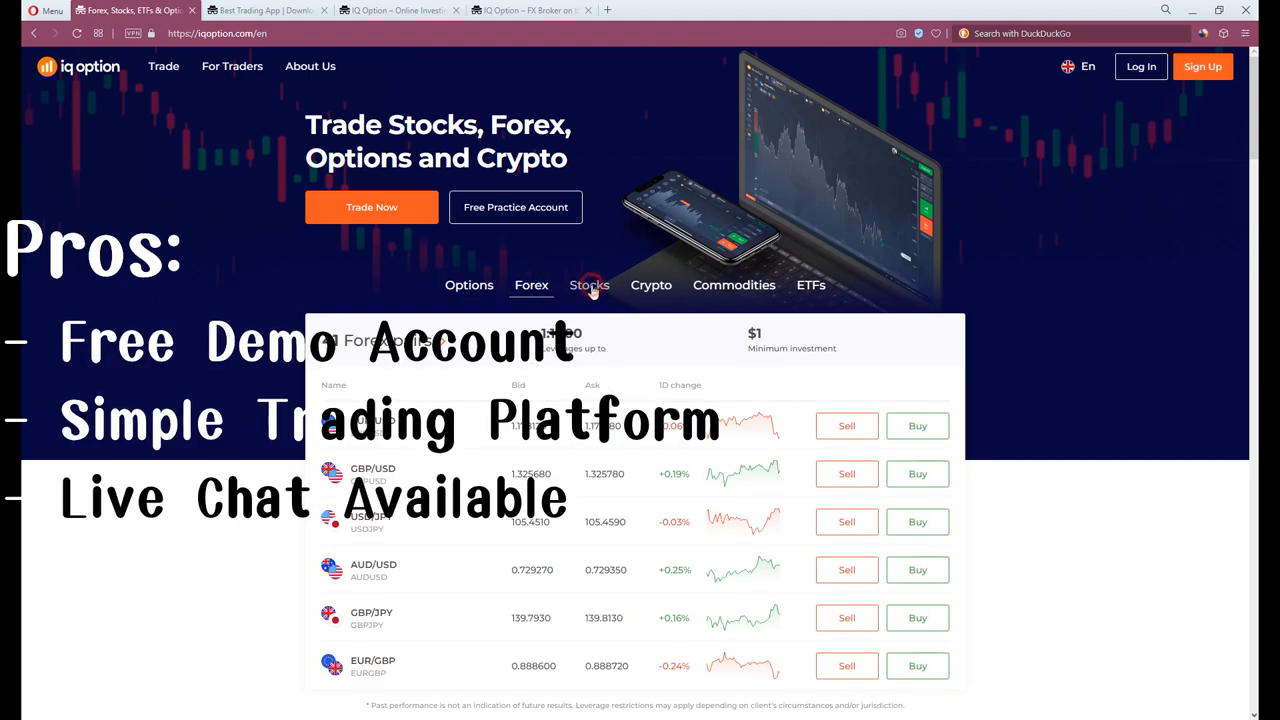
pyautogui.click(588, 284)
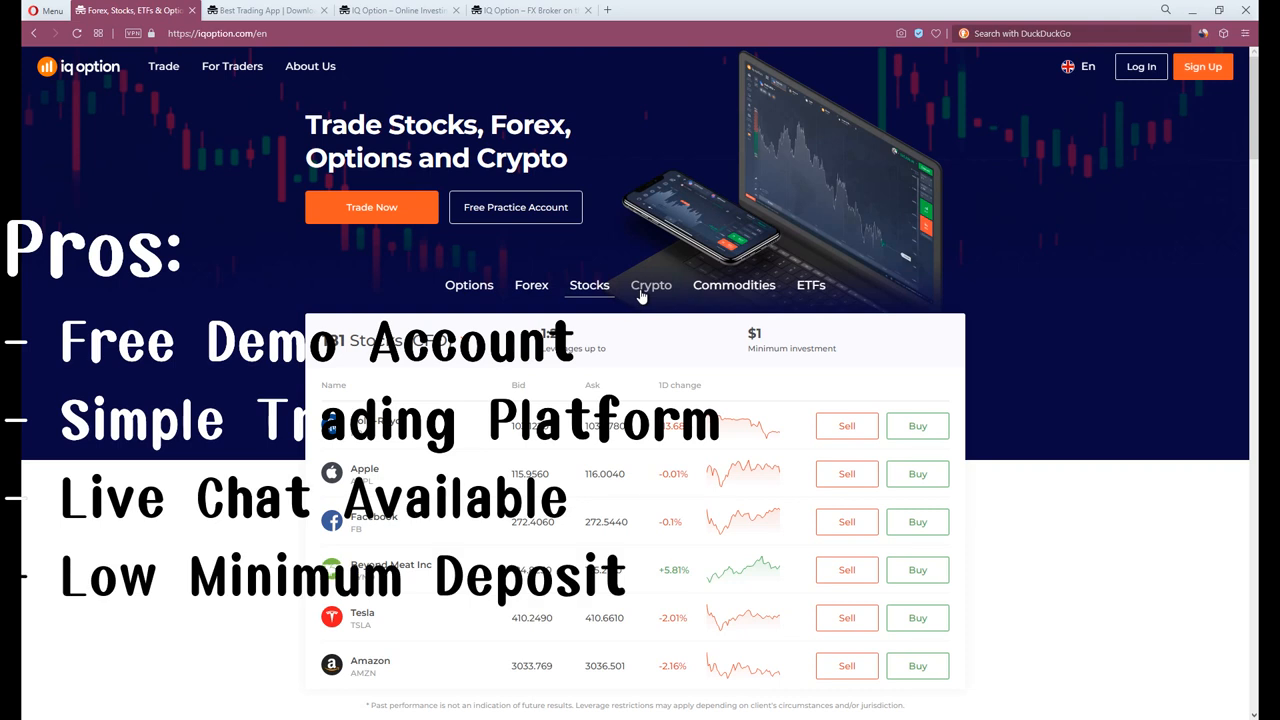
pyautogui.click(652, 284)
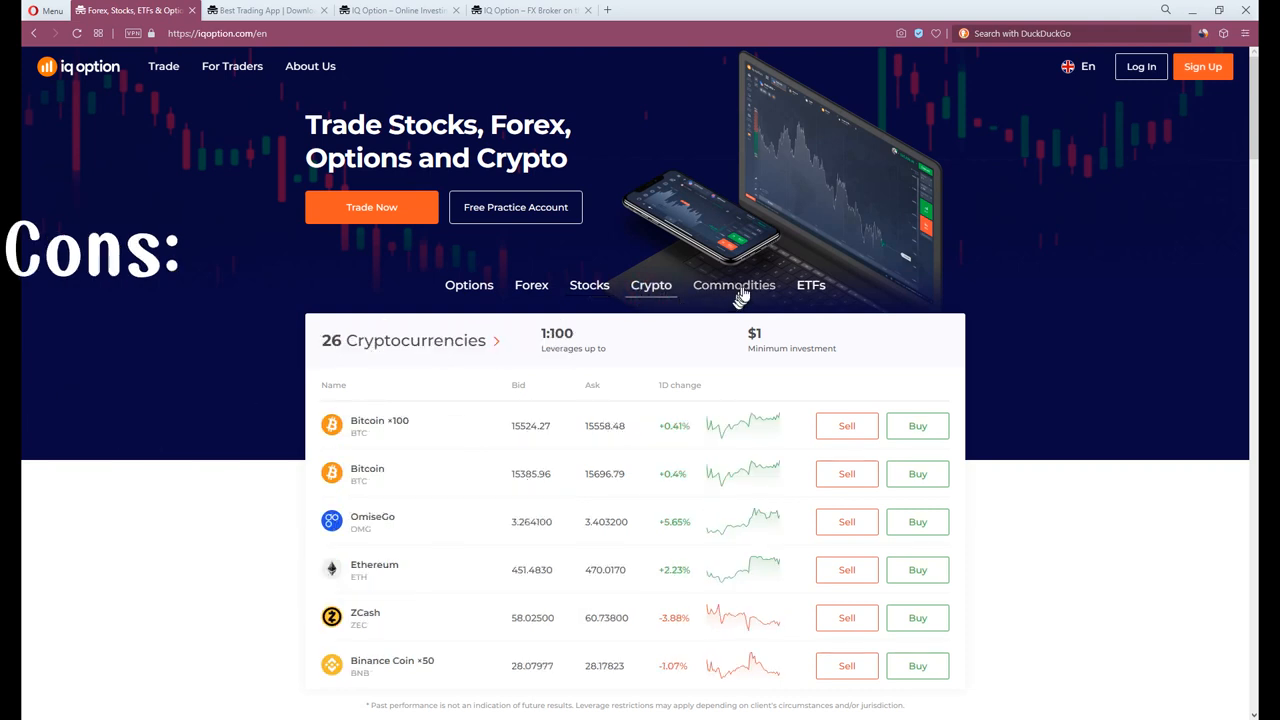
pyautogui.click(732, 284)
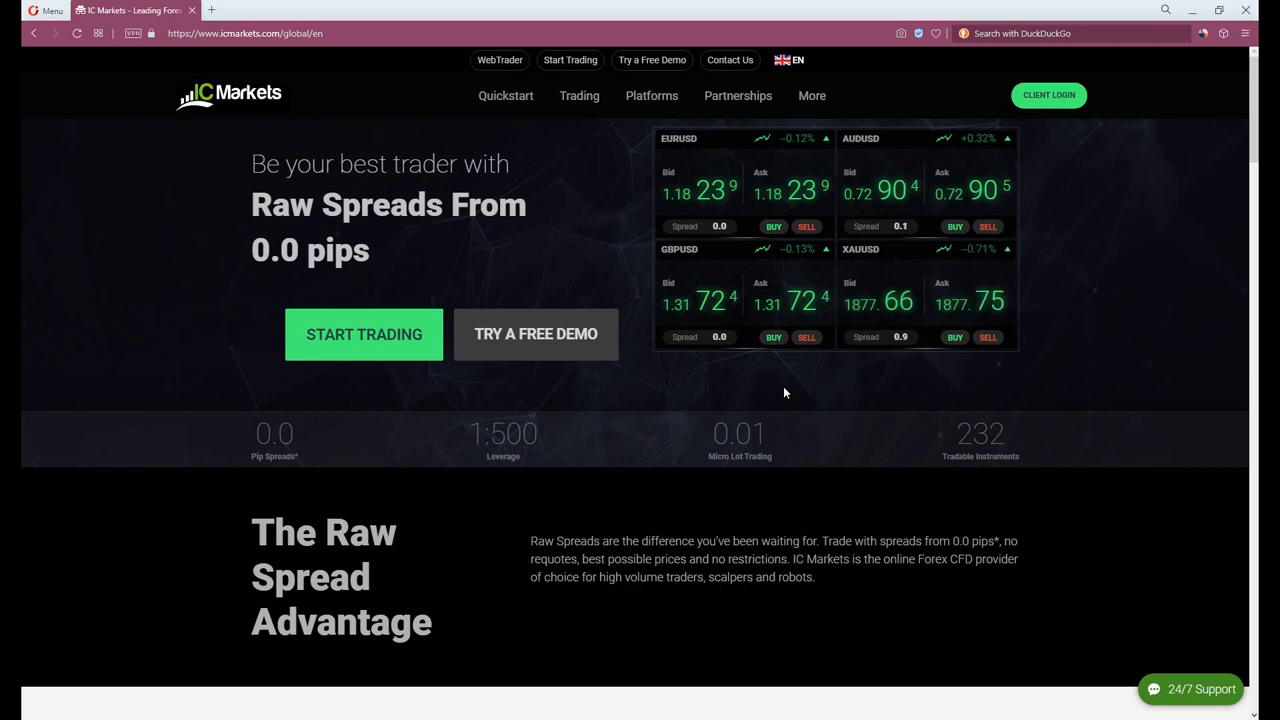
pyautogui.scroll(-3)
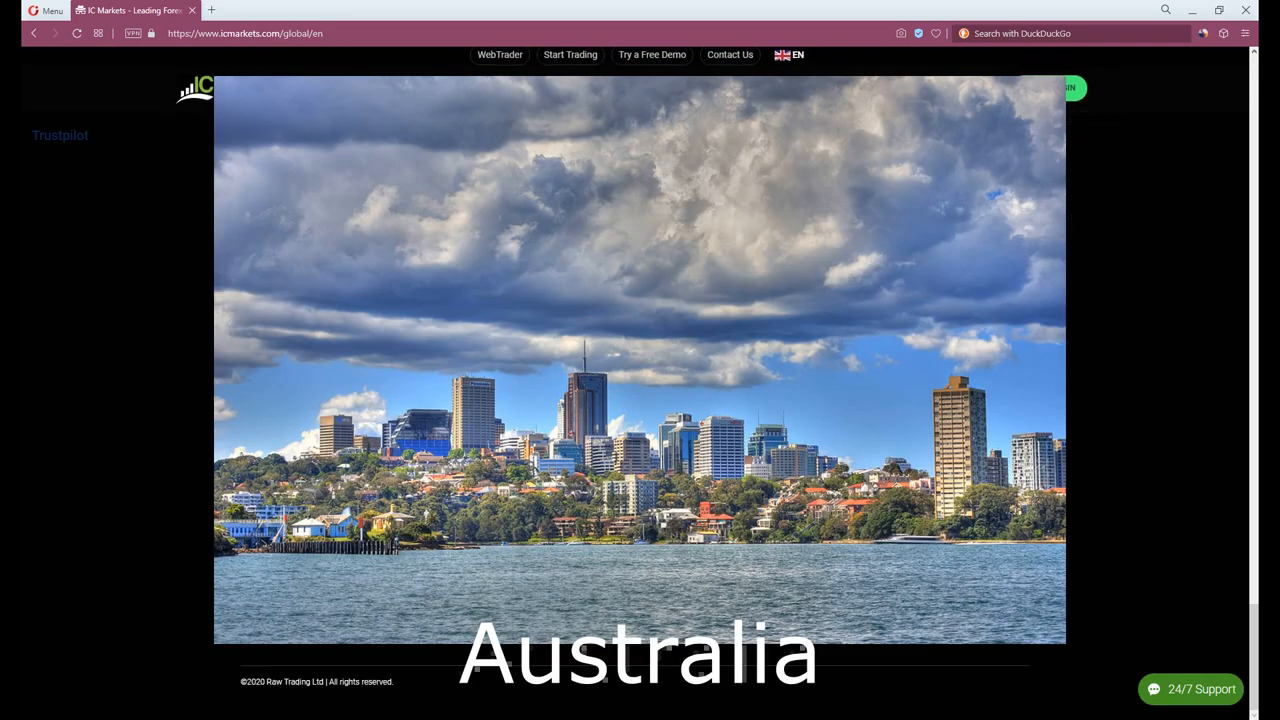
pyautogui.scroll(3)
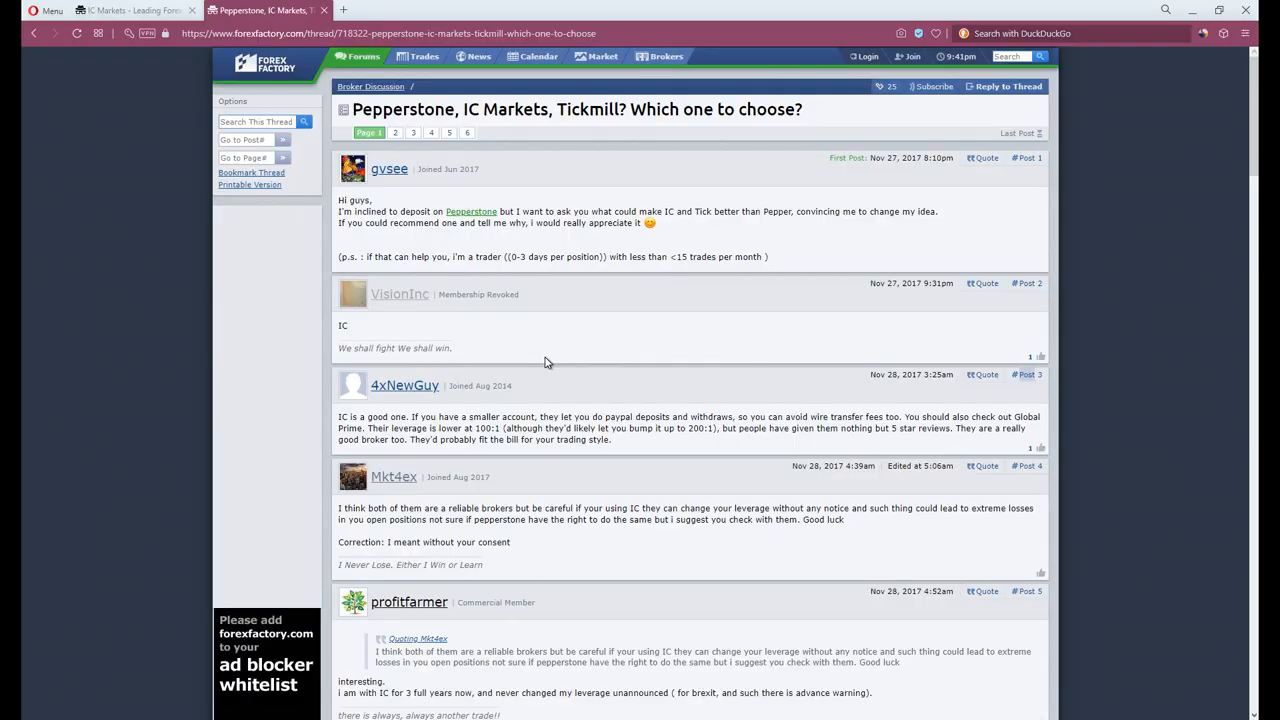
# - Read through the Forex Factory thread's replies, then return to the IC Markets site
pyautogui.scroll(3)
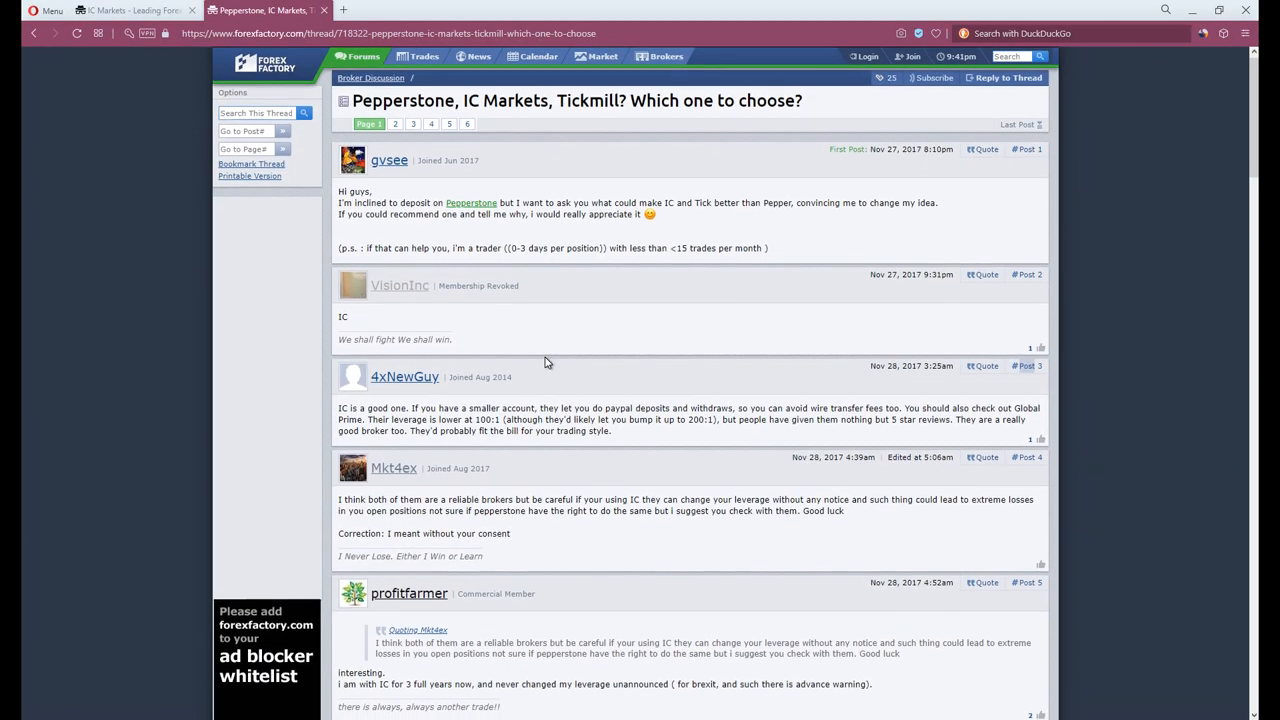
pyautogui.scroll(3)
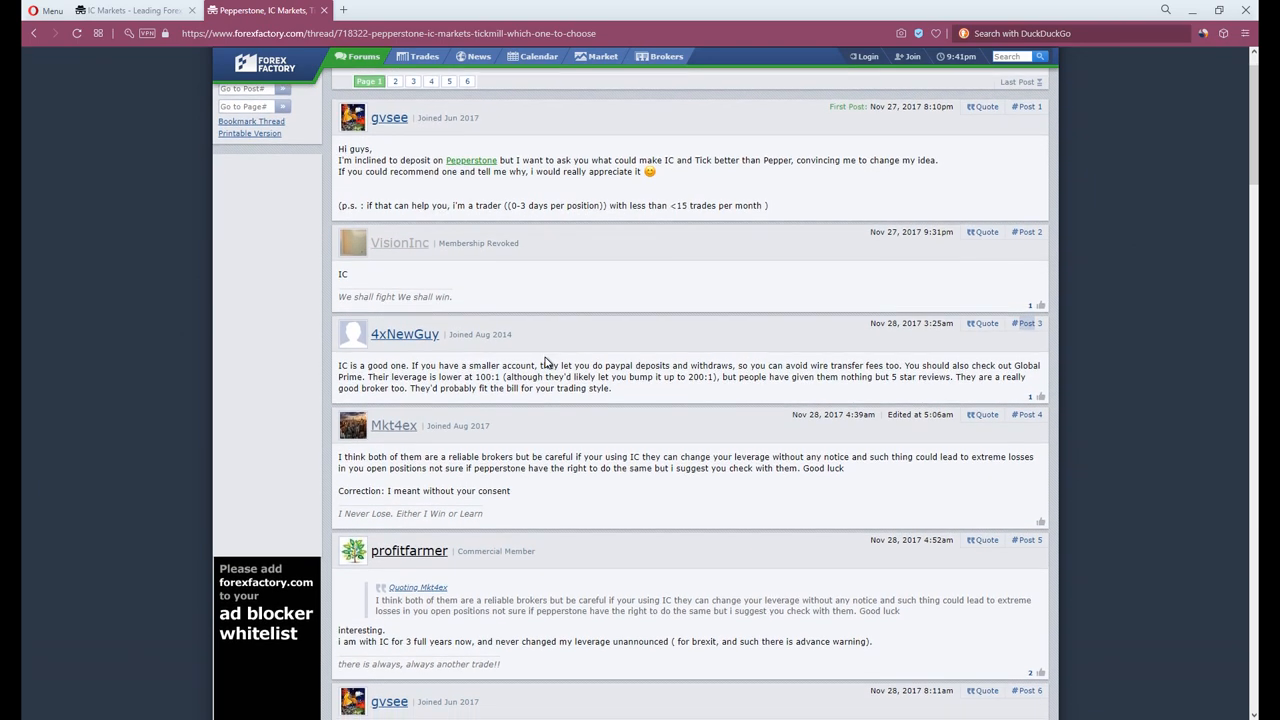
pyautogui.scroll(-3)
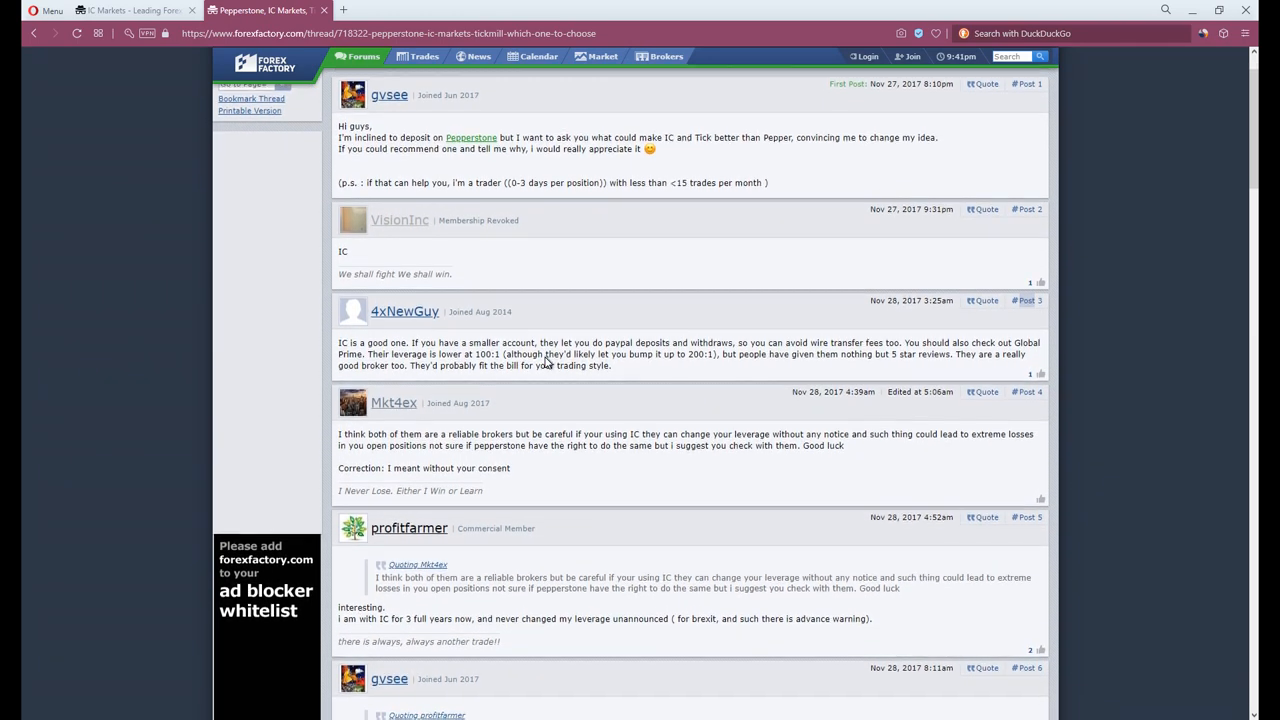
pyautogui.click(130, 10)
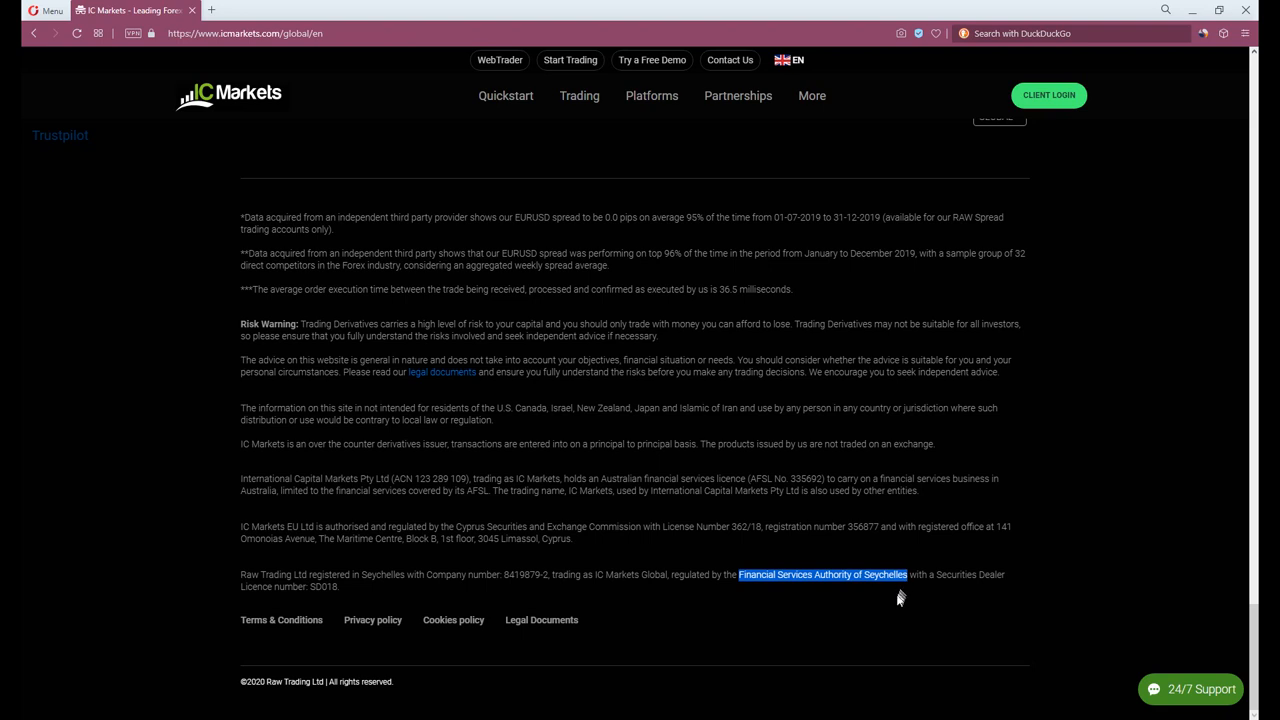
# - Highlight IC Markets' footer regulation paragraphs and bring up its SimilarWeb traffic overview of 3.50M visits
pyautogui.moveTo(900, 596); pyautogui.dragTo(240, 460)
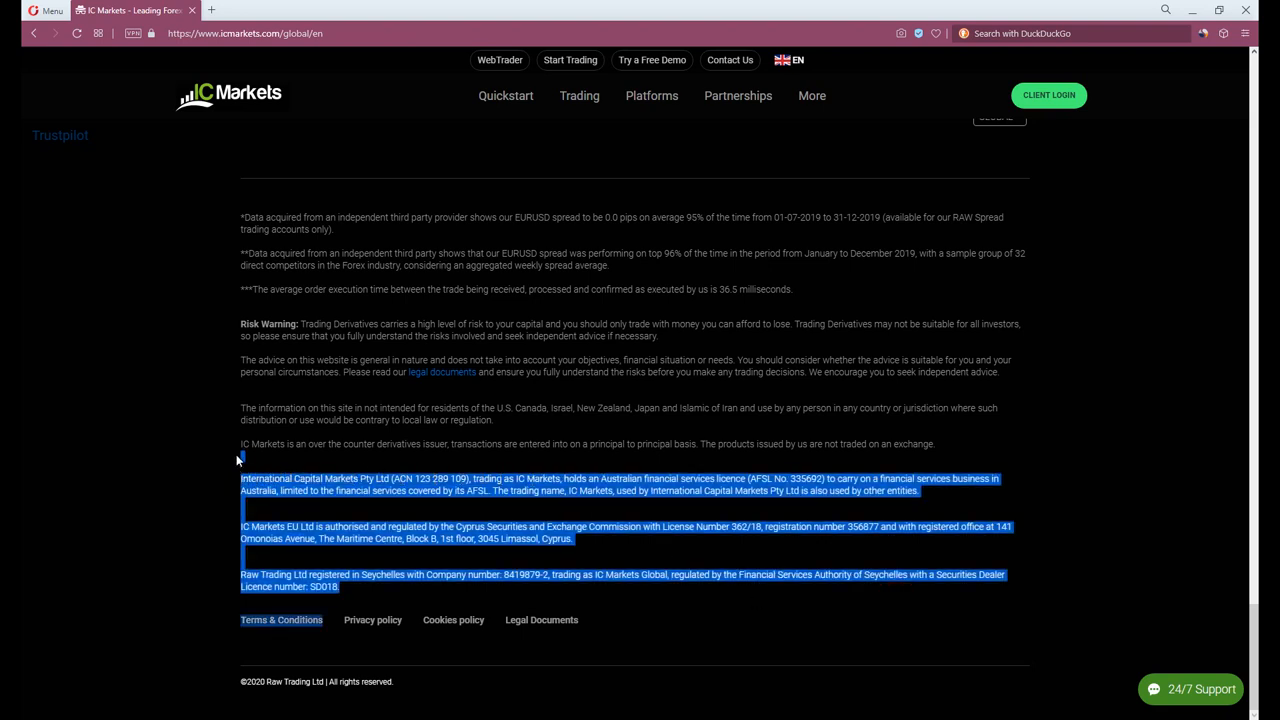
pyautogui.click(1200, 32)
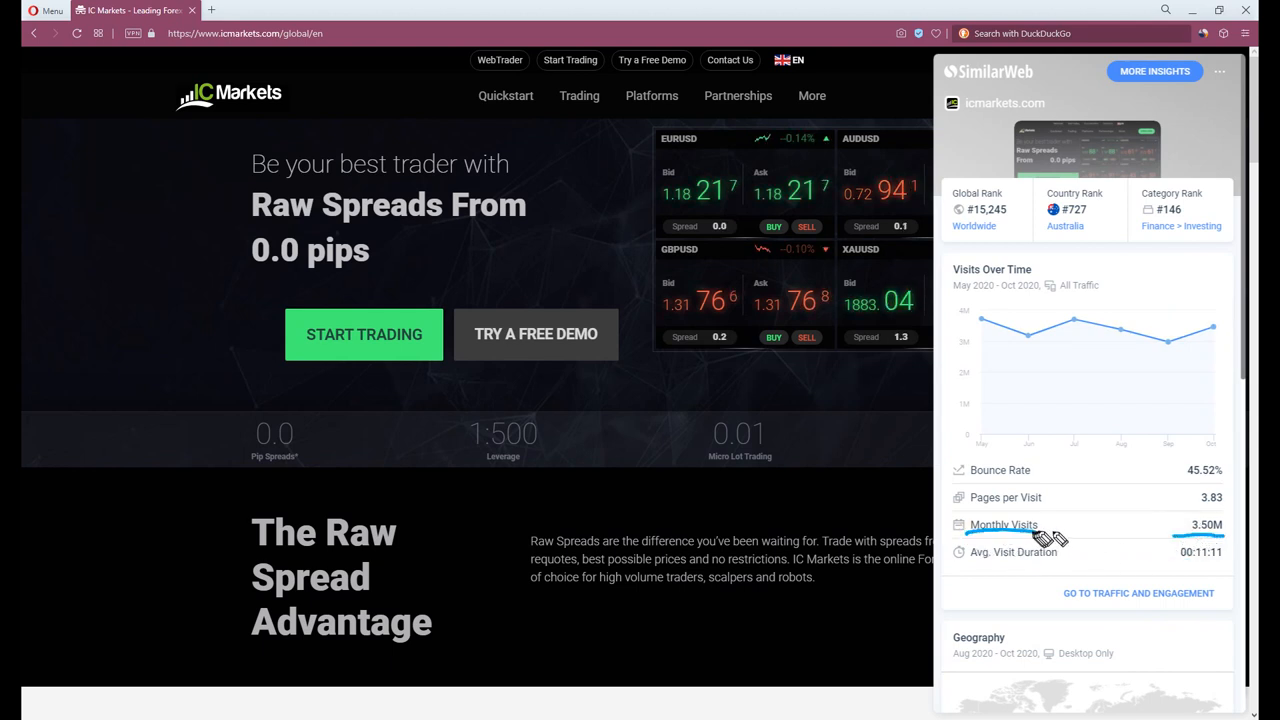
pyautogui.scroll(-3)
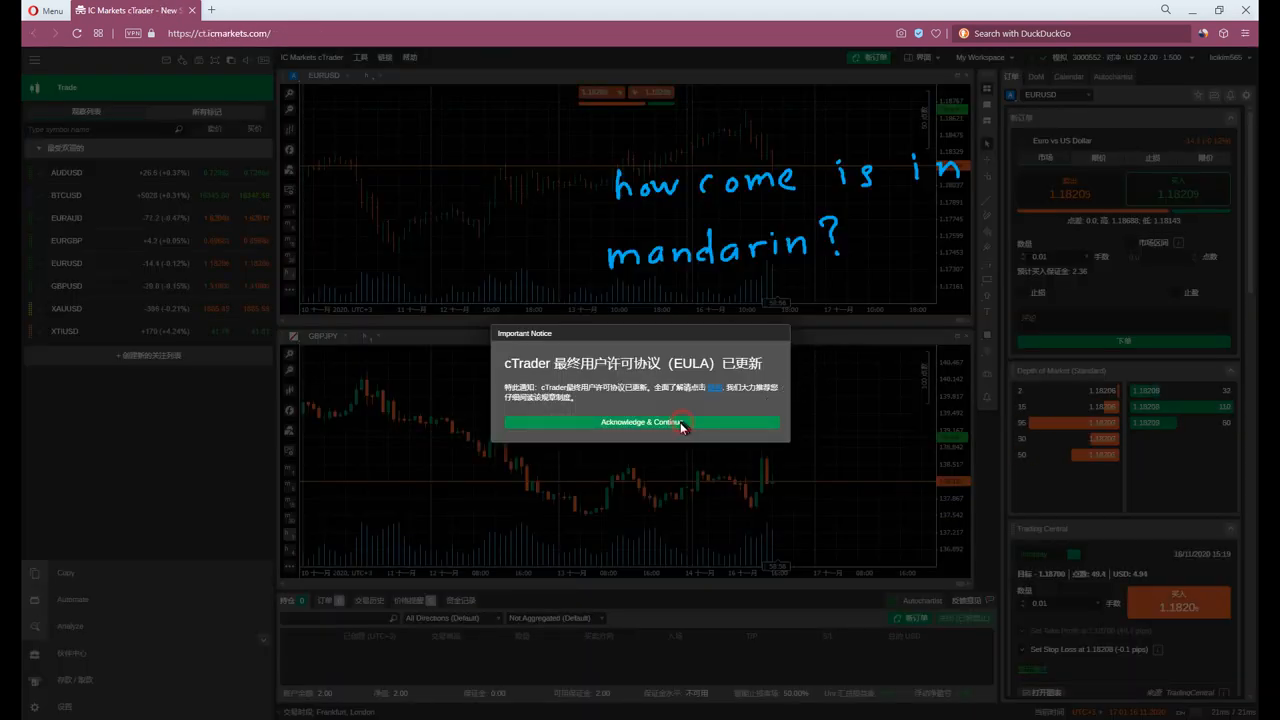
# - Acknowledge the updated licence agreement and tick 'don't show again' on the Subscribe dialog
pyautogui.click(640, 420)
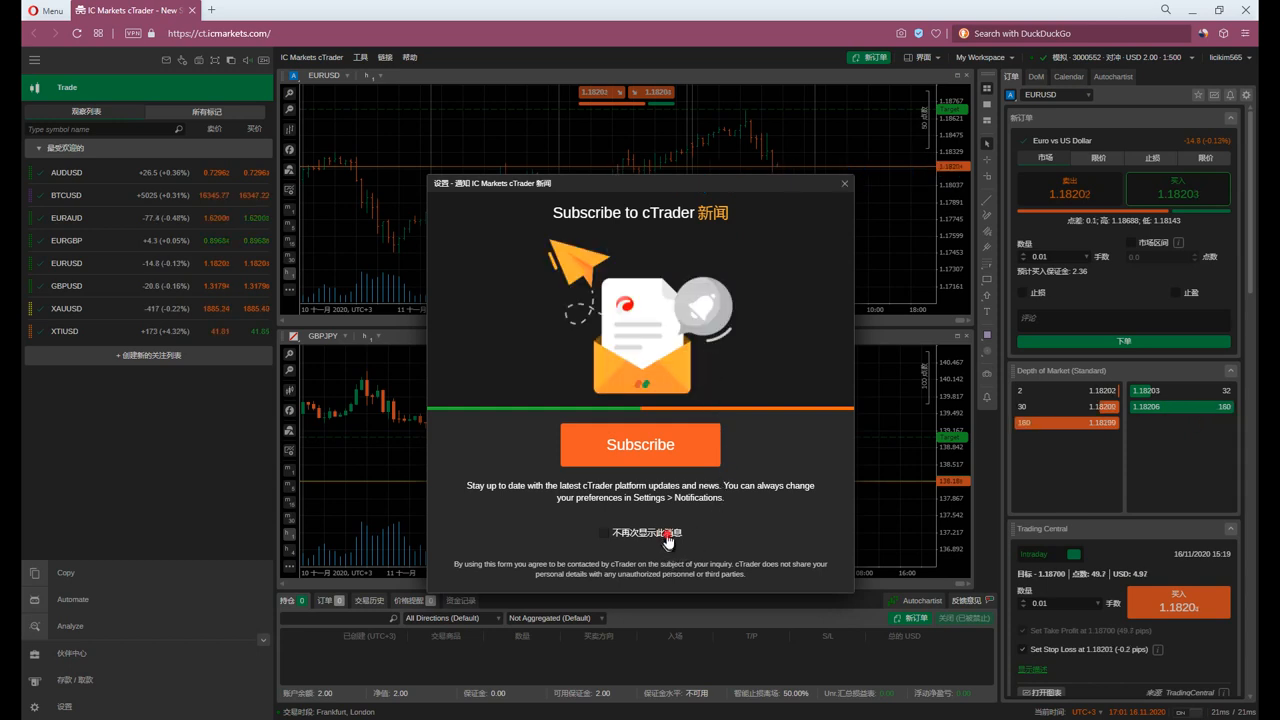
pyautogui.click(604, 532)
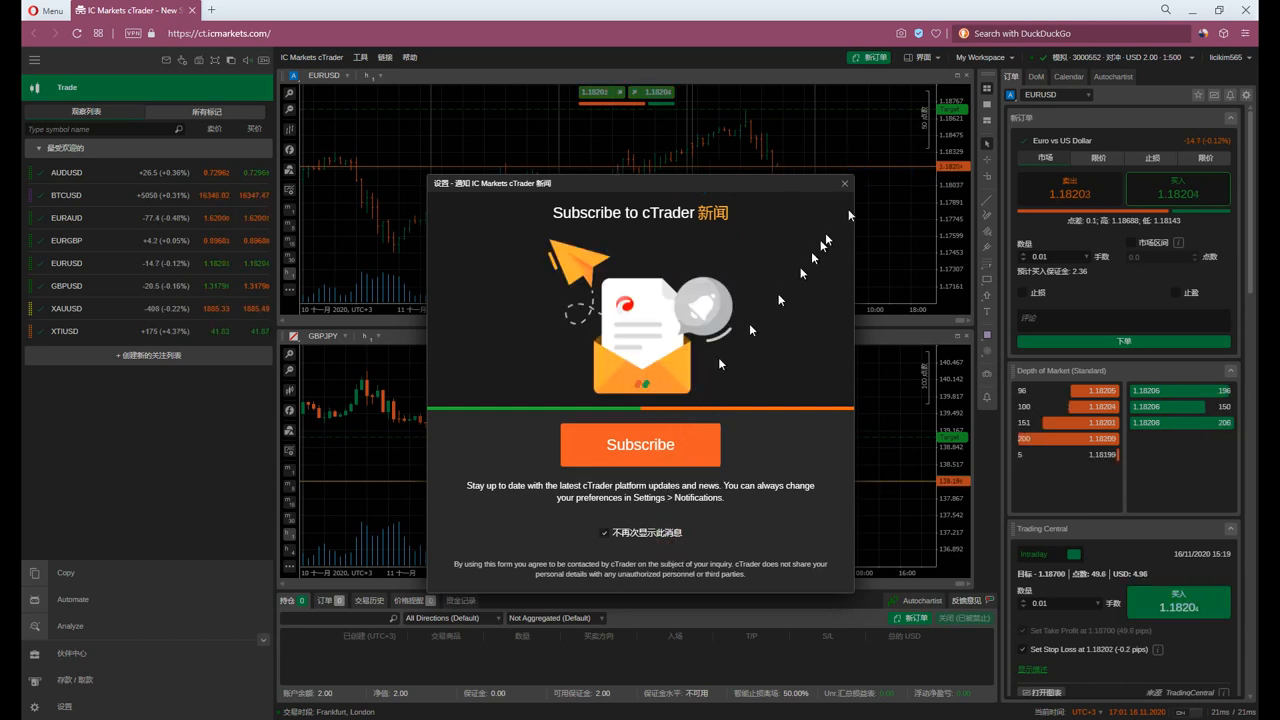
pyautogui.click(844, 184)
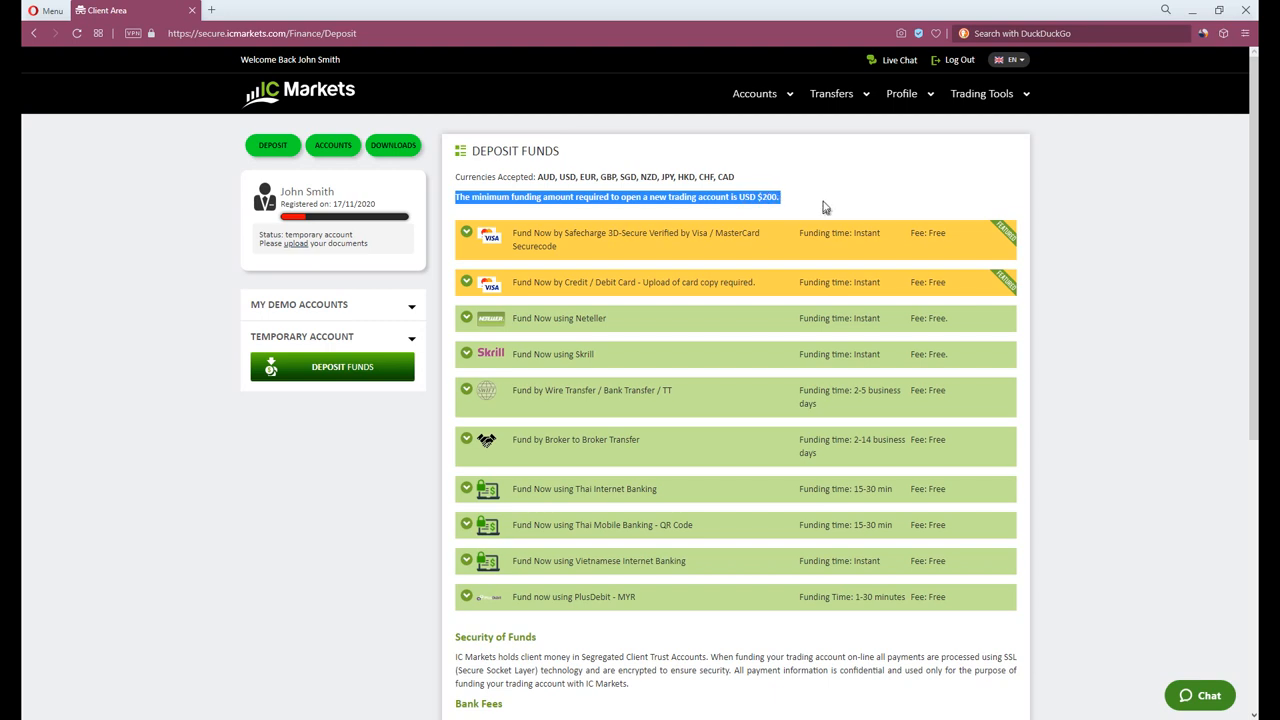
pyautogui.moveTo(824, 200)
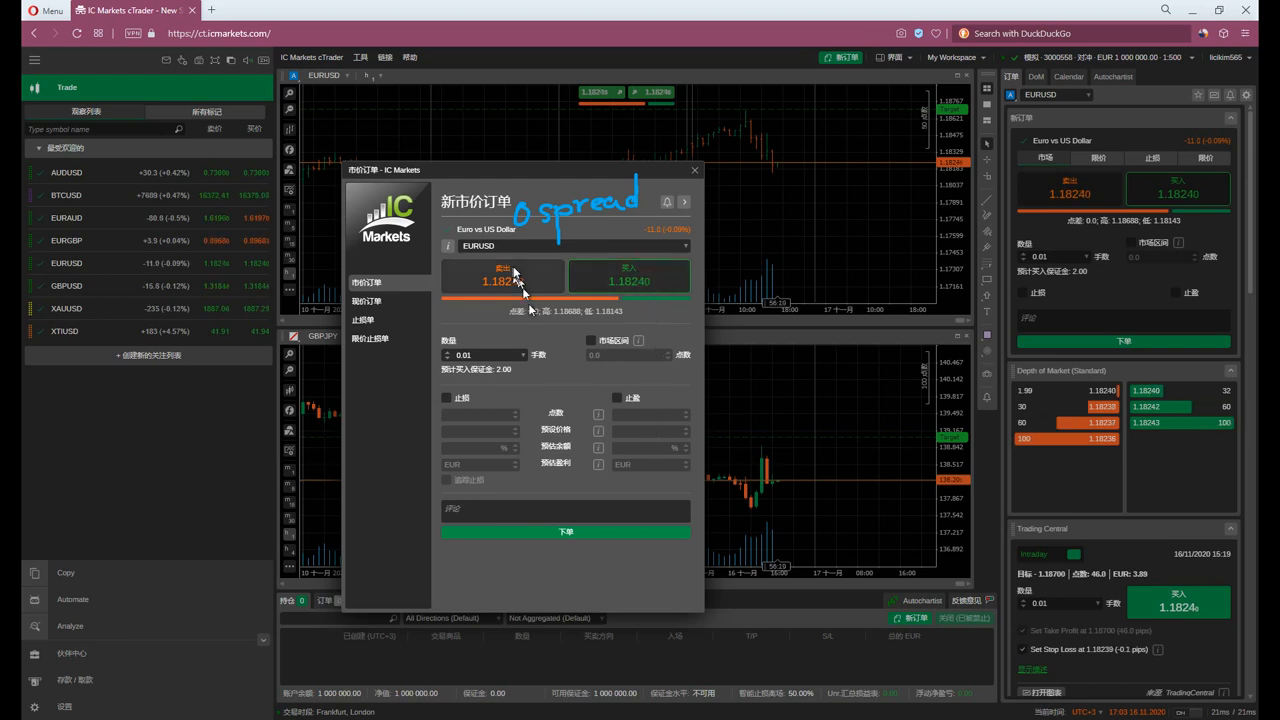
# - Place a new market order on EURUSD and confirm it with OK
pyautogui.click(564, 532)
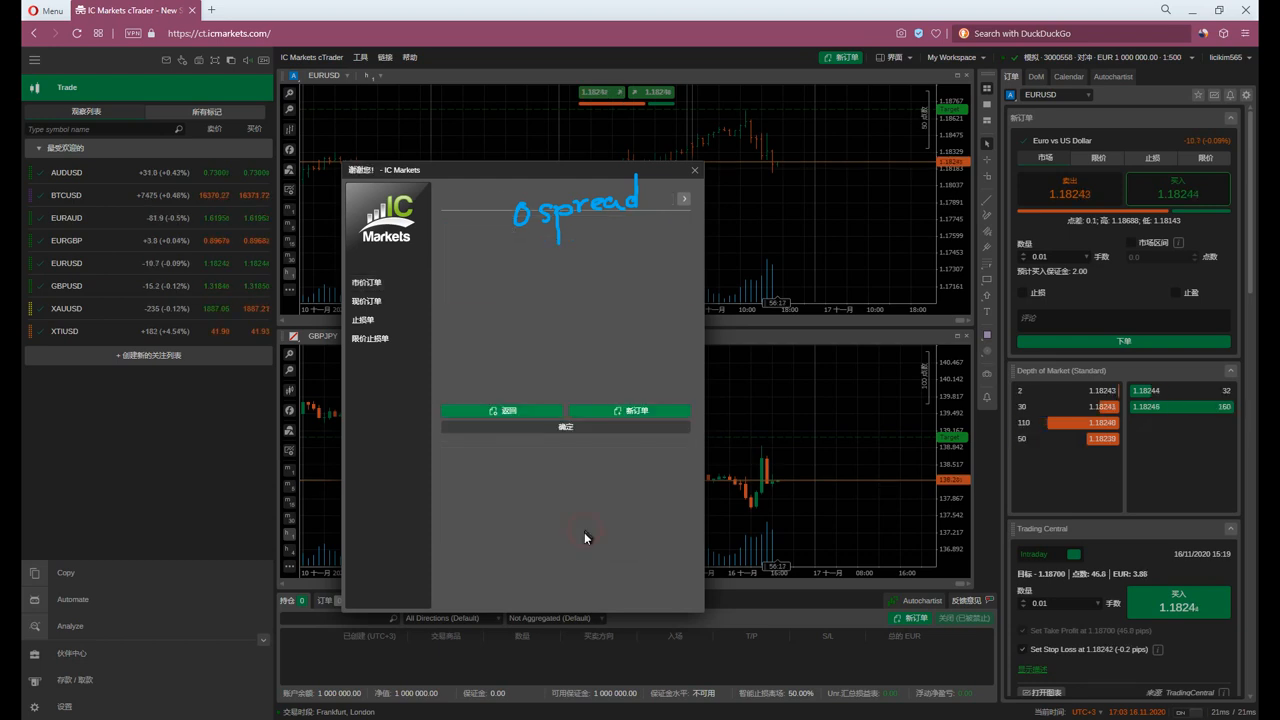
pyautogui.click(564, 428)
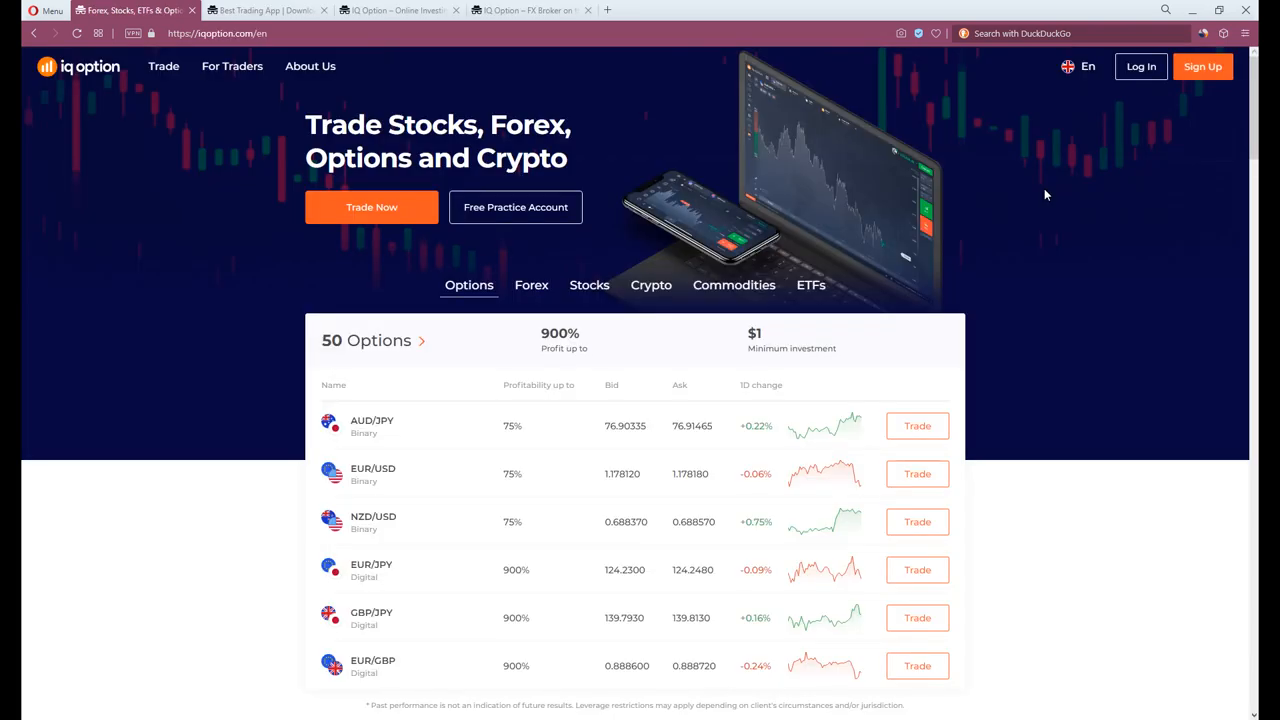
pyautogui.moveTo(980, 224)
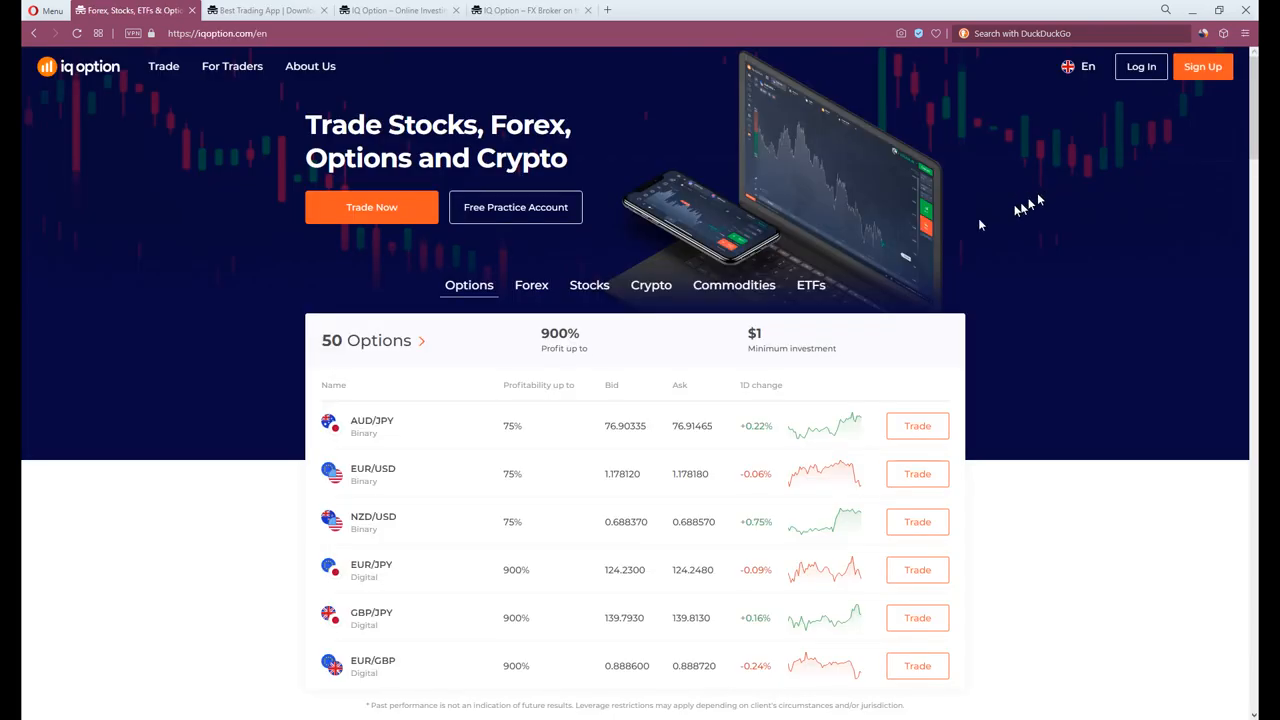
# - View the 41 Forex pairs and stock CFDs, the trade room asset picker, then CM Trading's homepage
pyautogui.click(532, 284)
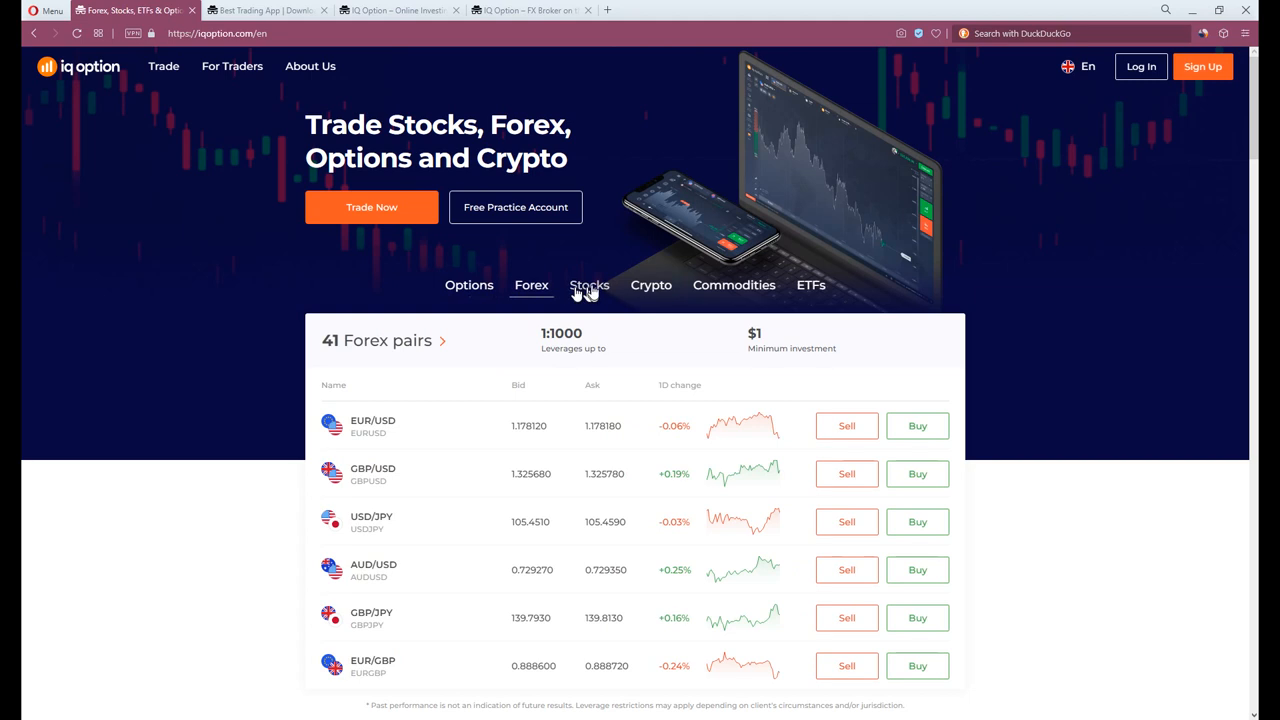
pyautogui.click(588, 284)
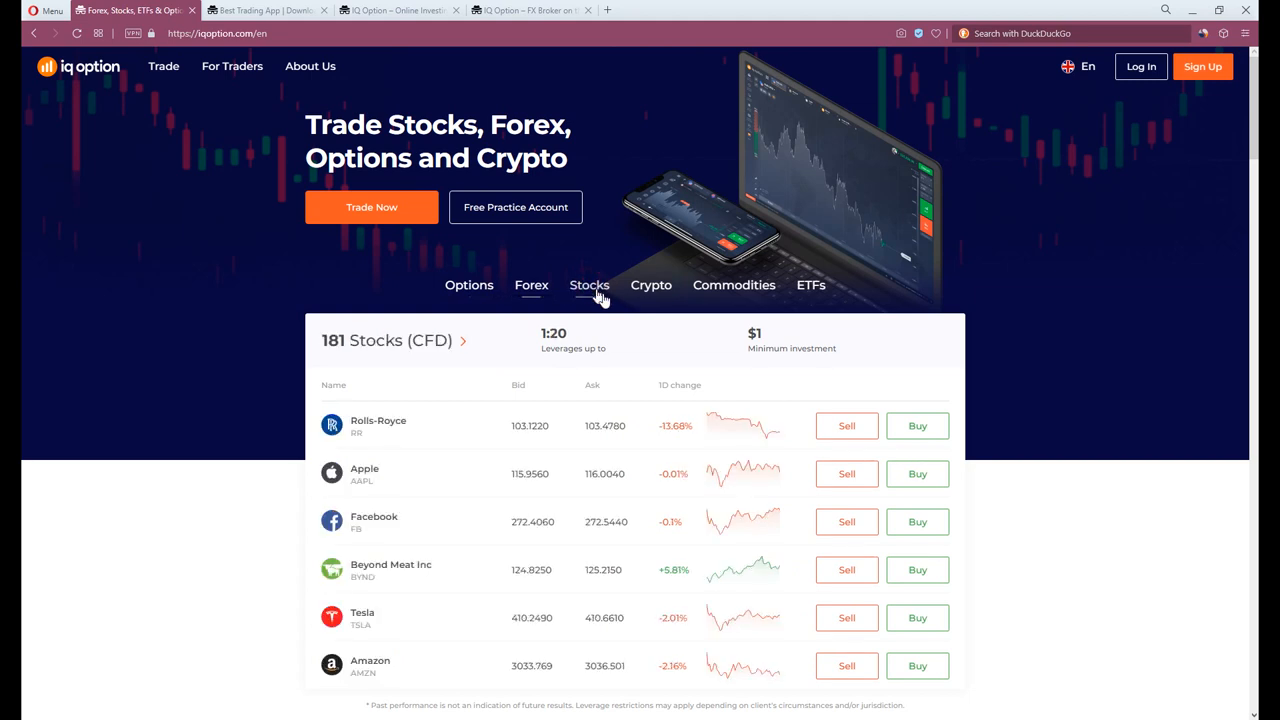
pyautogui.moveTo(652, 290)
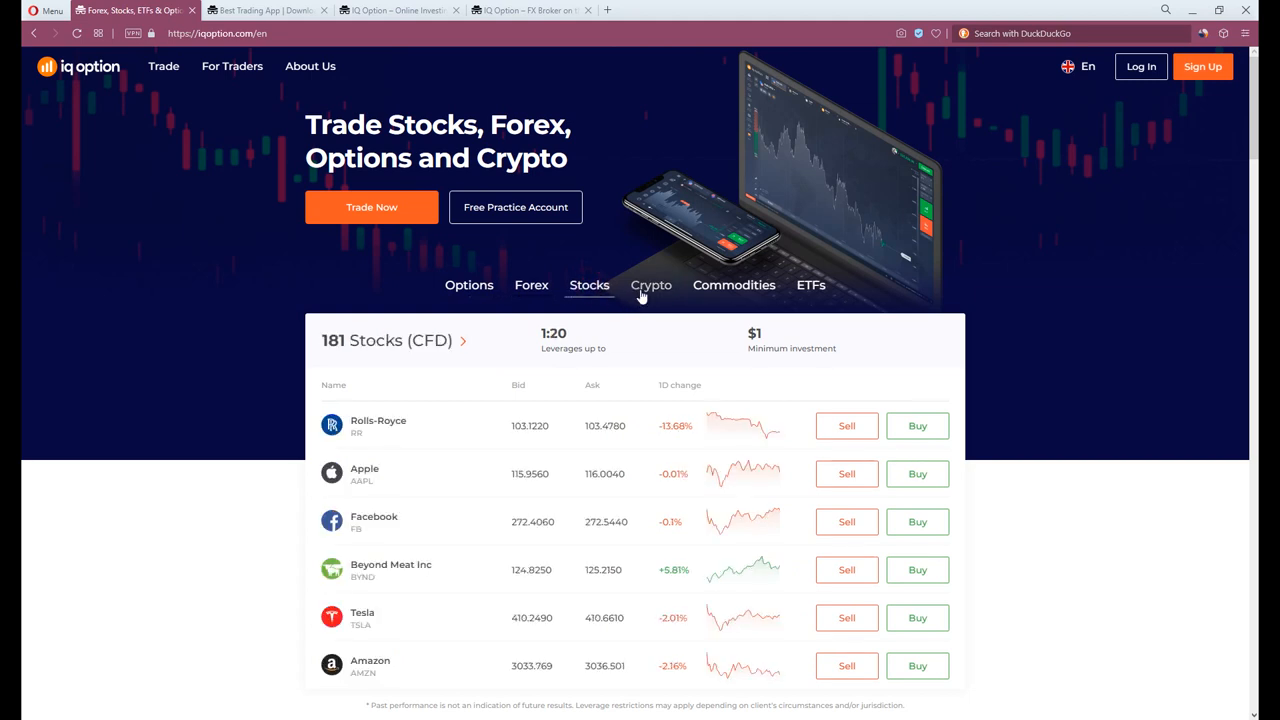
pyautogui.click(372, 206)
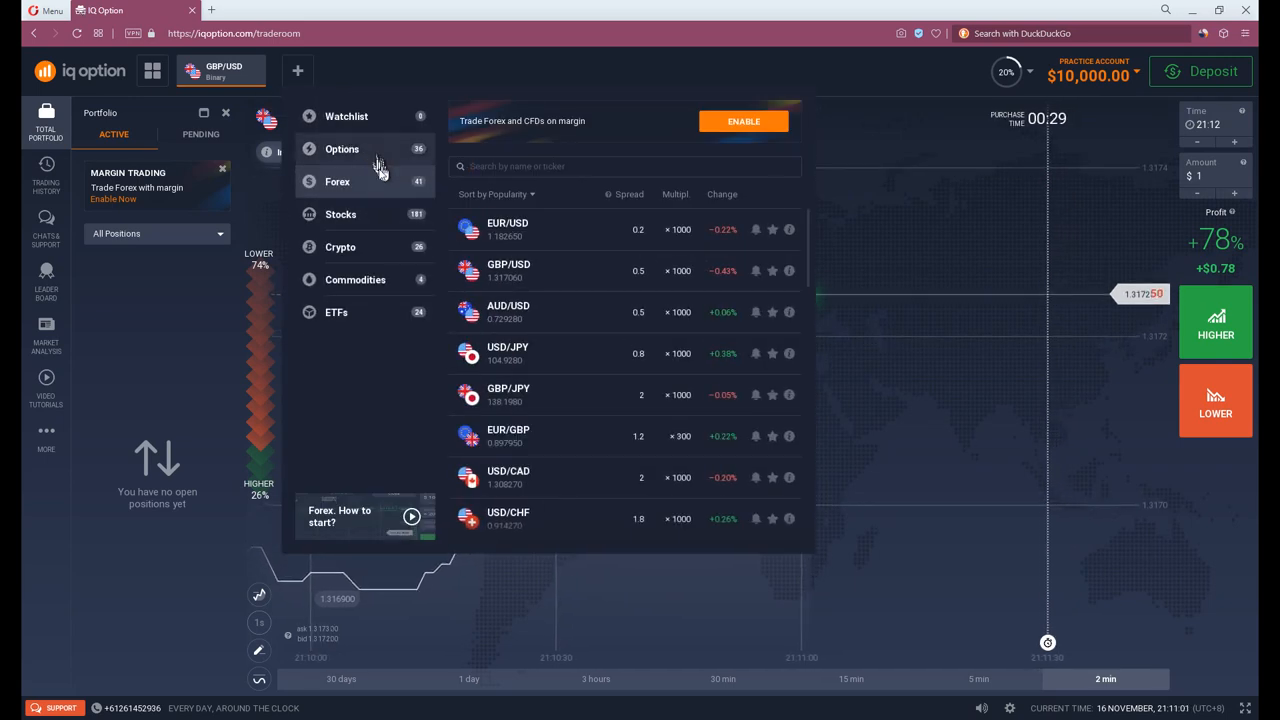
pyautogui.click(340, 216)
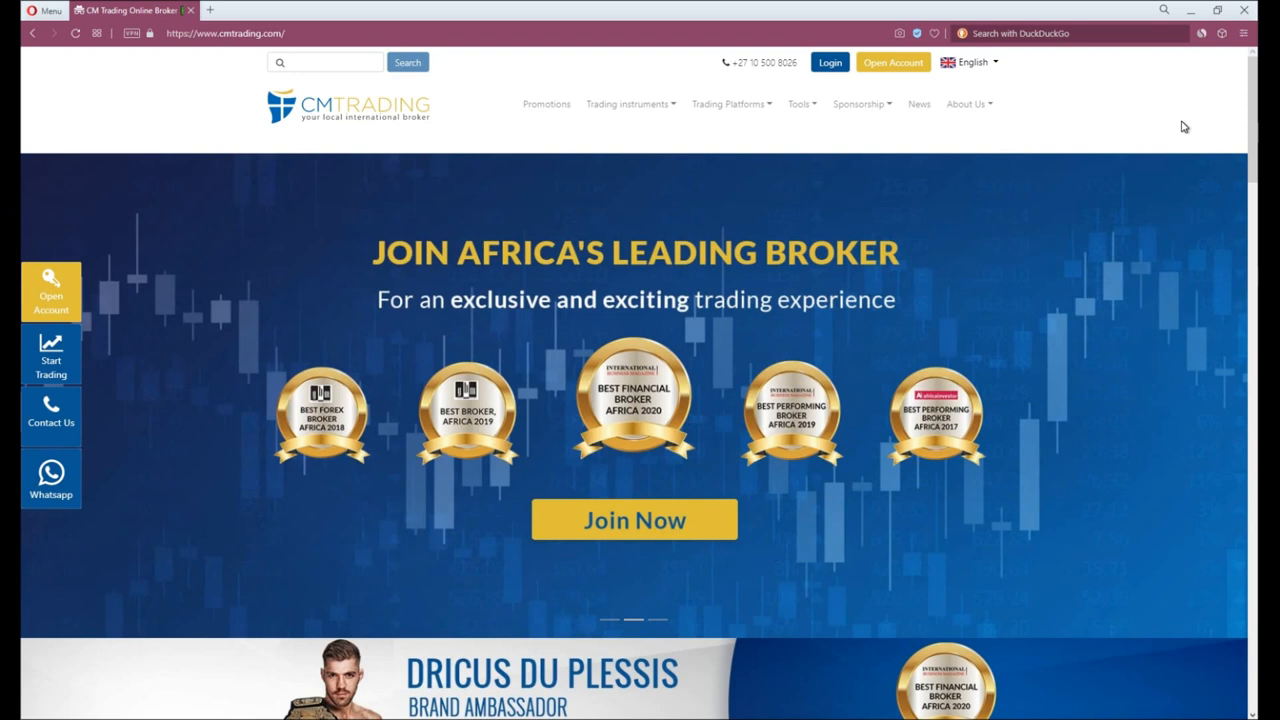
pyautogui.moveTo(1018, 20)
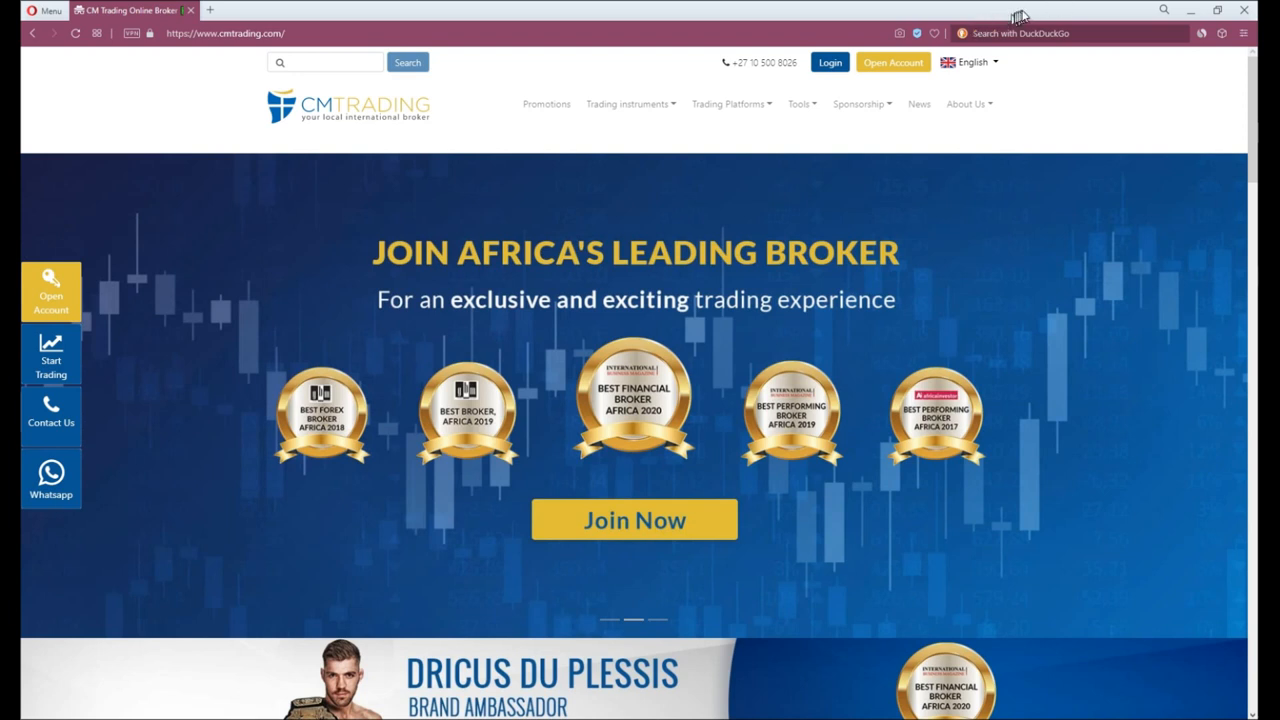